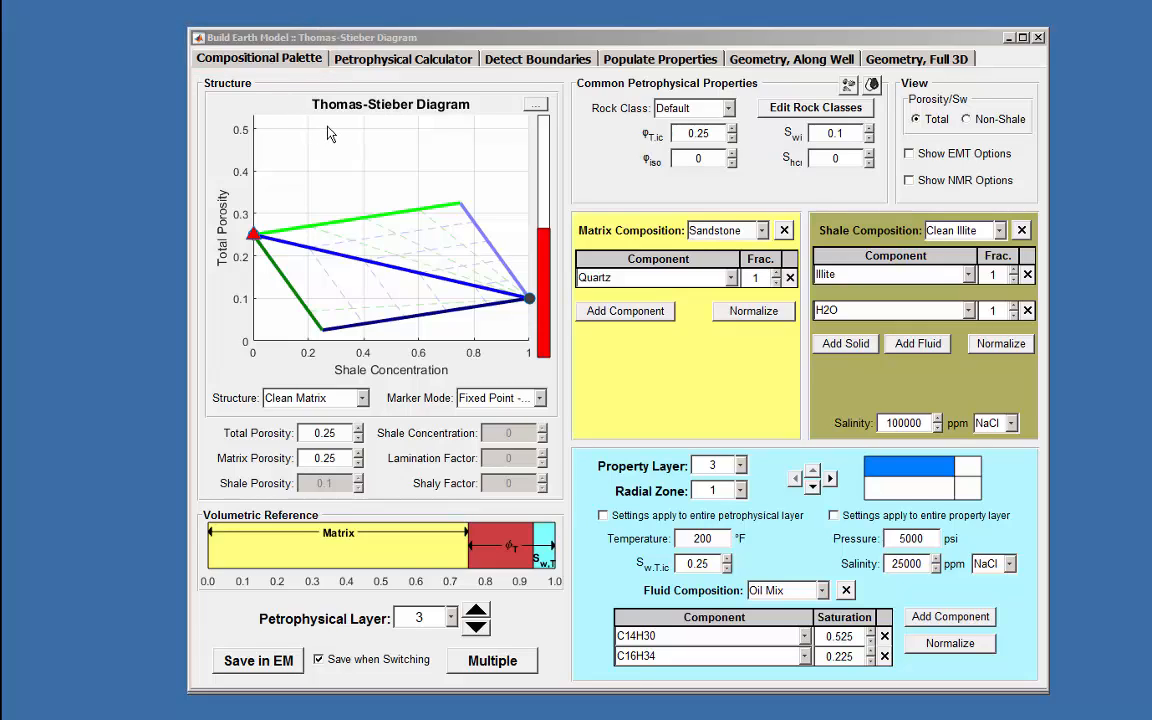
{"action": "mouse_move", "coordinate": [540, 268]}
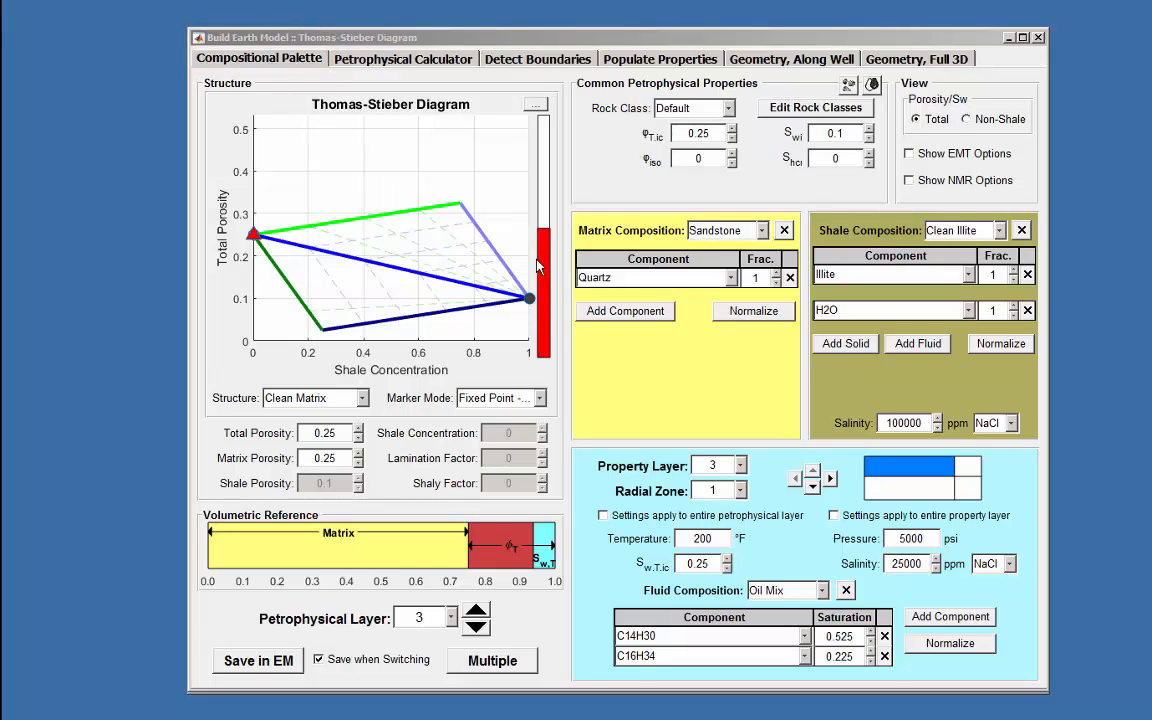
{"action": "mouse_move", "coordinate": [428, 160]}
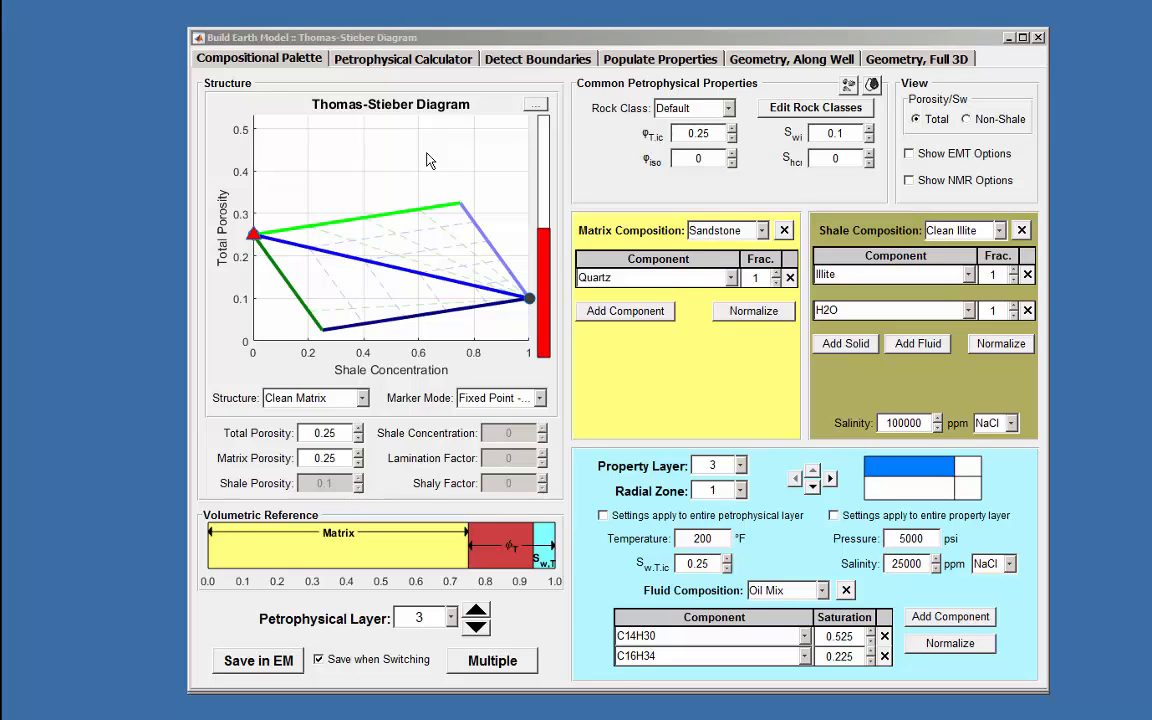
{"action": "mouse_move", "coordinate": [370, 312]}
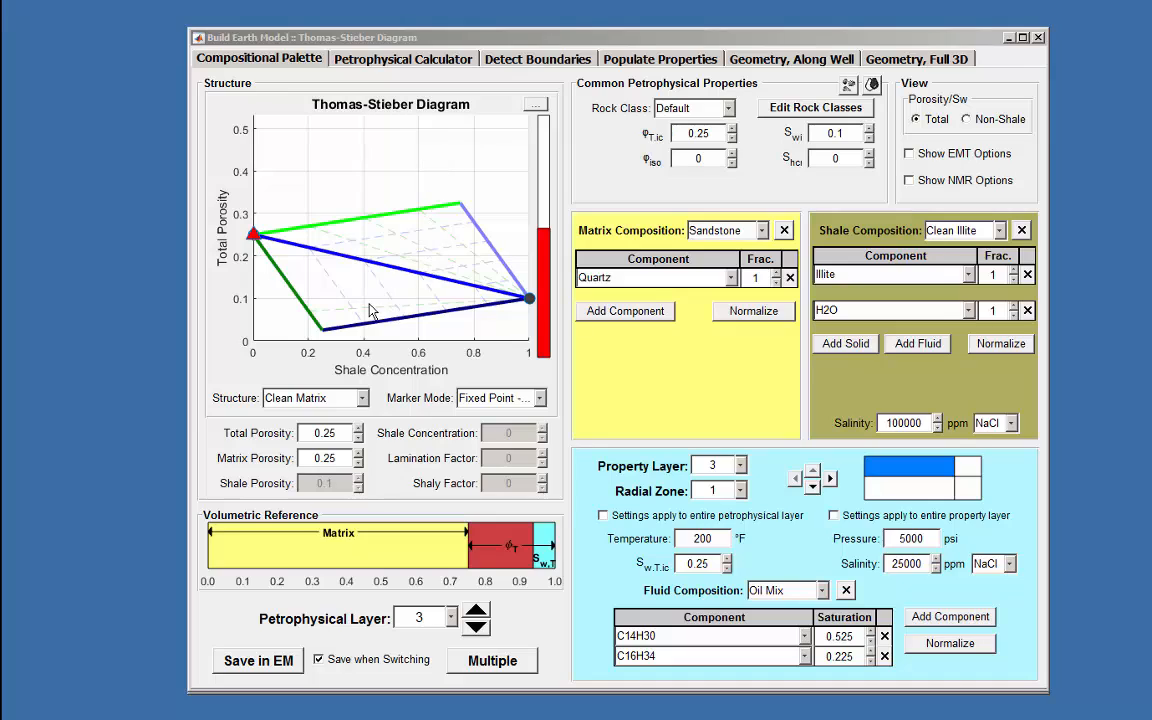
{"action": "mouse_move", "coordinate": [368, 250]}
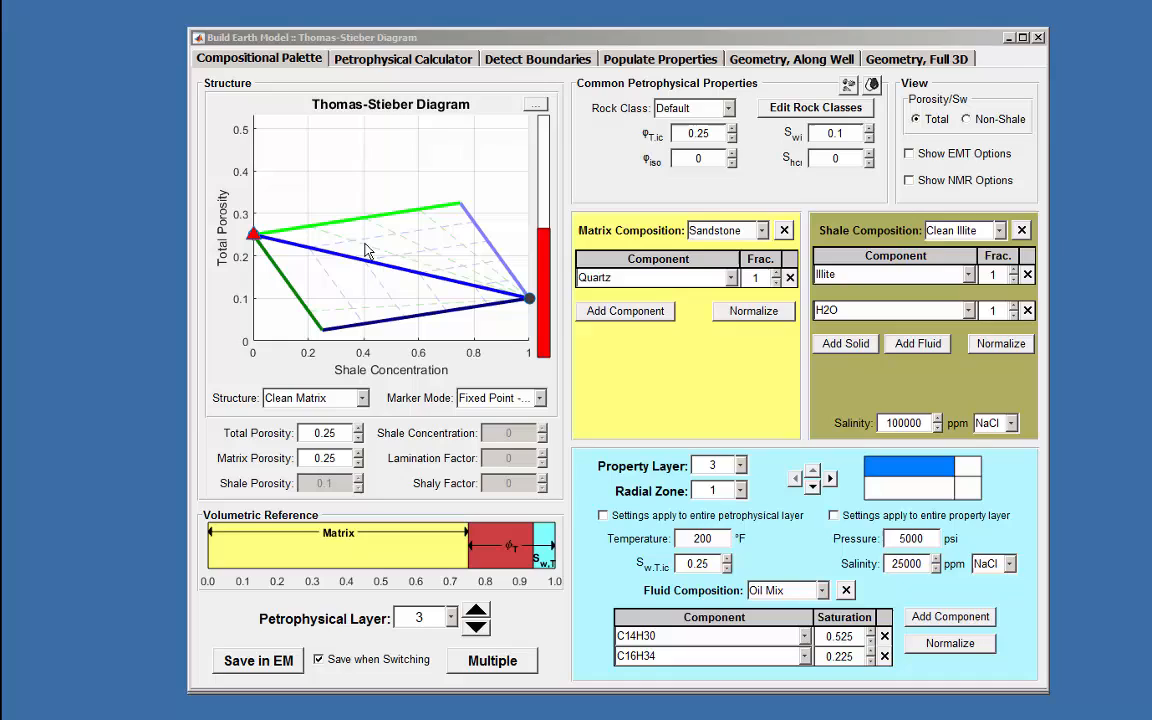
{"action": "mouse_move", "coordinate": [366, 250]}
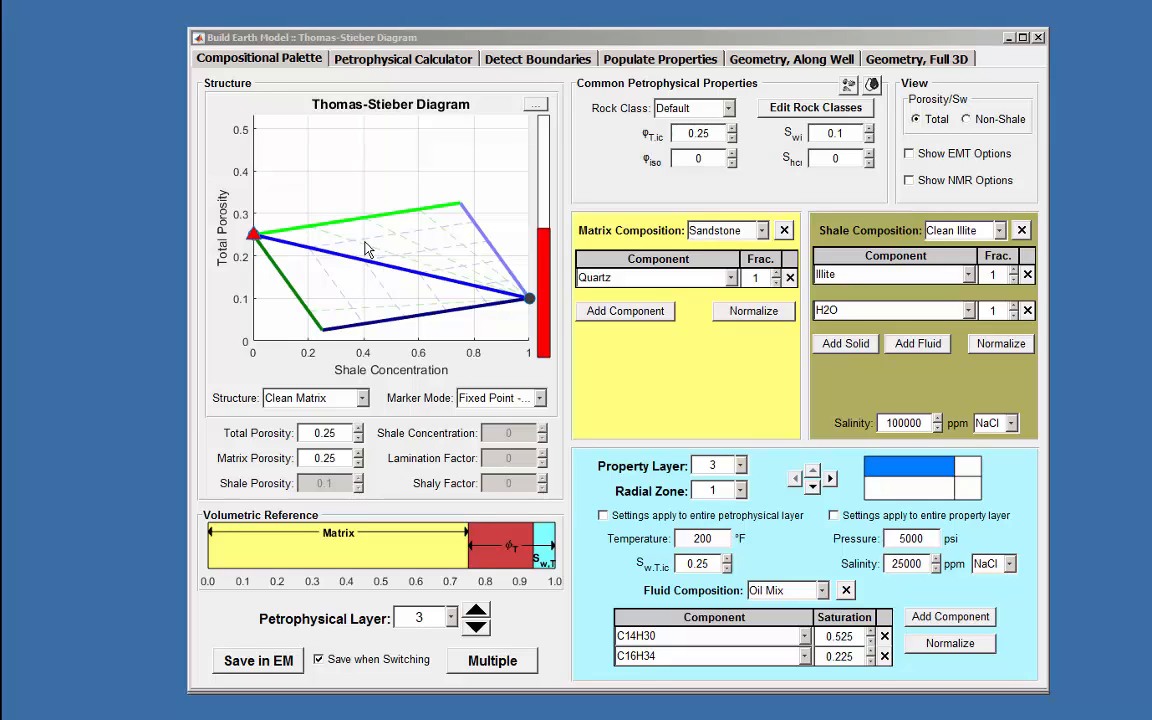
{"action": "mouse_move", "coordinate": [392, 292]}
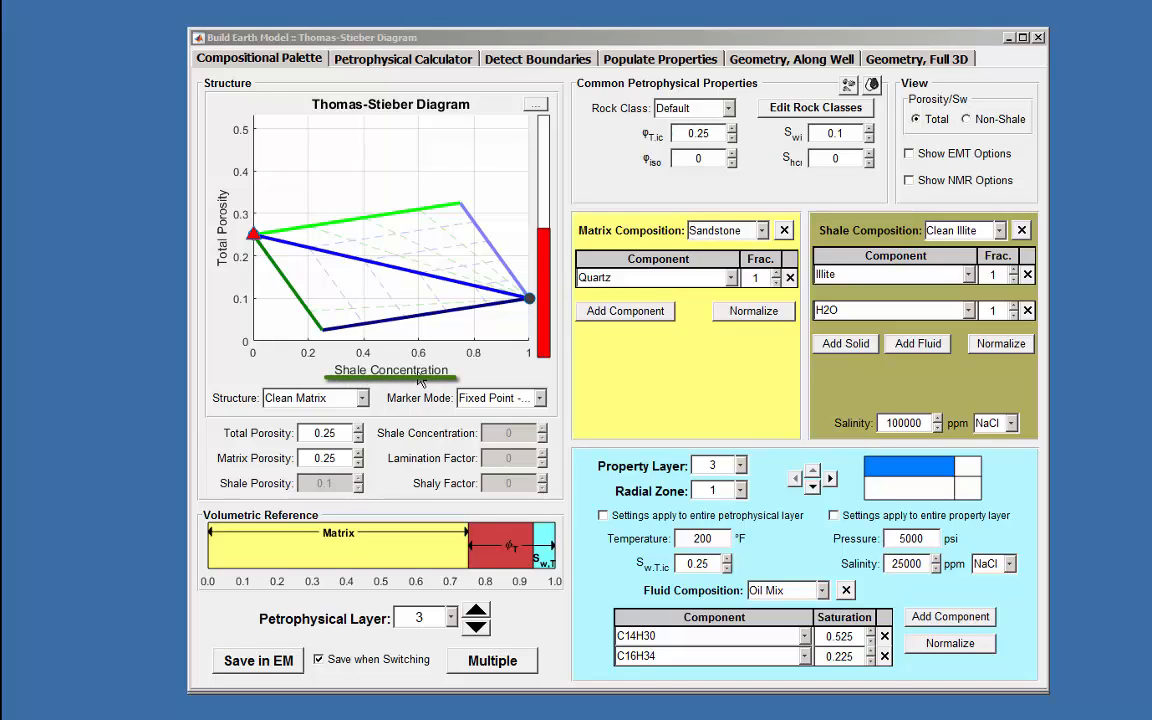
{"action": "mouse_move", "coordinate": [256, 336]}
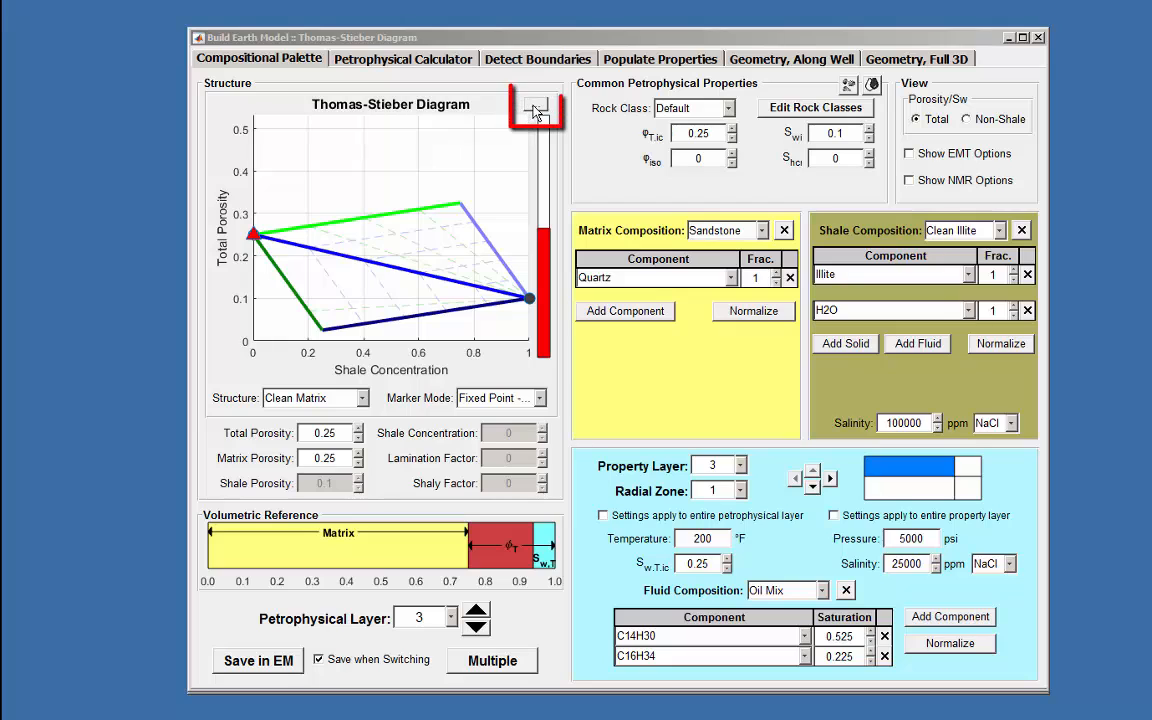
View the sample Thomas-Stieber reference diagram and keep the Clean Matrix structure type.
{"action": "left_click", "coordinate": [536, 108]}
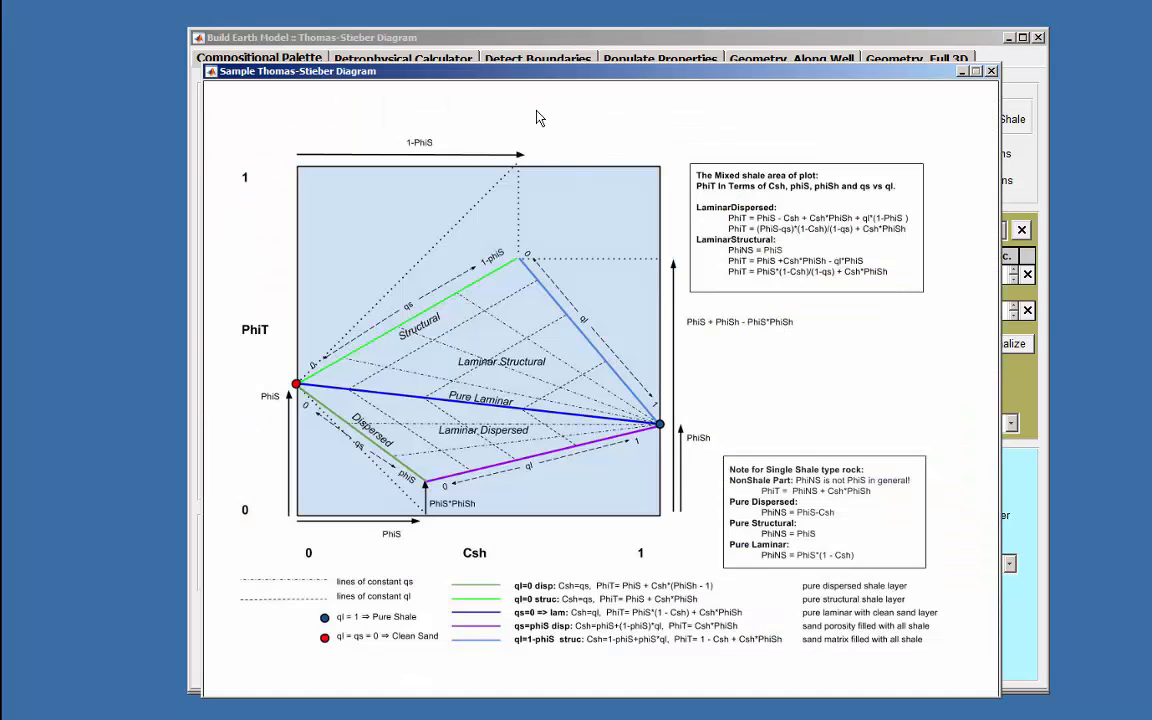
{"action": "mouse_move", "coordinate": [424, 358]}
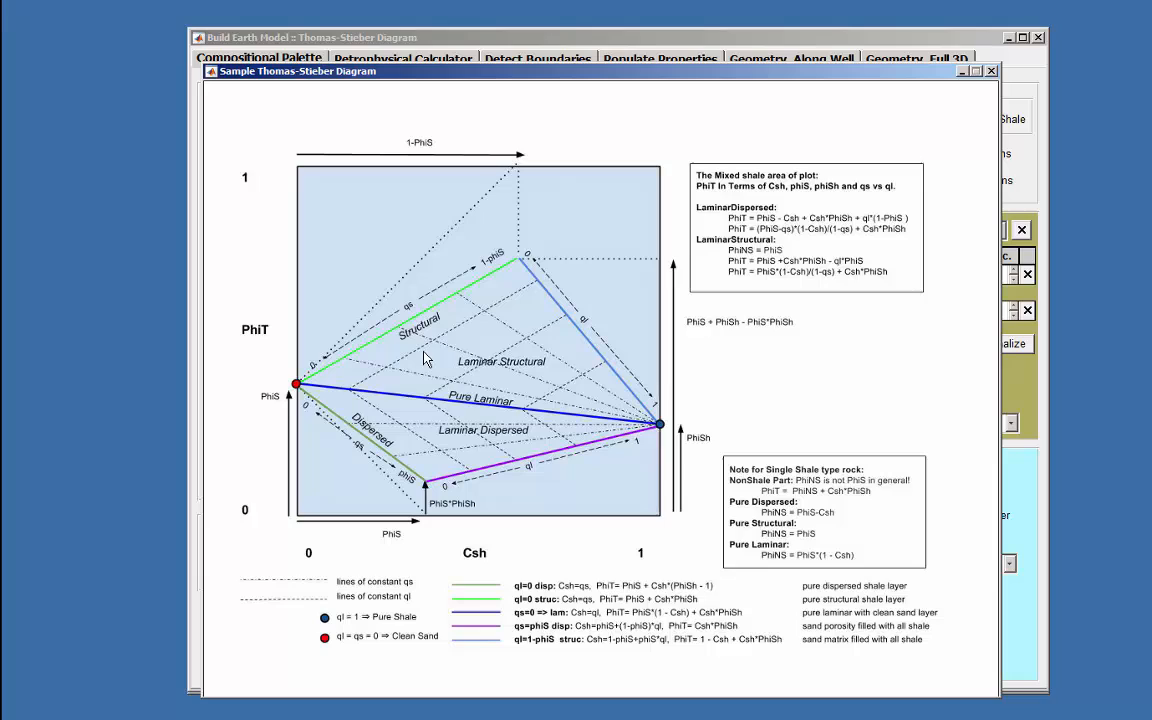
{"action": "mouse_move", "coordinate": [492, 356]}
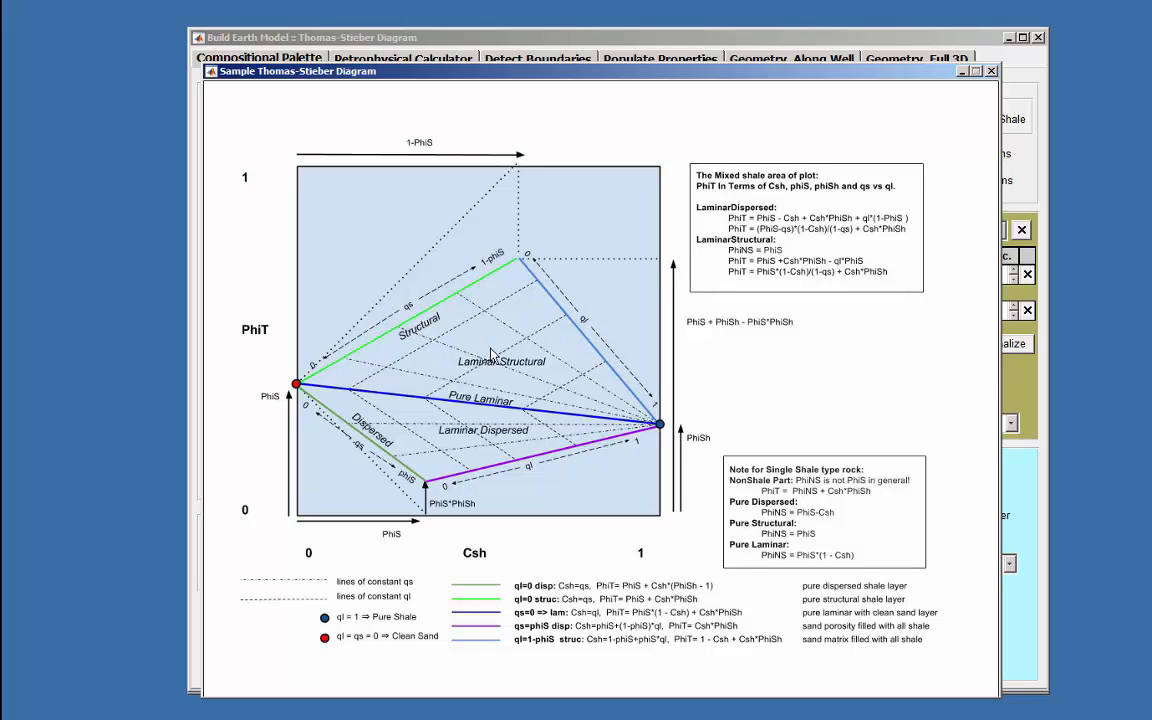
{"action": "mouse_move", "coordinate": [496, 348]}
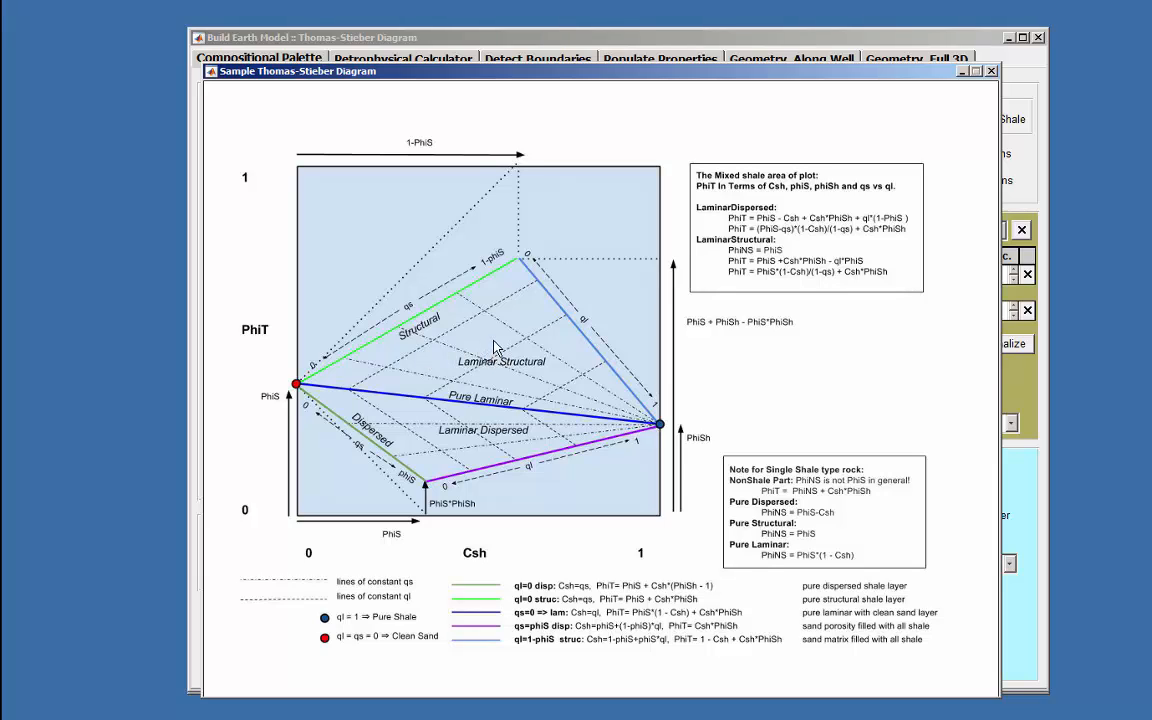
{"action": "mouse_move", "coordinate": [518, 332]}
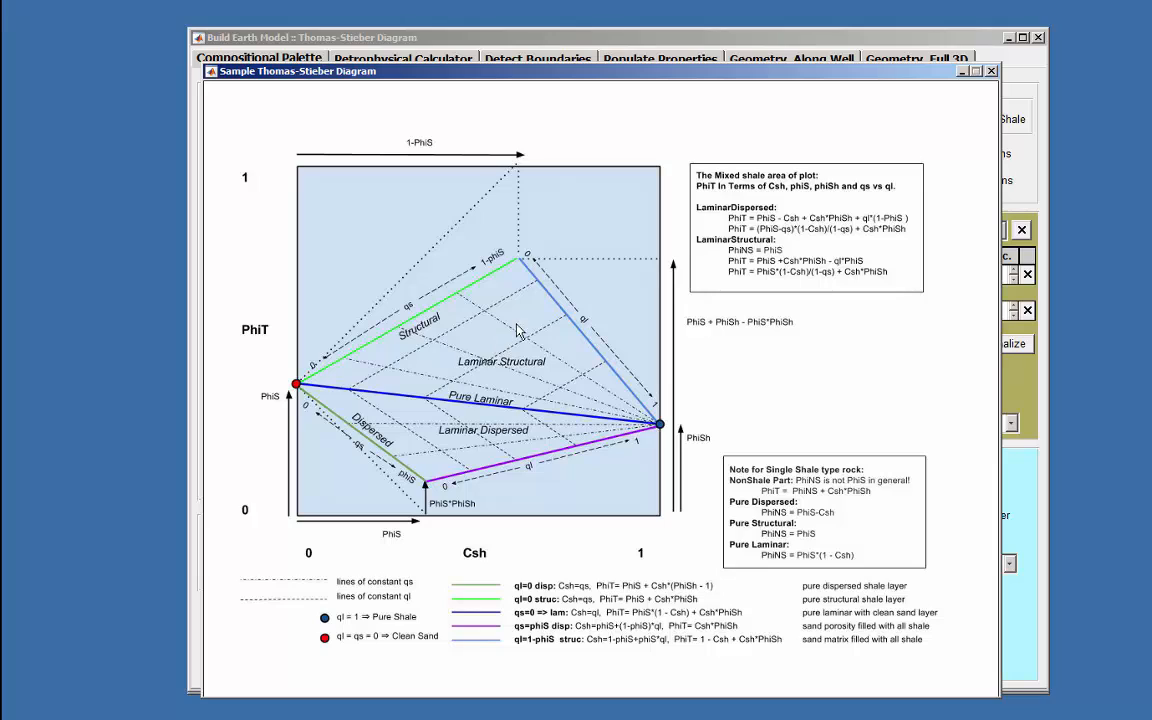
{"action": "mouse_move", "coordinate": [436, 452]}
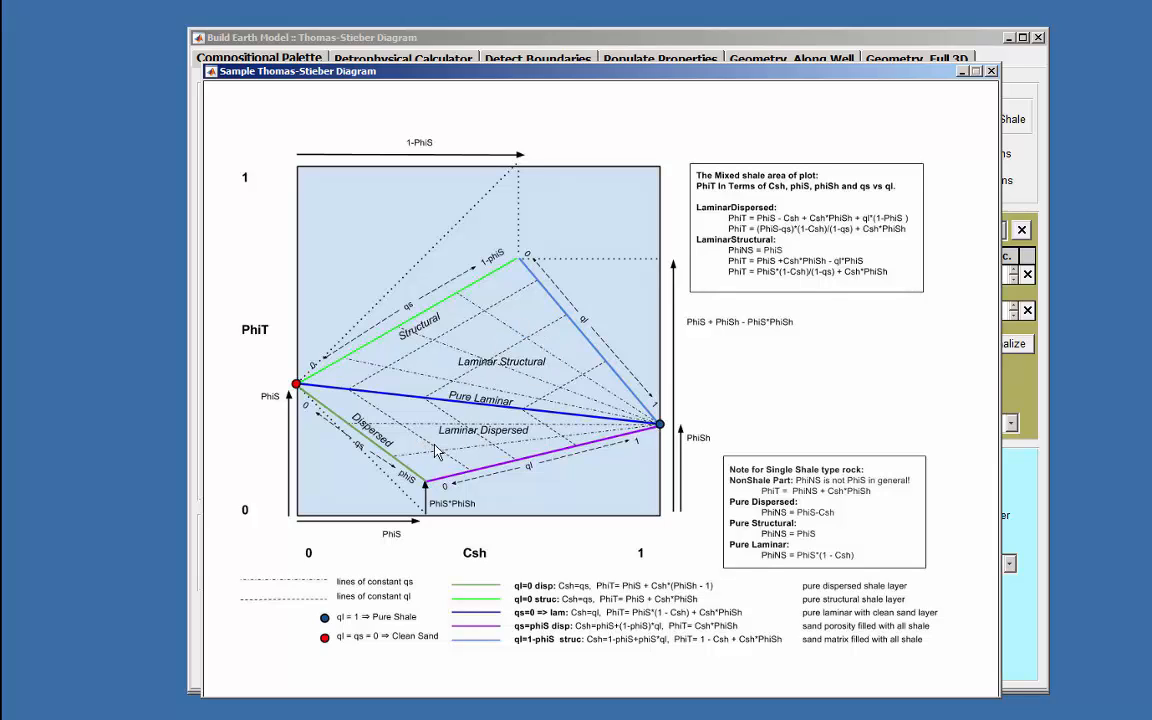
{"action": "mouse_move", "coordinate": [490, 336]}
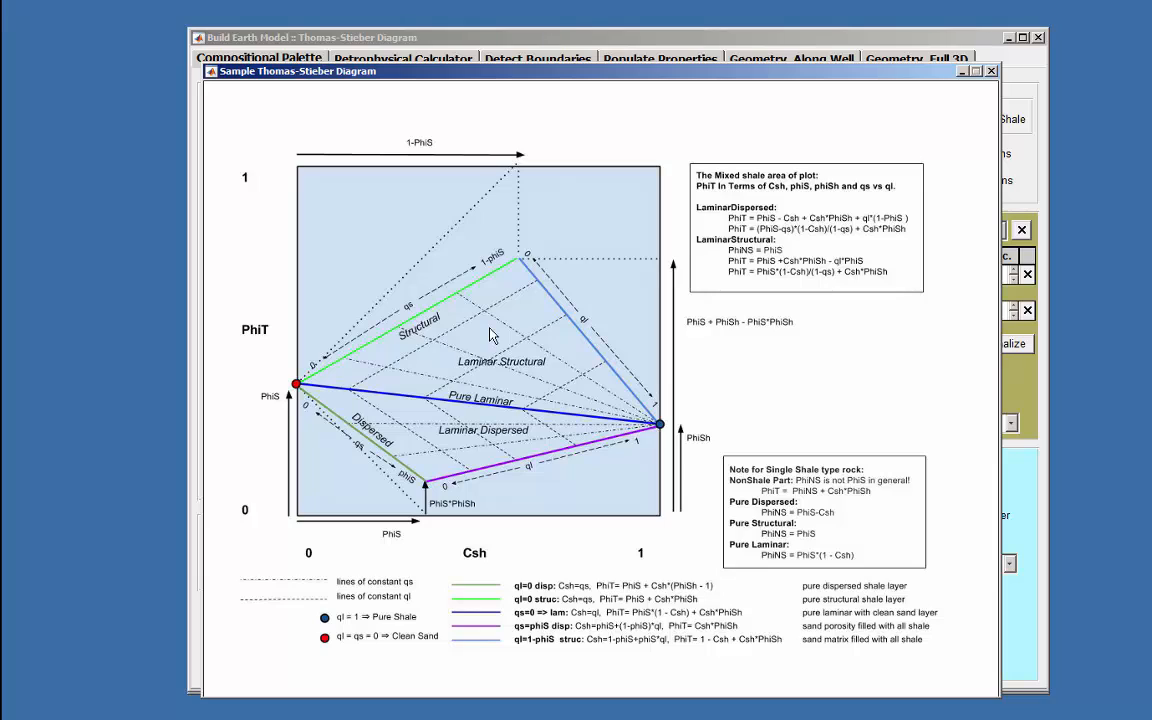
{"action": "mouse_move", "coordinate": [490, 348]}
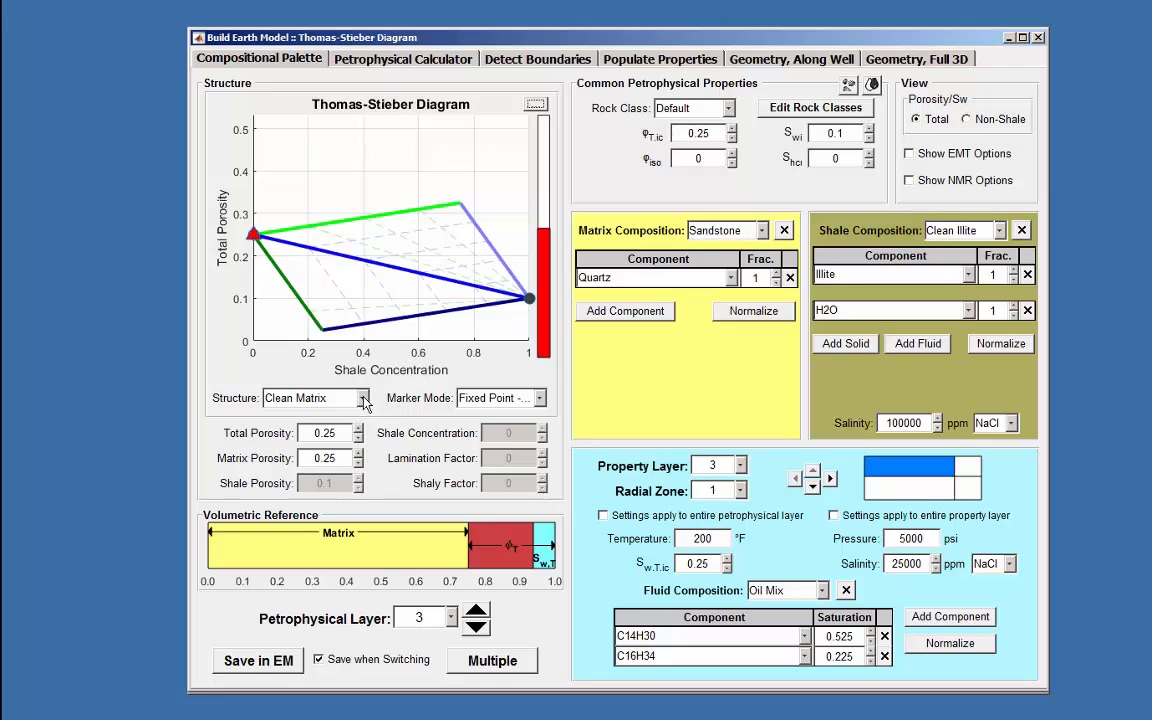
{"action": "left_click", "coordinate": [364, 396]}
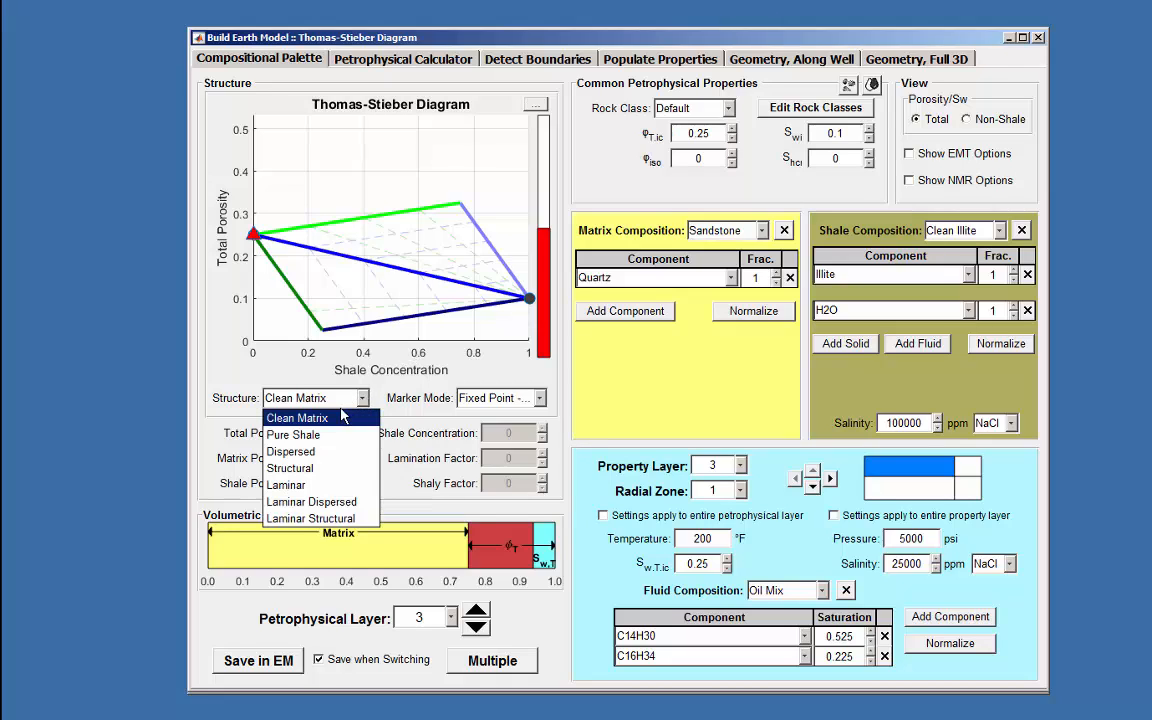
{"action": "mouse_move", "coordinate": [296, 420]}
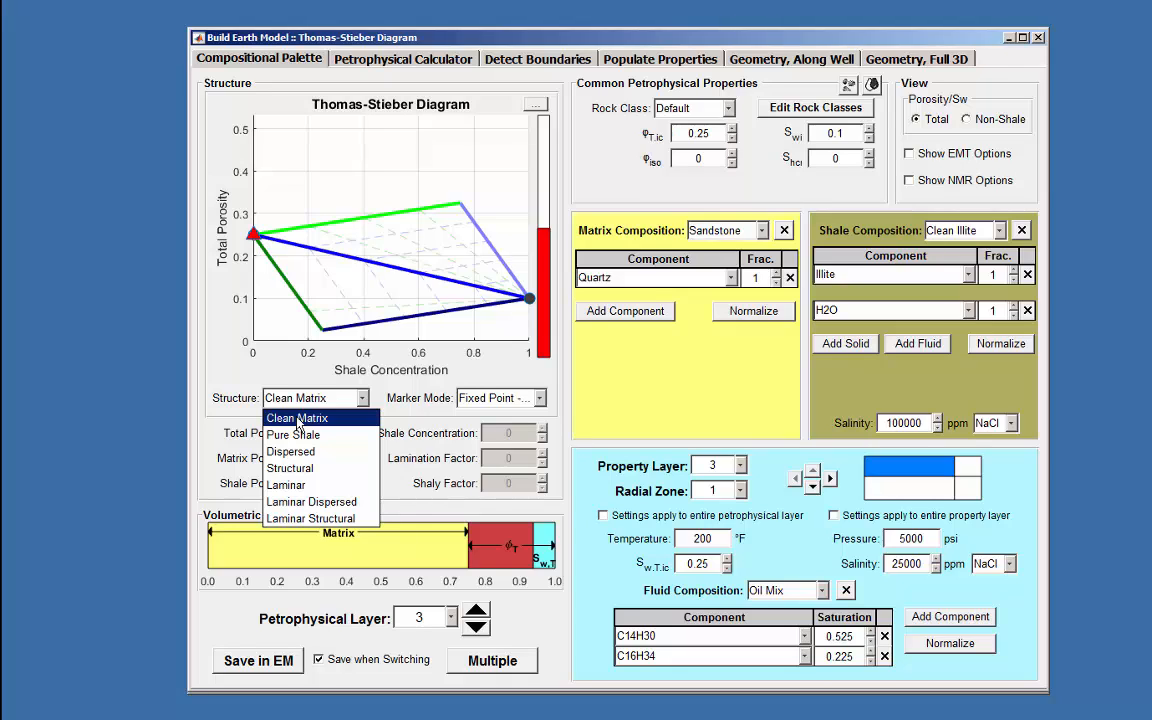
{"action": "mouse_move", "coordinate": [292, 434]}
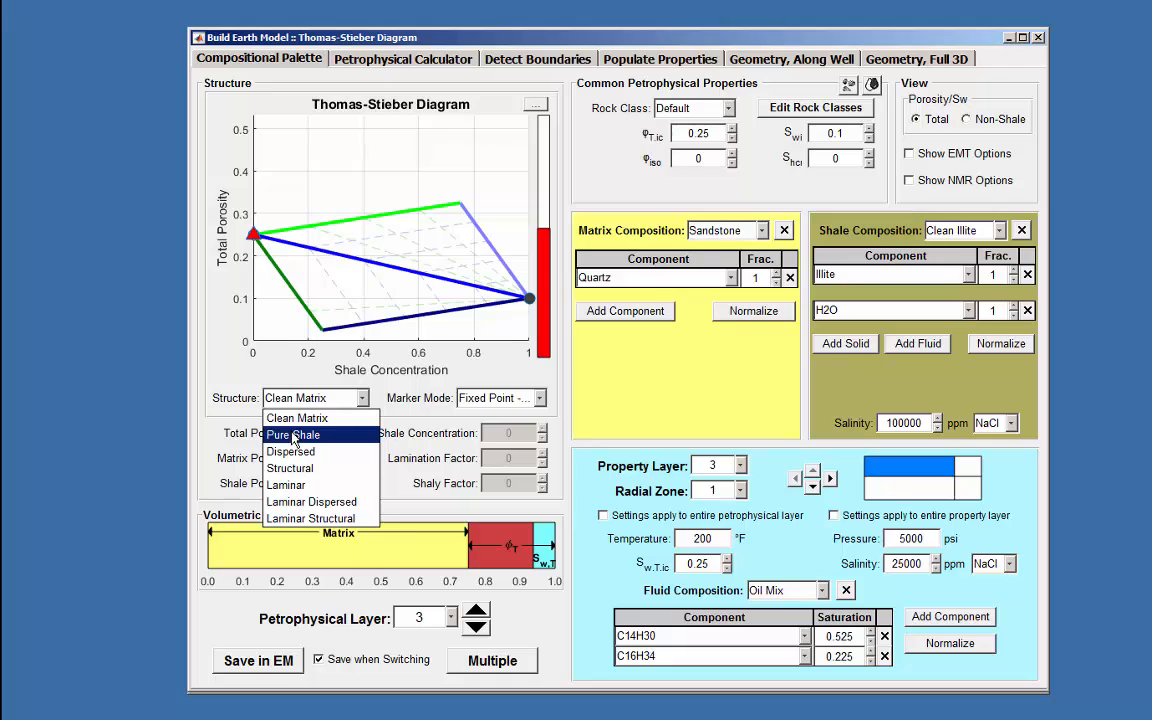
{"action": "mouse_move", "coordinate": [292, 452]}
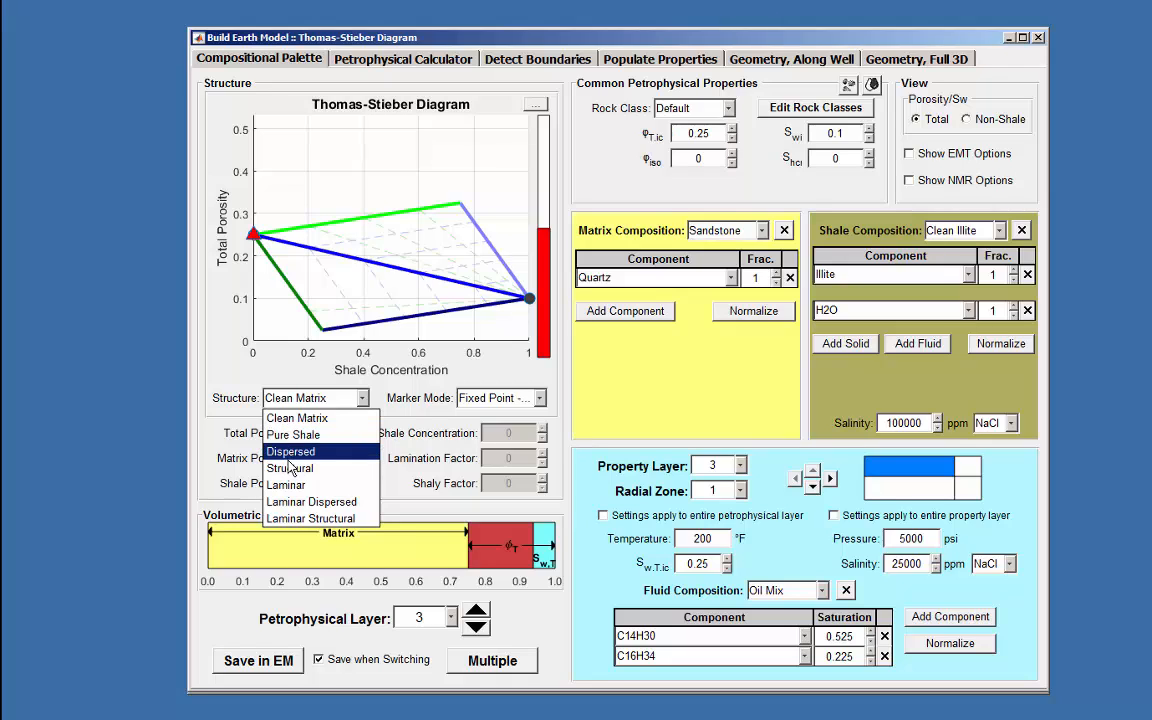
{"action": "mouse_move", "coordinate": [310, 518]}
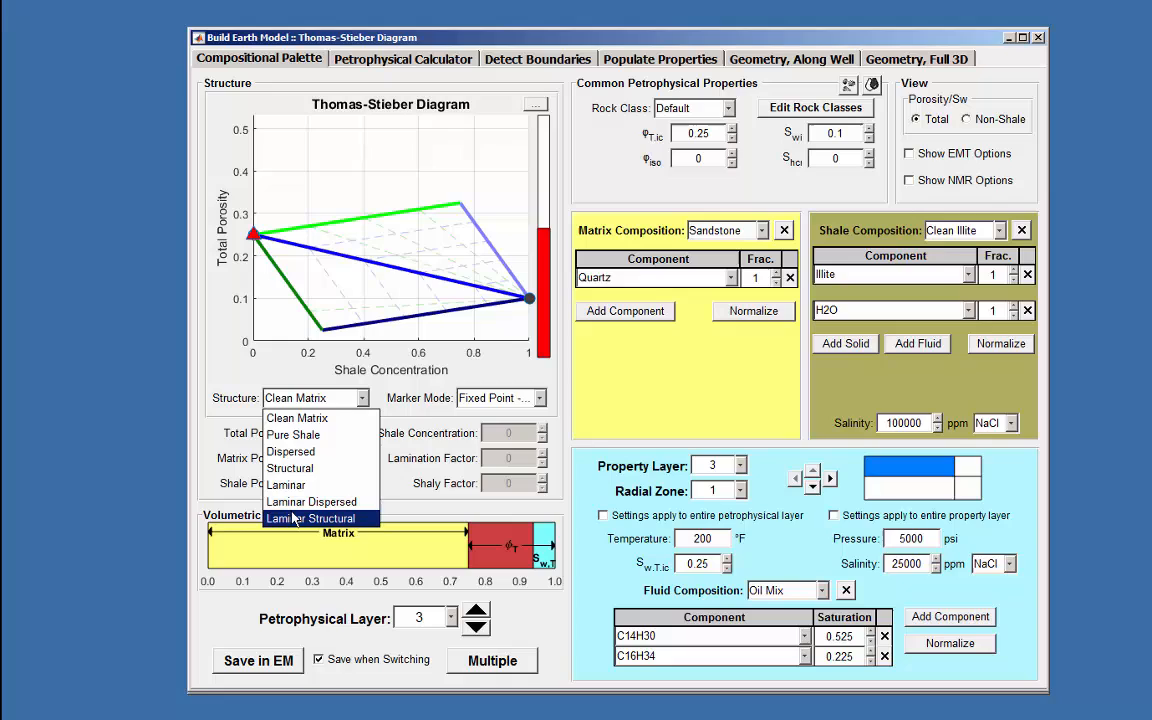
{"action": "left_click", "coordinate": [296, 418]}
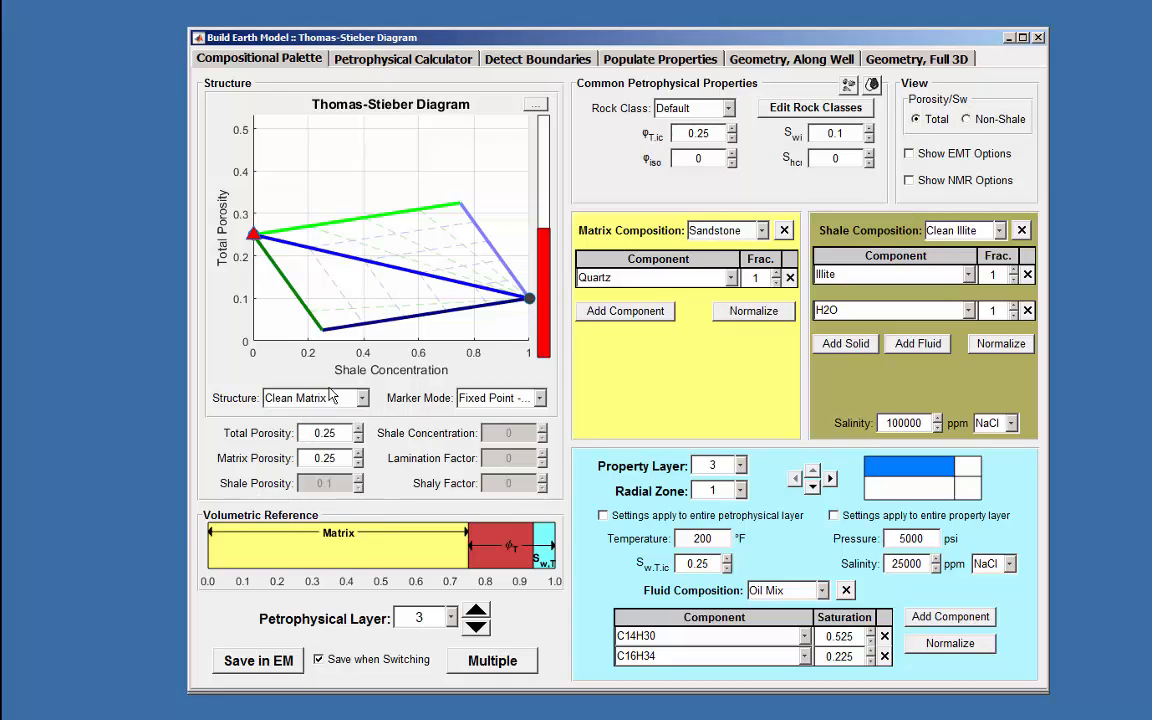
Enter matrix porosity 0.3, then step it down to about 0.257 with the spinner.
{"action": "left_click", "coordinate": [252, 232]}
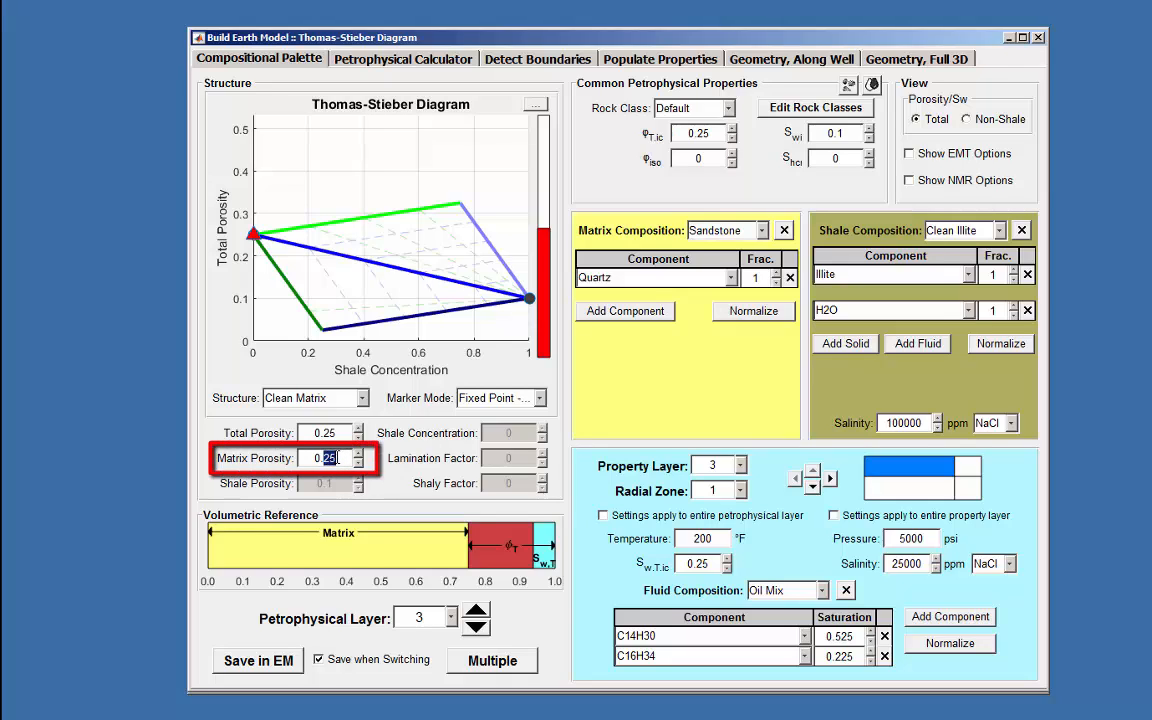
{"action": "type", "text": "0.3"}
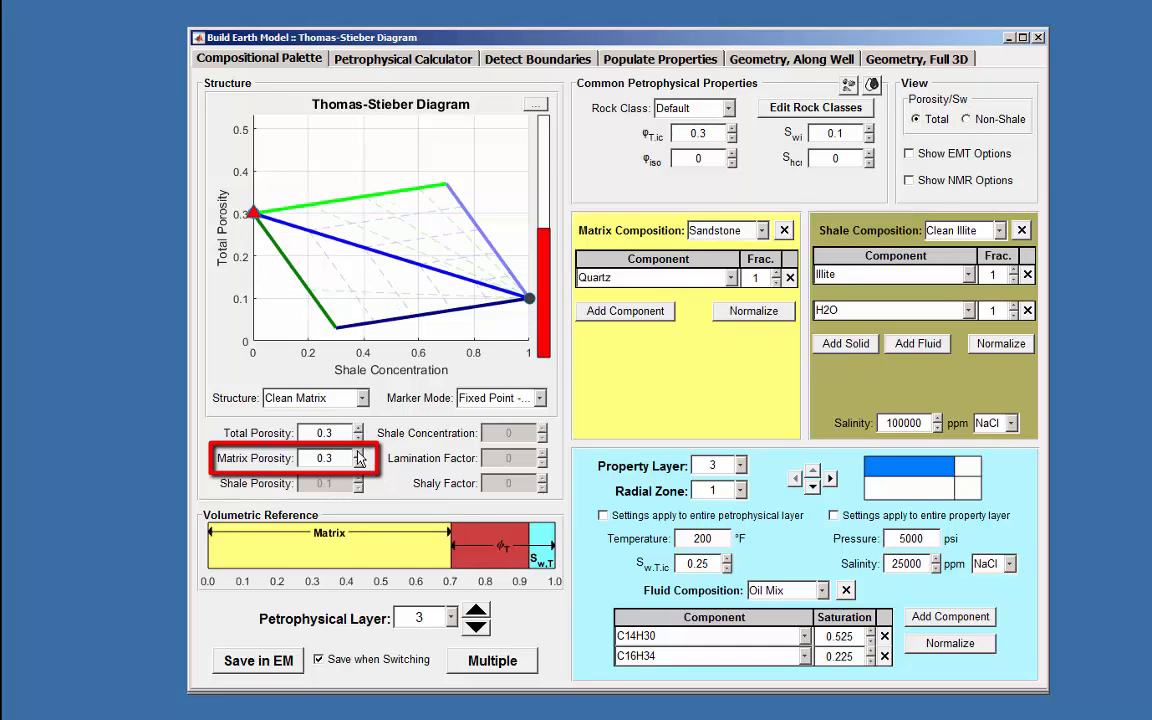
{"action": "left_click", "coordinate": [356, 462]}
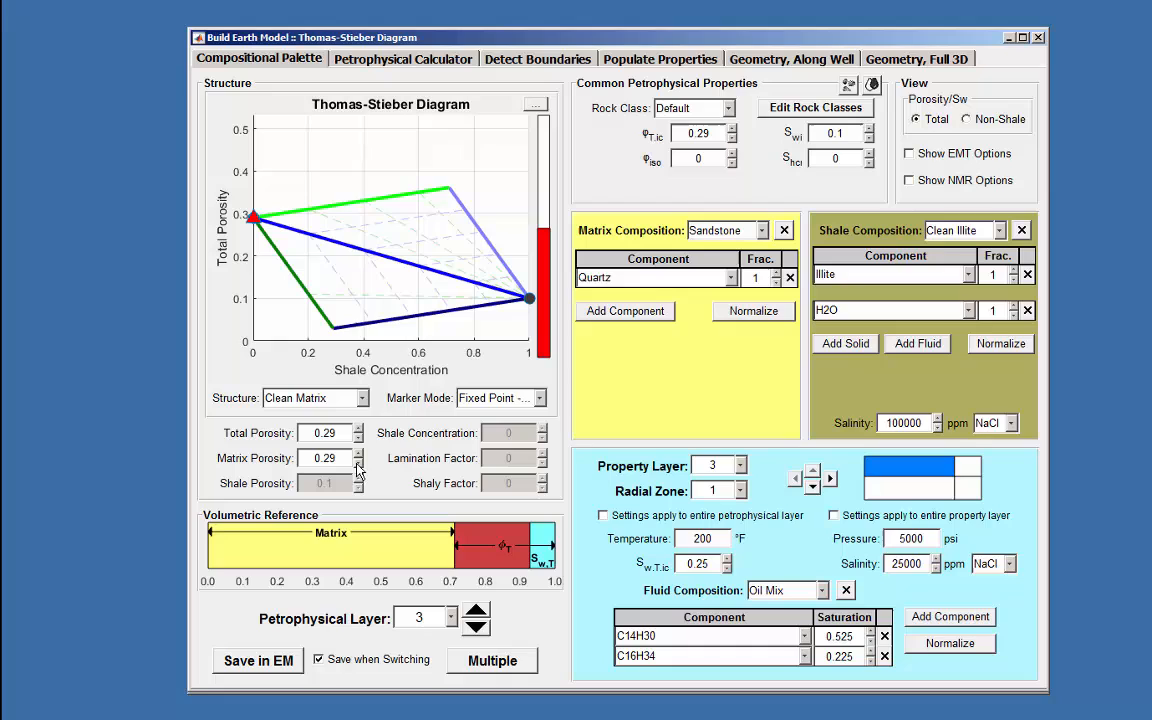
{"action": "mouse_move", "coordinate": [258, 238]}
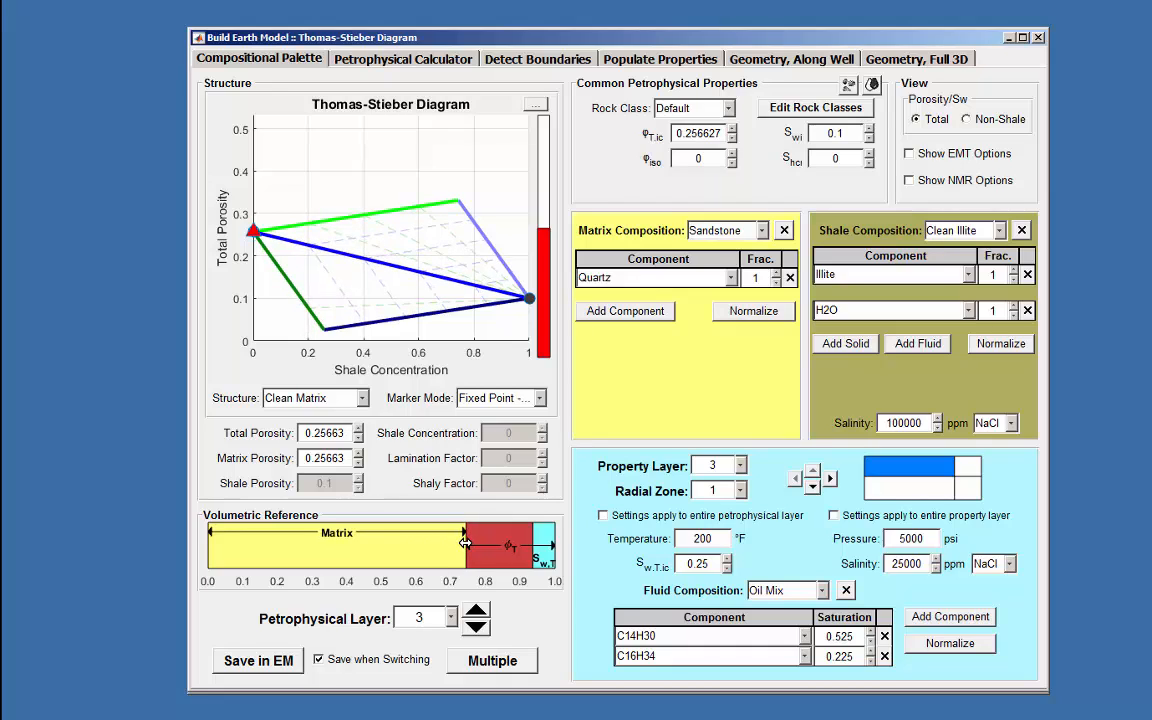
Drag the Volumetric Reference boundaries to matrix porosity about 0.247 and irreducible water saturation 0.2.
{"action": "left_click_drag", "start_coordinate": [464, 544], "coordinate": [456, 544]}
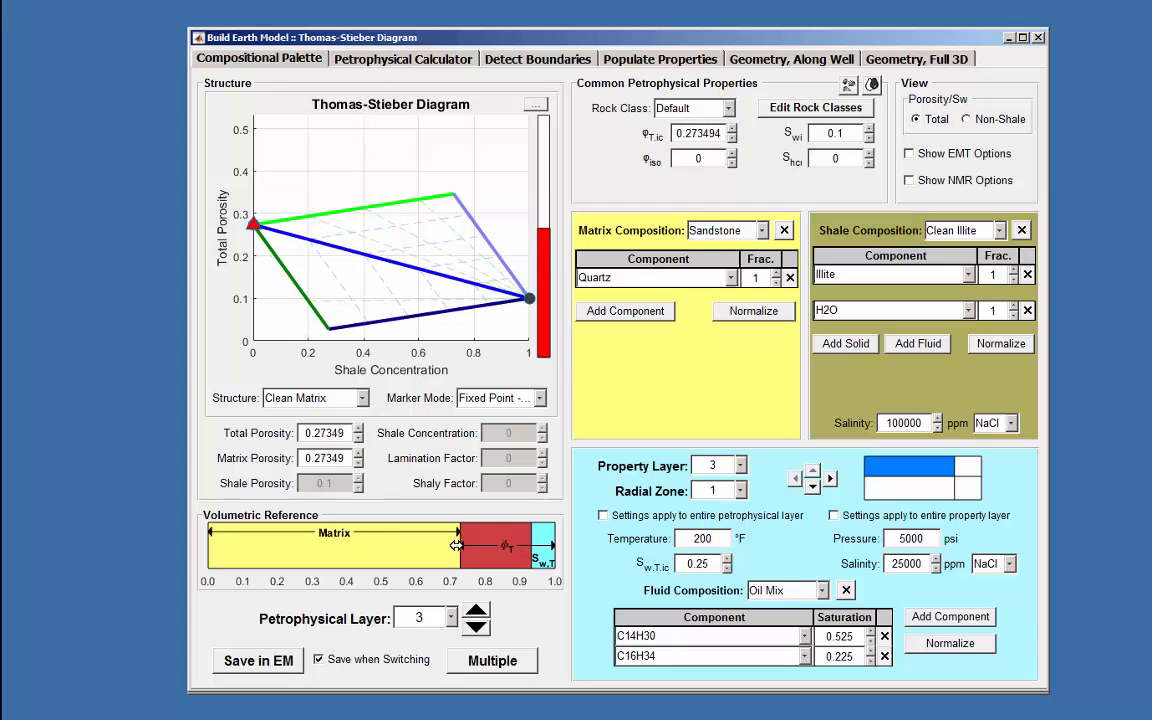
{"action": "left_click_drag", "start_coordinate": [456, 544], "coordinate": [416, 548]}
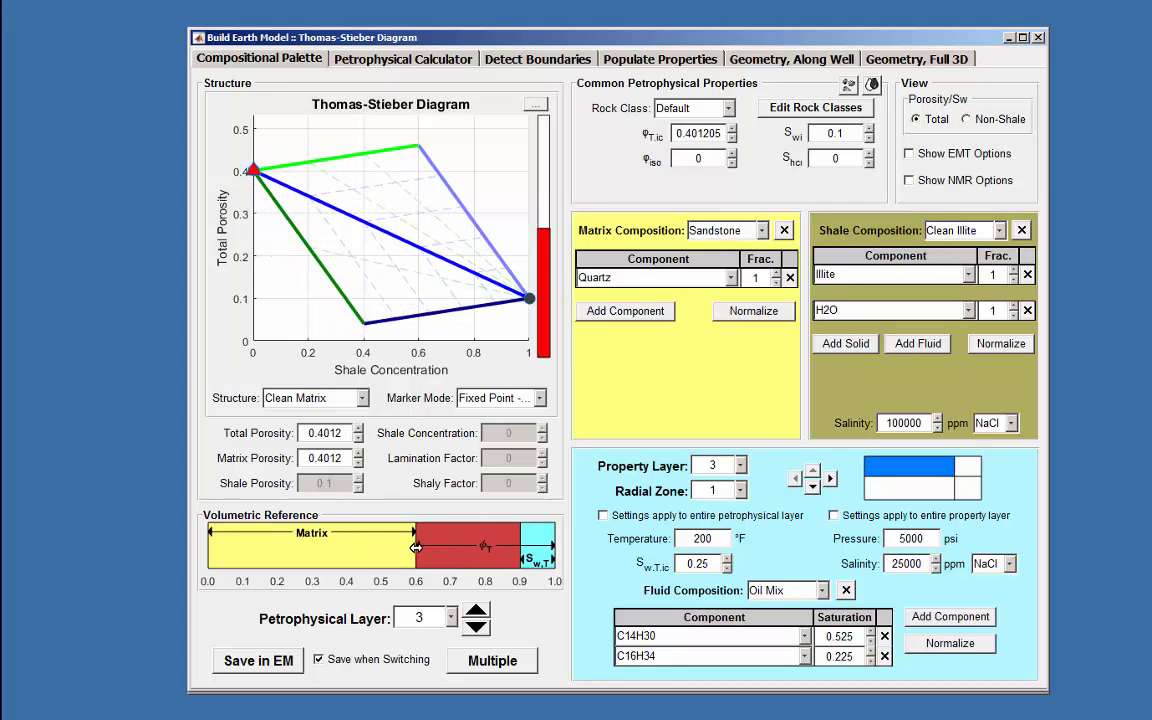
{"action": "left_click_drag", "start_coordinate": [410, 546], "coordinate": [470, 546]}
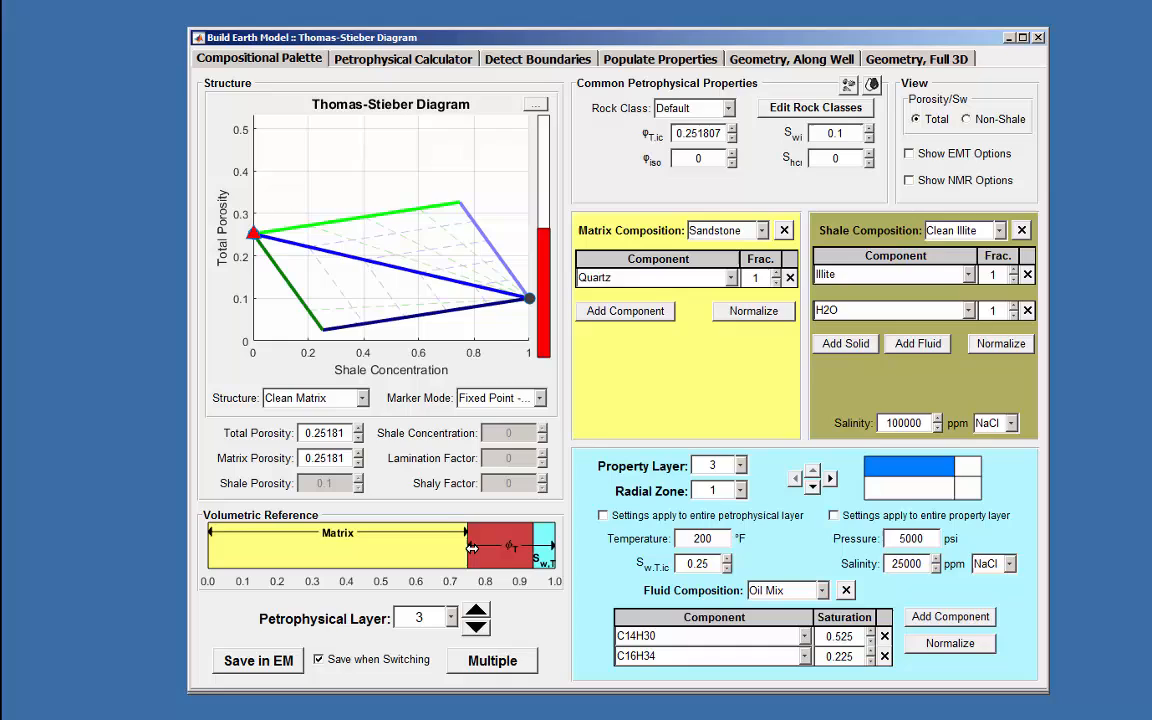
{"action": "left_click_drag", "start_coordinate": [470, 548], "coordinate": [516, 552]}
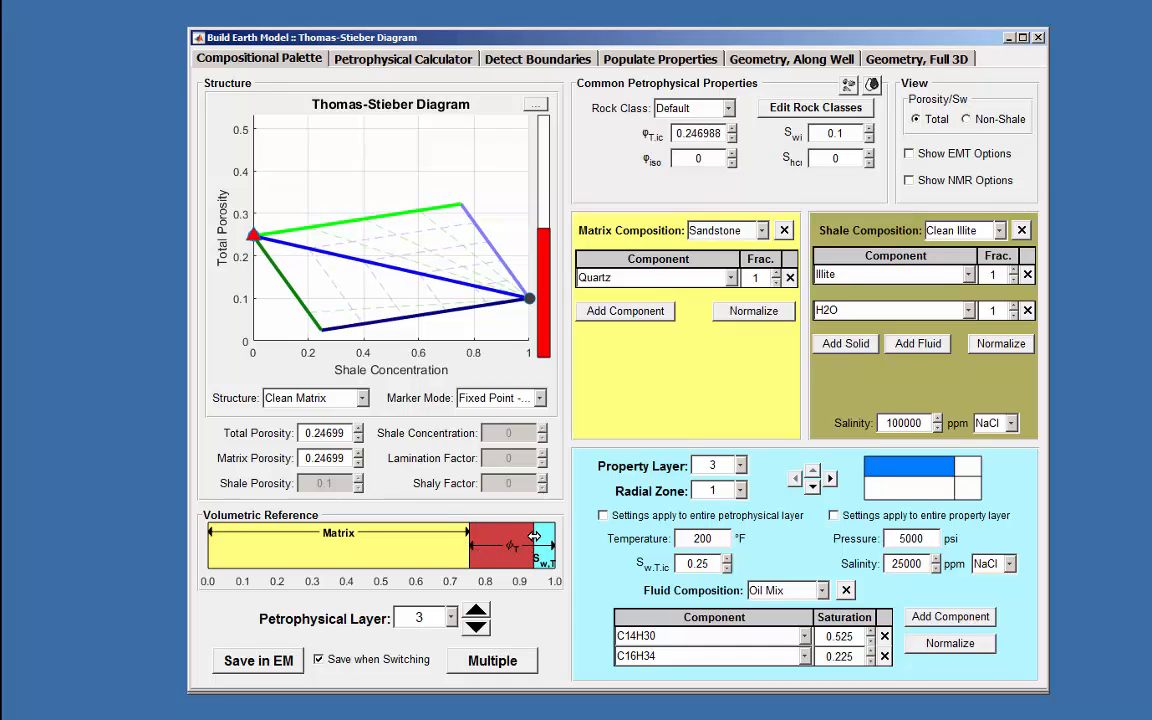
{"action": "left_click_drag", "start_coordinate": [510, 544], "coordinate": [536, 544]}
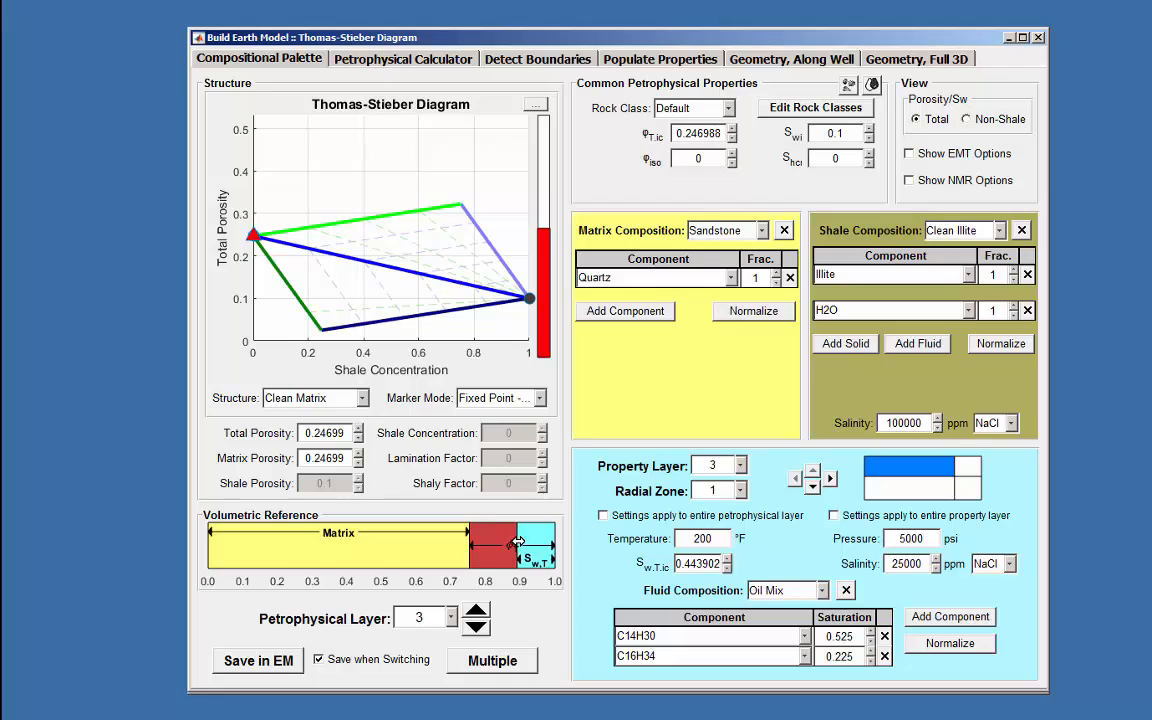
{"action": "left_click_drag", "start_coordinate": [536, 544], "coordinate": [516, 544]}
{"action": "type", "text": "0.2"}
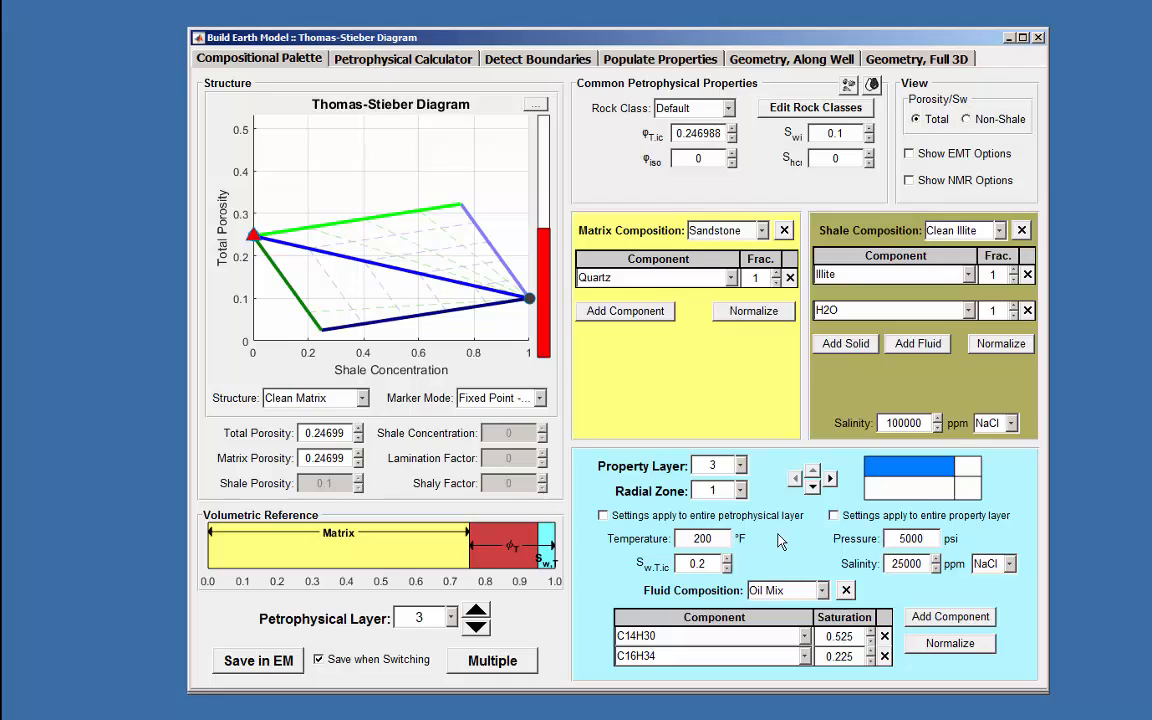
{"action": "mouse_move", "coordinate": [930, 604]}
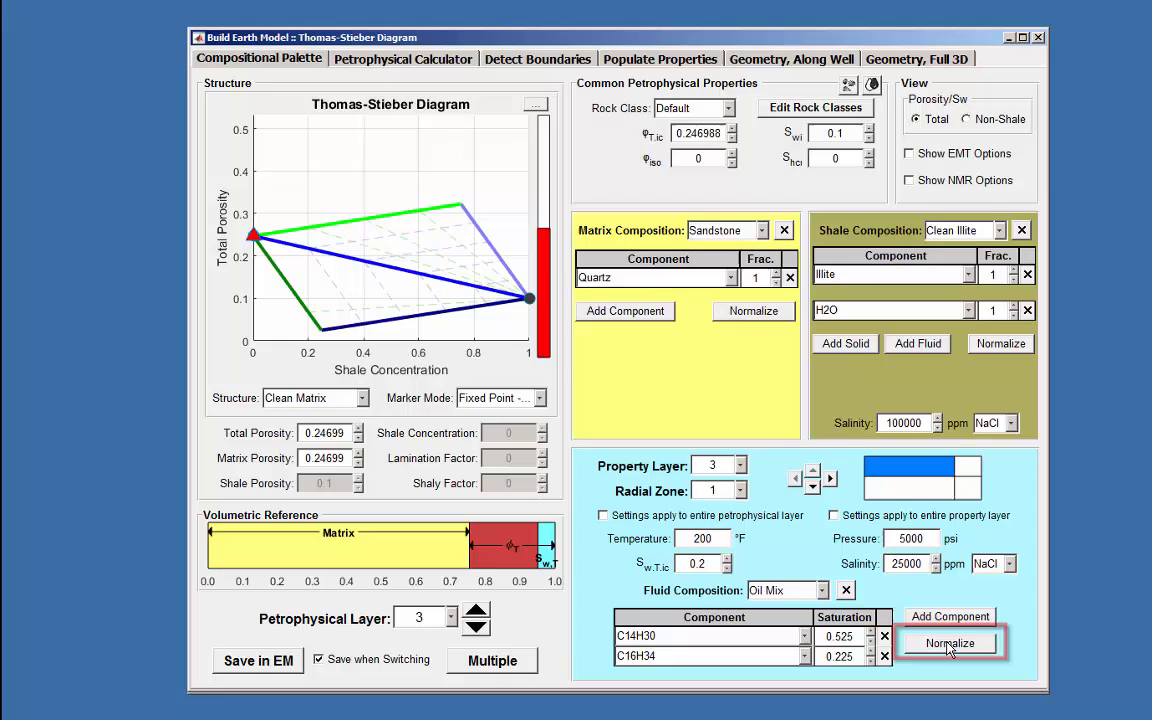
Normalize the oil mix so C14H30 reads 0.56 and C16H34 reads 0.24.
{"action": "left_click", "coordinate": [948, 644]}
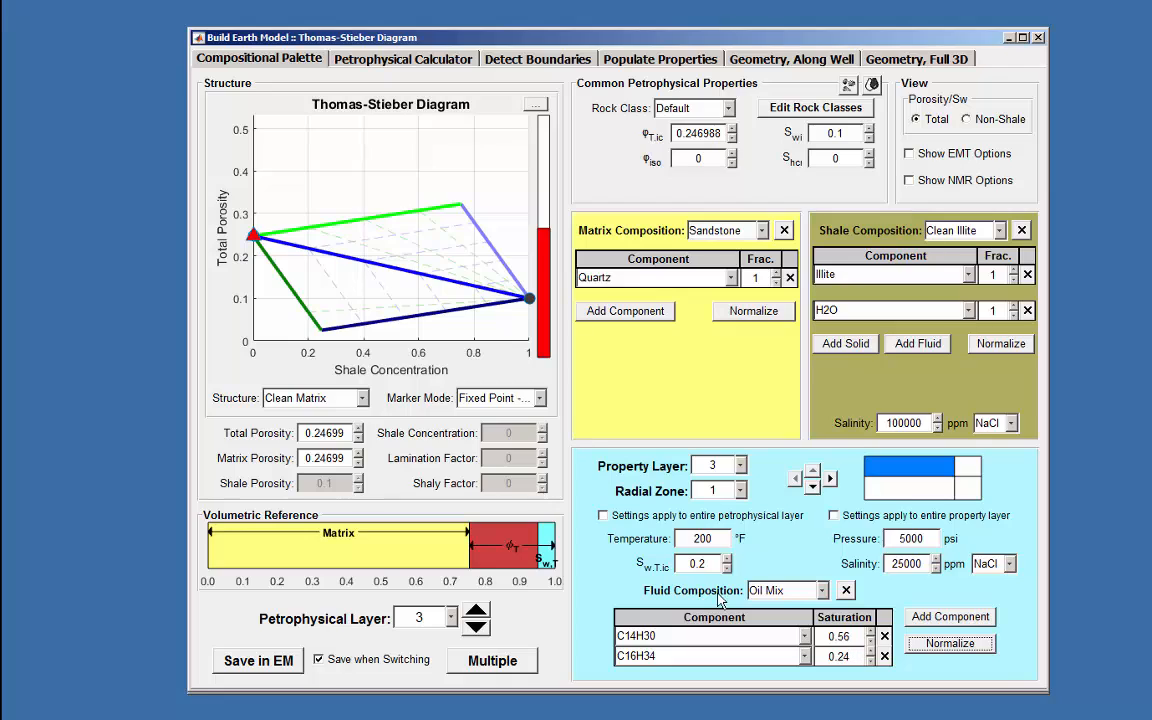
{"action": "mouse_move", "coordinate": [392, 384]}
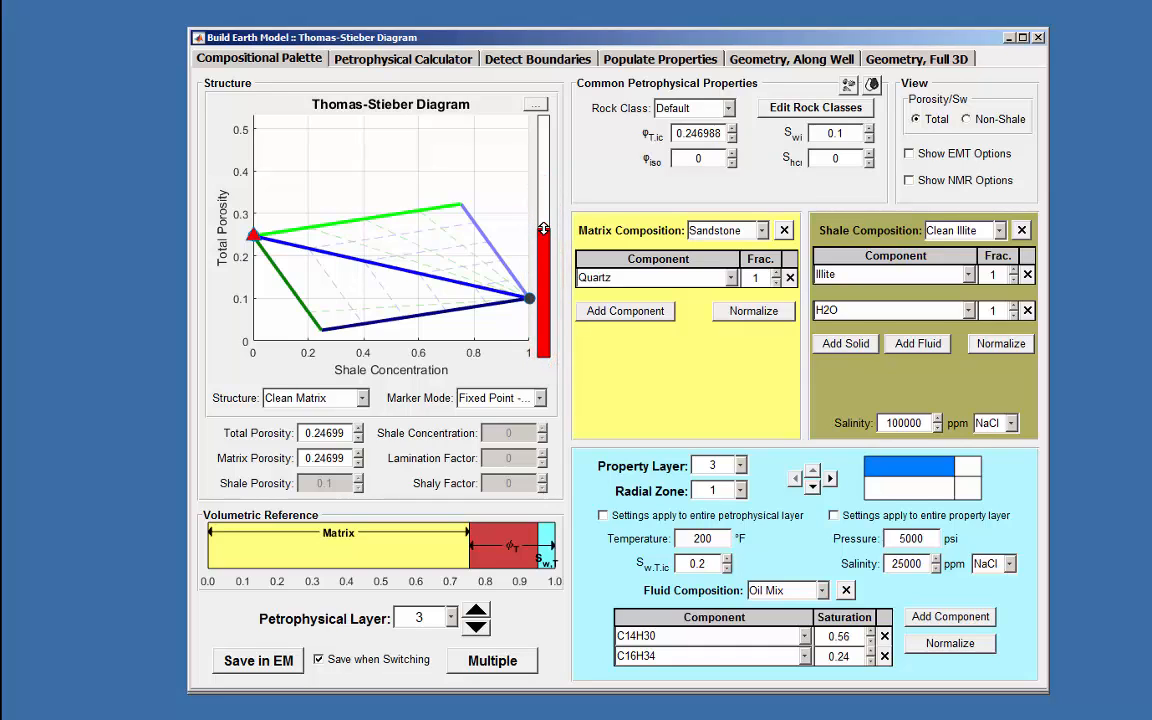
Expand the Structure dropdown listing rock structure types for the Thomas-Stieber diagram.
{"action": "left_click", "coordinate": [544, 210]}
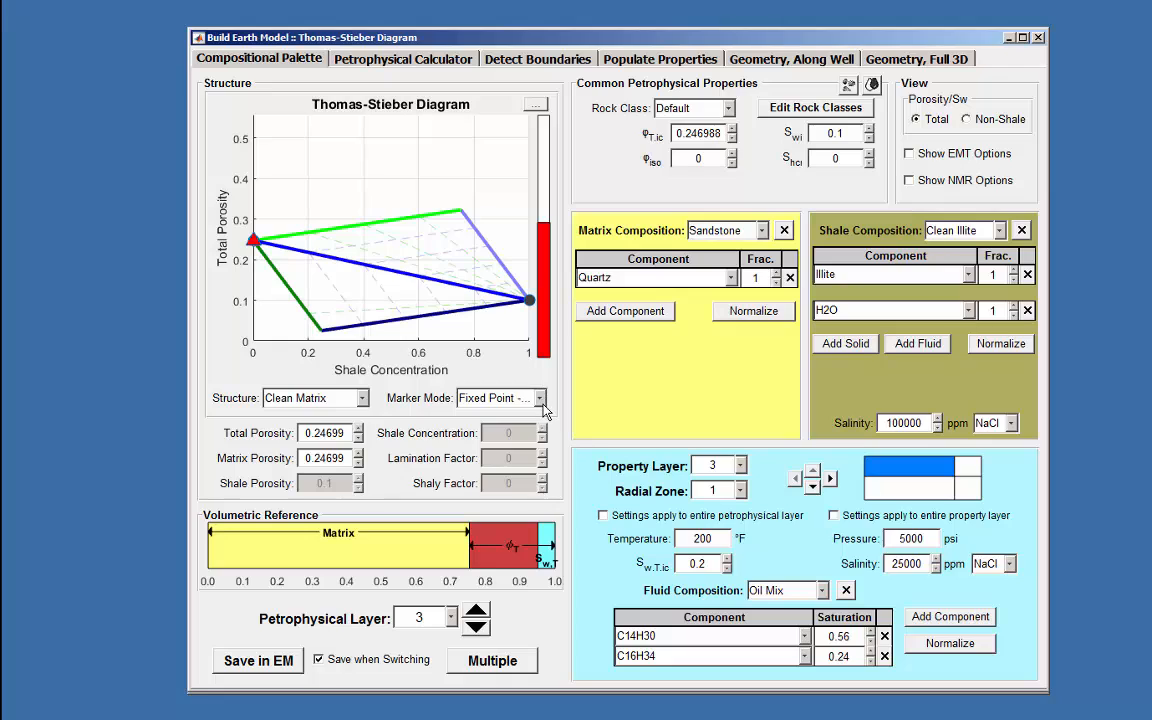
{"action": "mouse_move", "coordinate": [398, 410]}
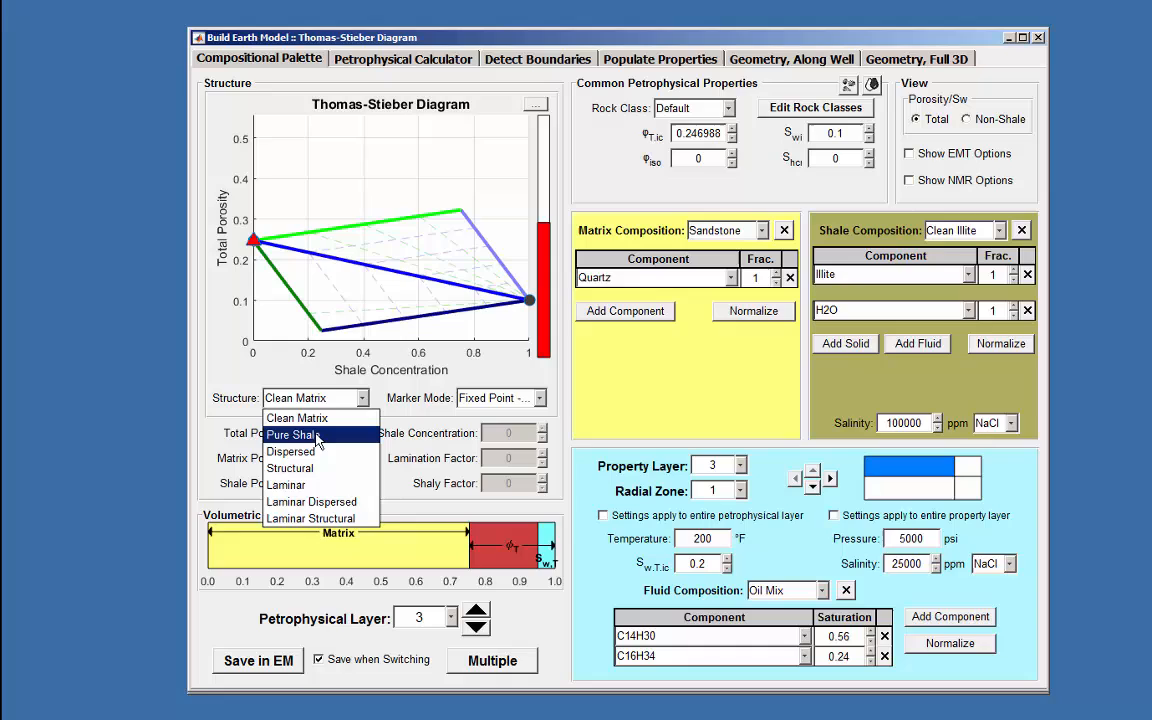
Switch the structure to Pure Shale and drag the shale point down to porosity about 0.059.
{"action": "left_click", "coordinate": [292, 434]}
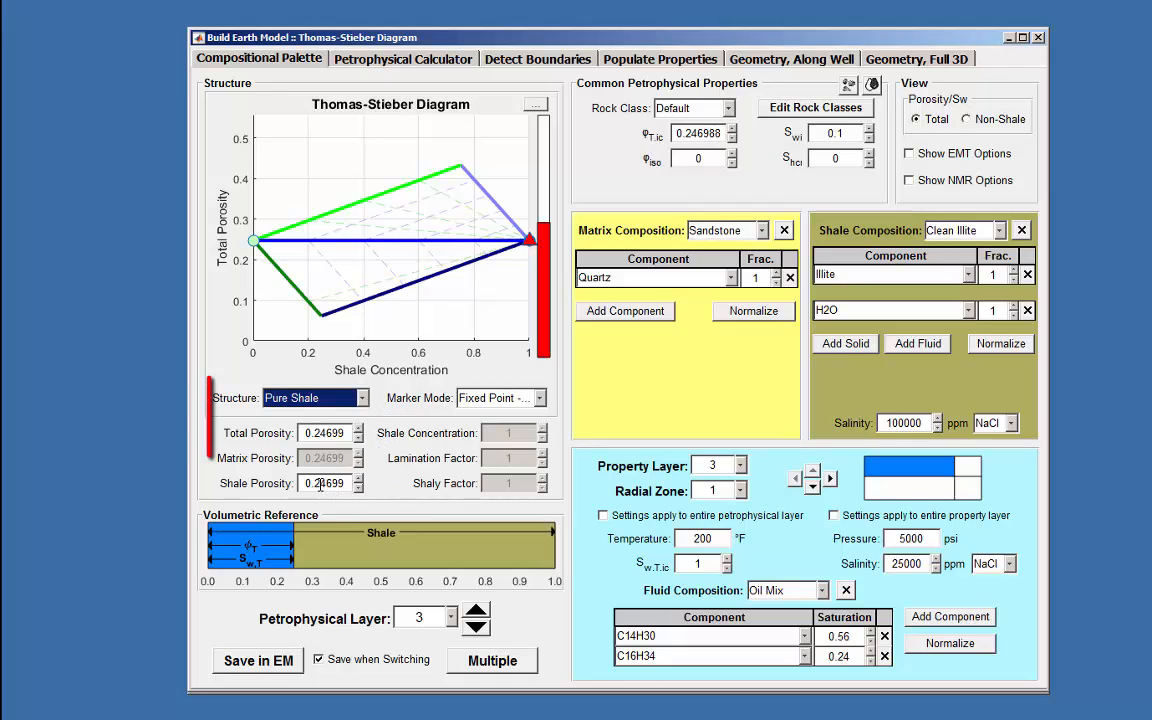
{"action": "triple_click", "coordinate": [324, 482]}
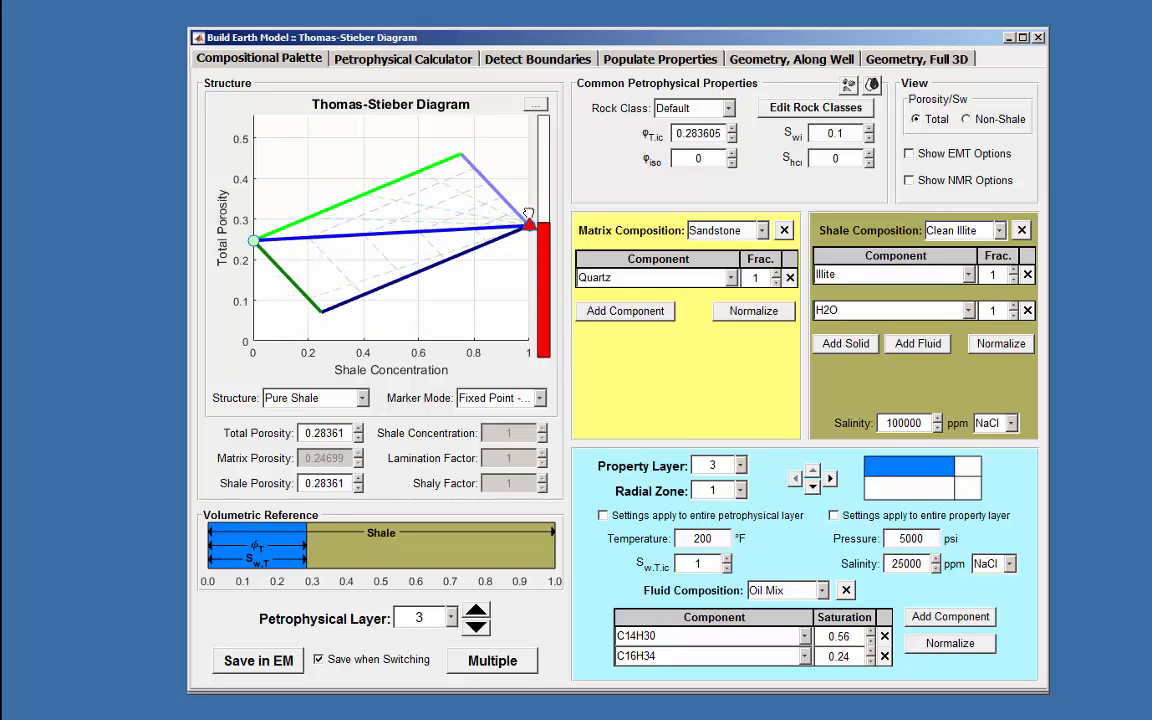
{"action": "left_click_drag", "start_coordinate": [528, 222], "coordinate": [528, 280]}
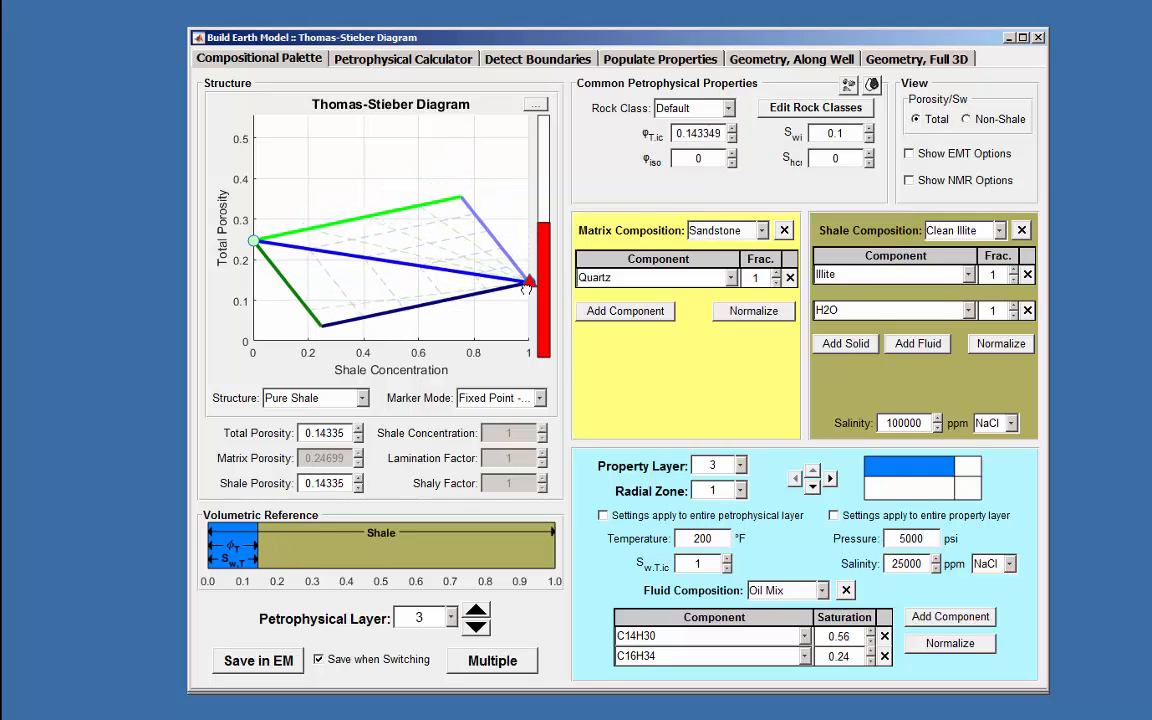
{"action": "left_click_drag", "start_coordinate": [530, 282], "coordinate": [530, 316]}
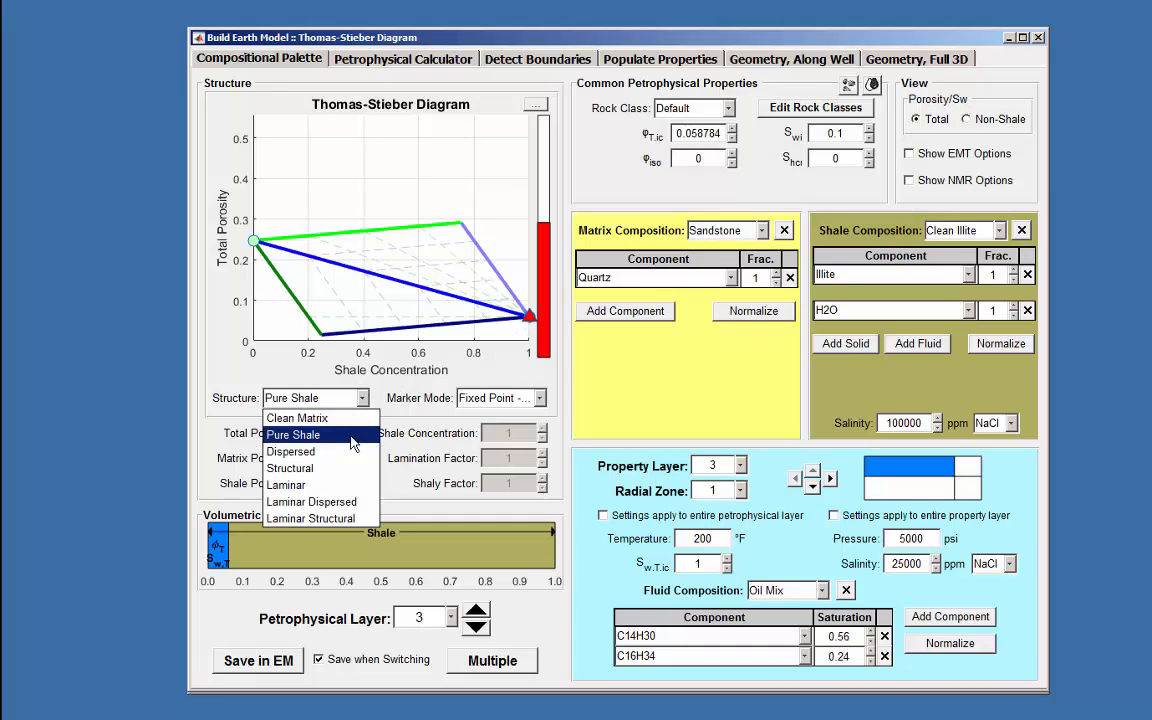
Switch the structure to Laminar Dispersed, keeping Full 2D Motion marker mode.
{"action": "left_click", "coordinate": [312, 500]}
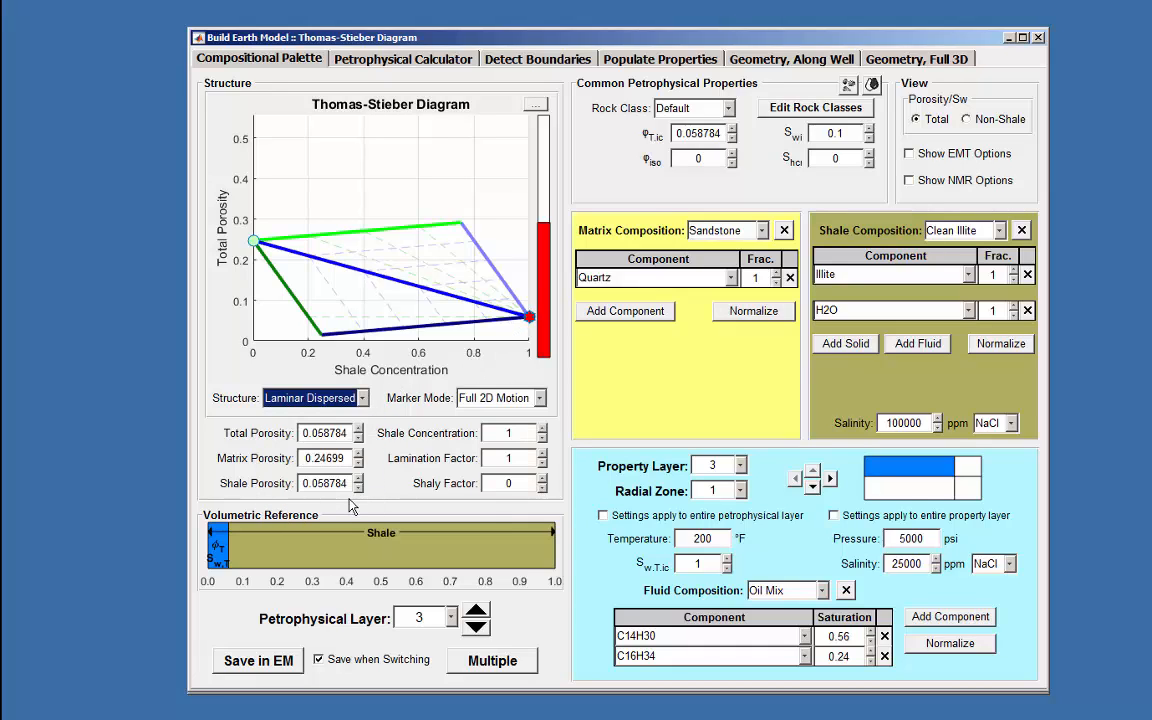
{"action": "left_click", "coordinate": [540, 398]}
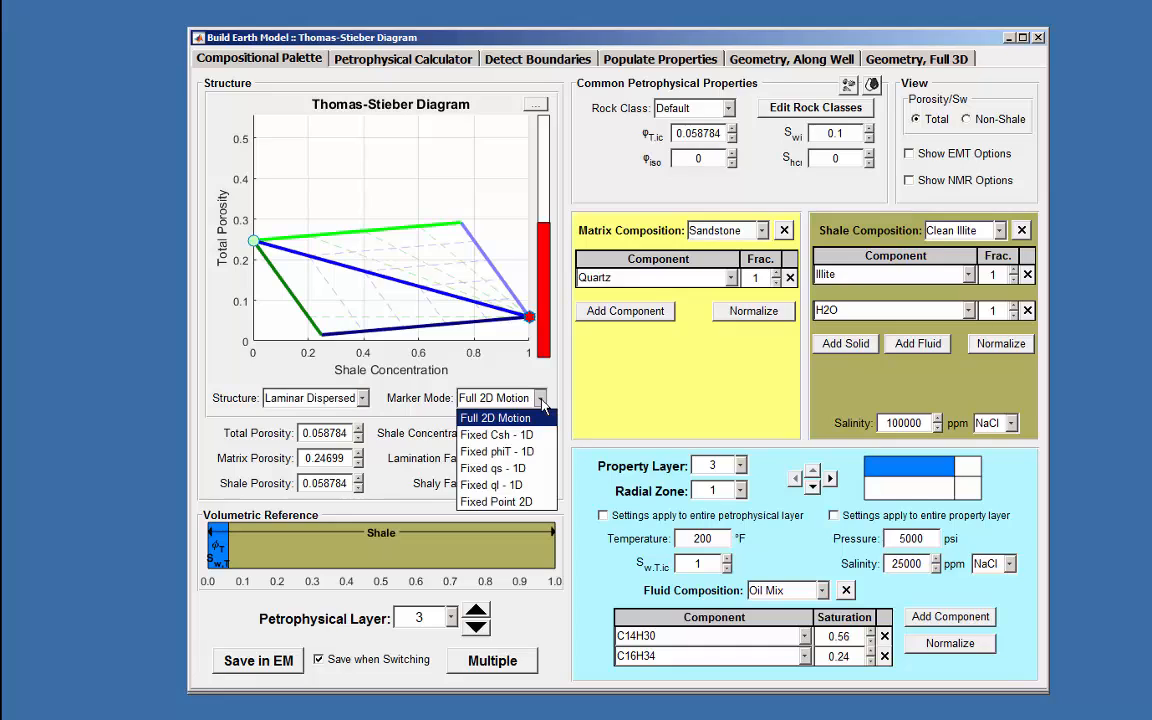
{"action": "mouse_move", "coordinate": [510, 430]}
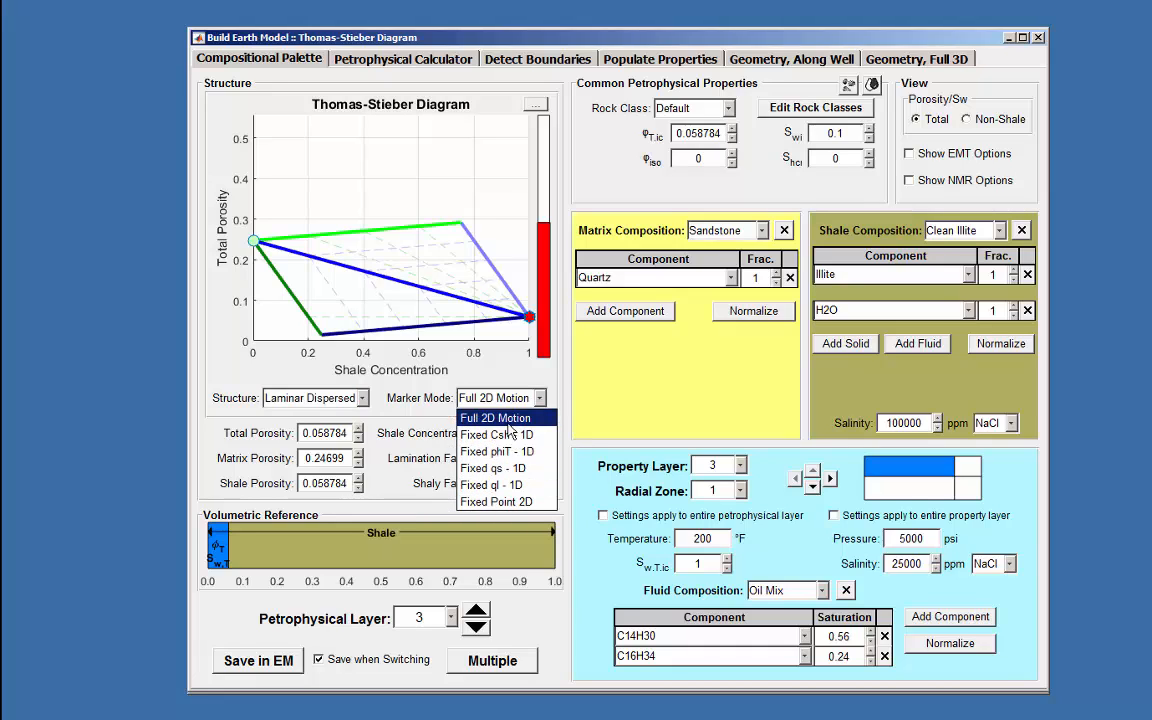
{"action": "left_click", "coordinate": [496, 418]}
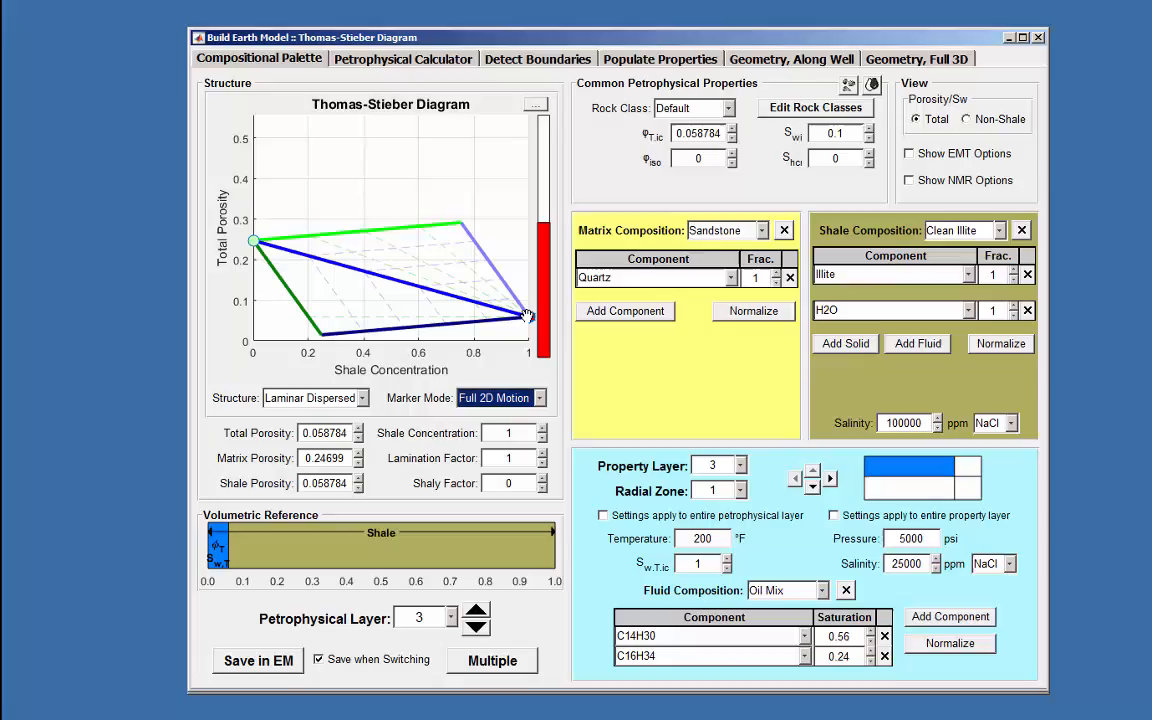
Drag the marker into the diagram to shale concentration 0.43, lamination 0.35, shaly factor 0.12.
{"action": "left_click_drag", "start_coordinate": [528, 312], "coordinate": [484, 320]}
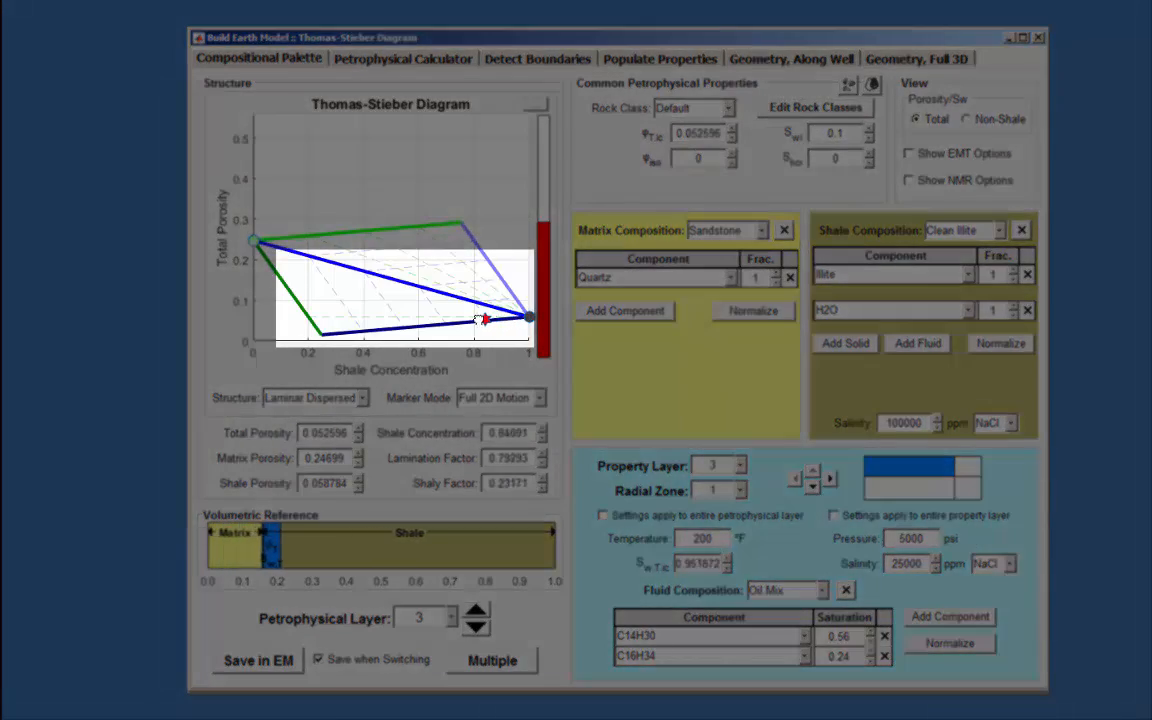
{"action": "left_click_drag", "start_coordinate": [484, 318], "coordinate": [392, 292]}
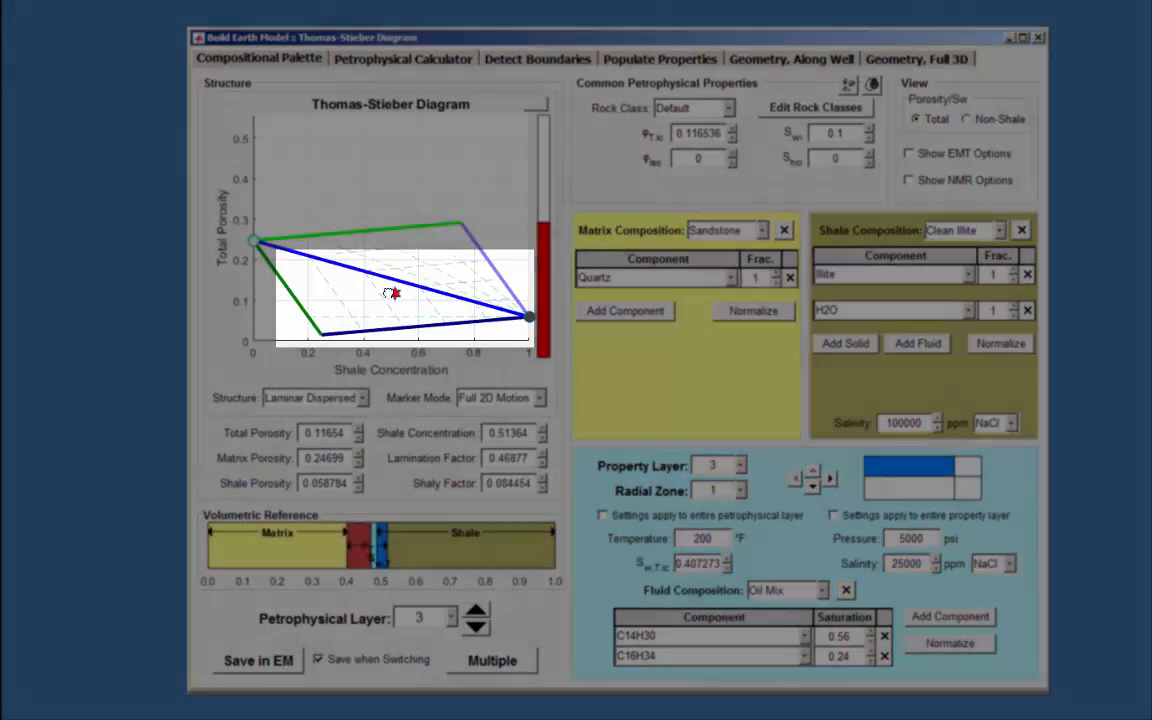
{"action": "left_click_drag", "start_coordinate": [392, 292], "coordinate": [380, 308]}
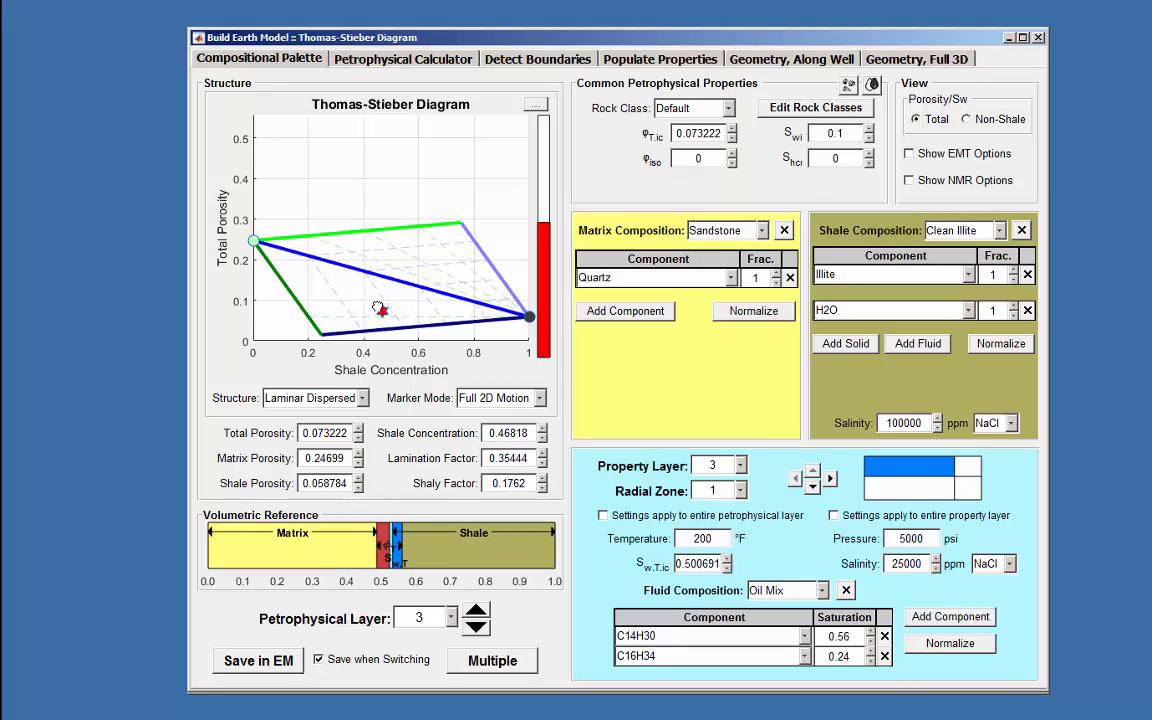
{"action": "left_click_drag", "start_coordinate": [380, 308], "coordinate": [338, 290]}
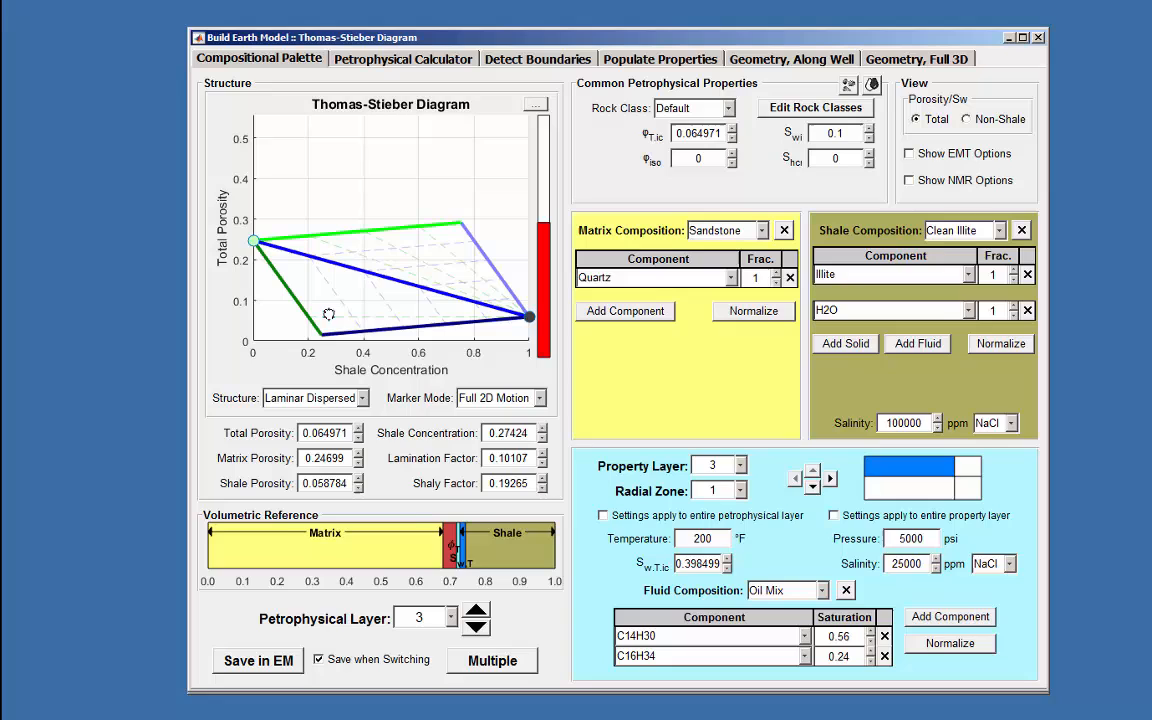
{"action": "left_click_drag", "start_coordinate": [328, 314], "coordinate": [338, 270]}
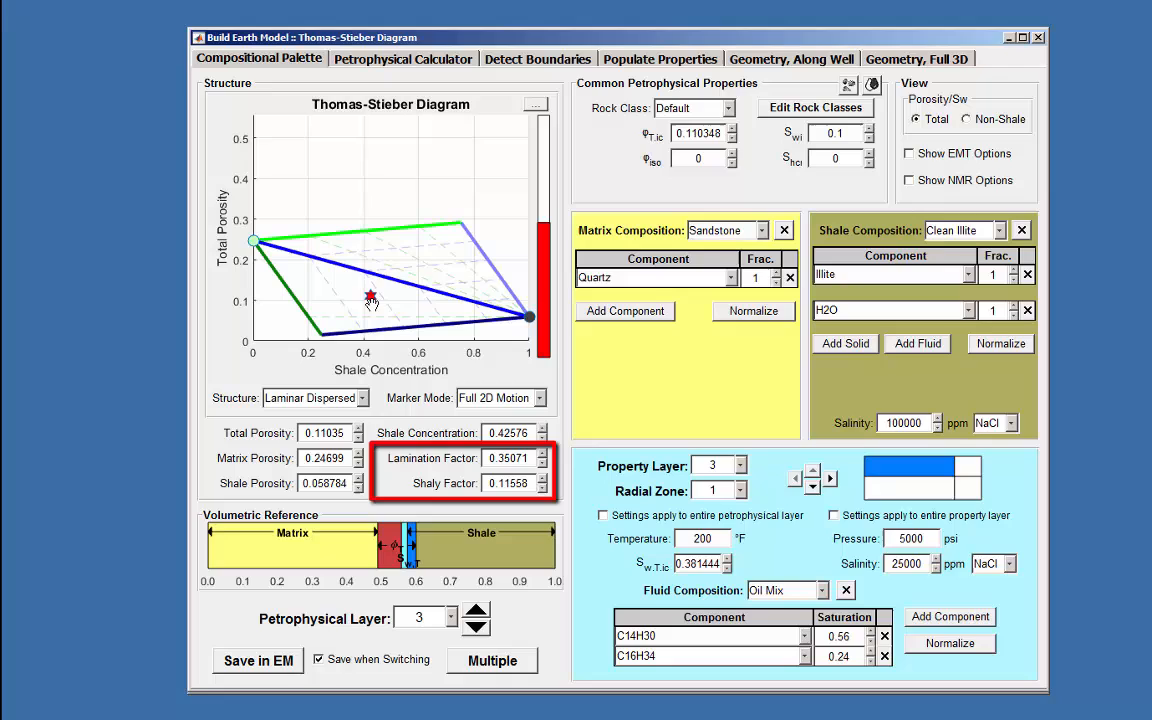
{"action": "mouse_move", "coordinate": [430, 488]}
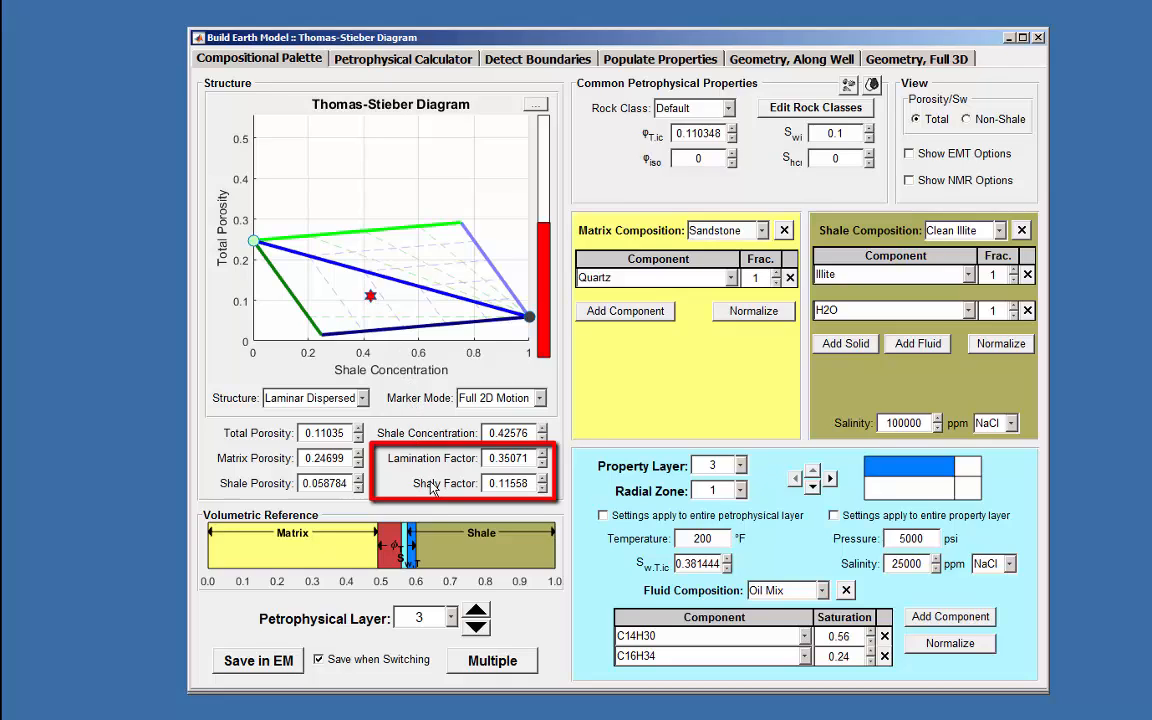
{"action": "mouse_move", "coordinate": [390, 496]}
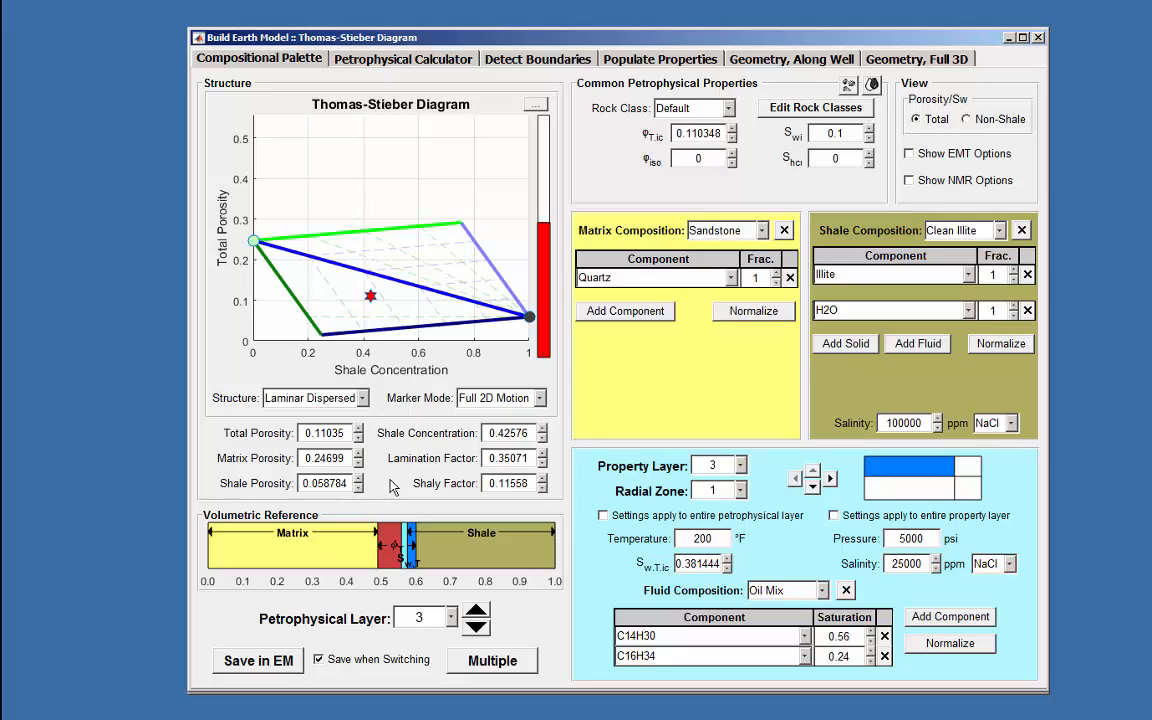
{"action": "mouse_move", "coordinate": [398, 468]}
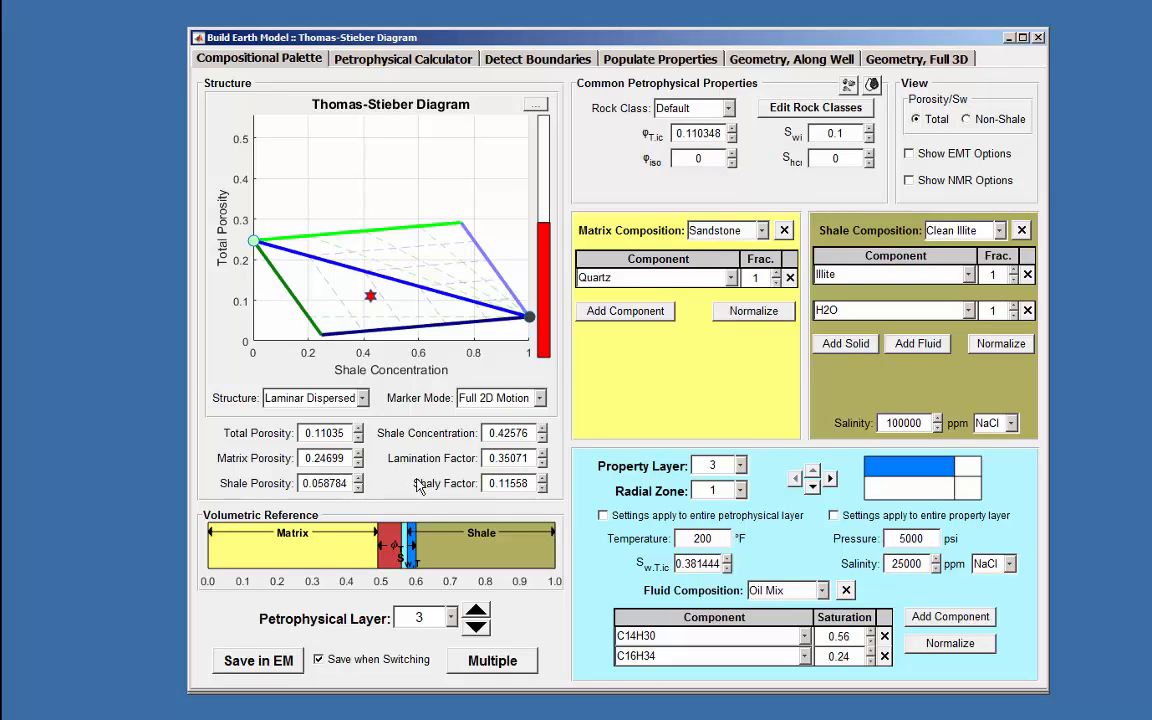
{"action": "mouse_move", "coordinate": [418, 482]}
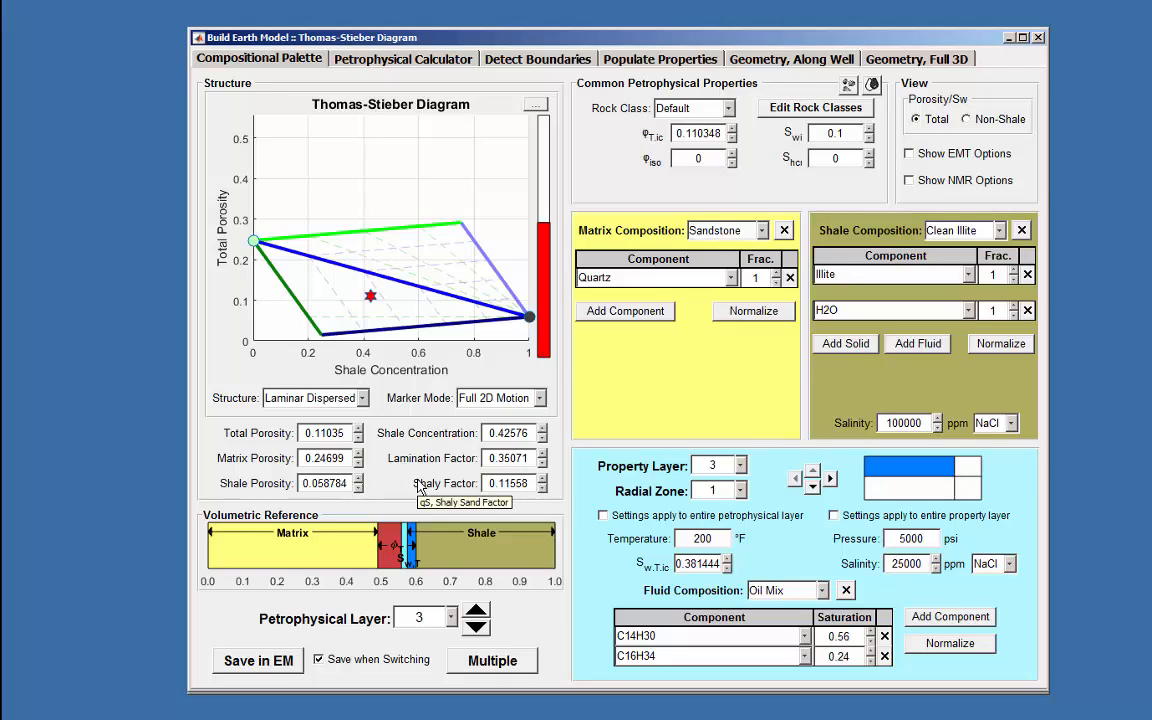
{"action": "mouse_move", "coordinate": [392, 482]}
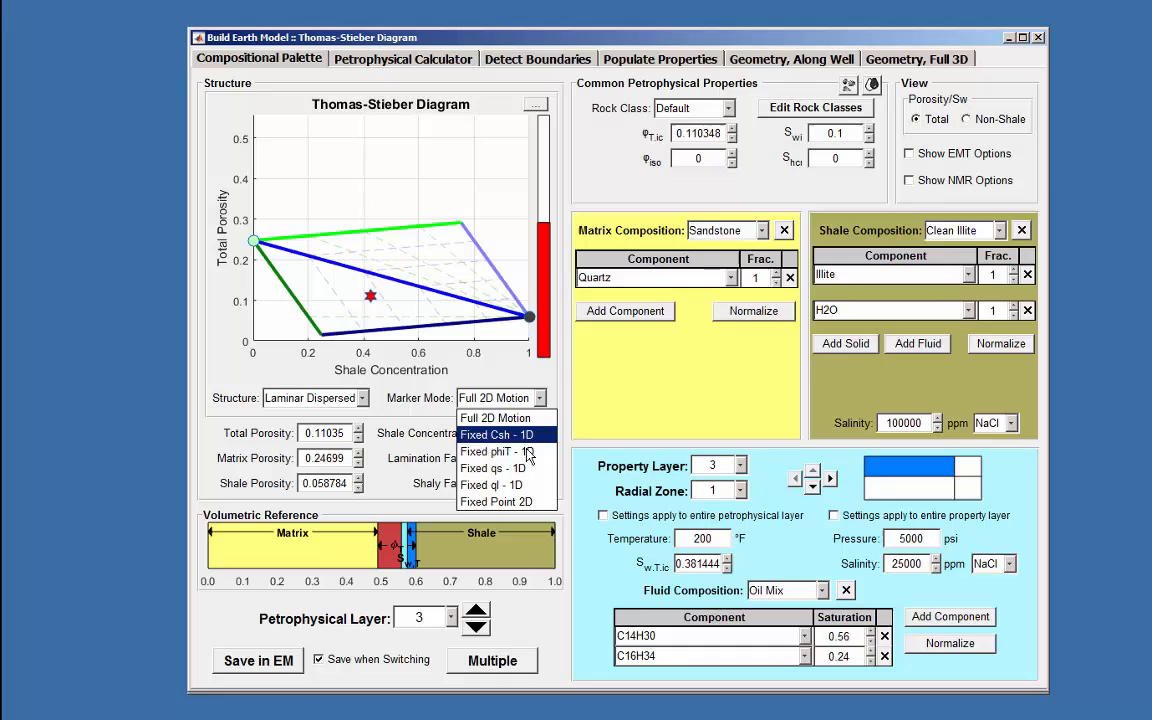
With Fixed qs - 1D mode, slide the marker to lamination factor about 0.32, shale concentration 0.40.
{"action": "left_click", "coordinate": [492, 468]}
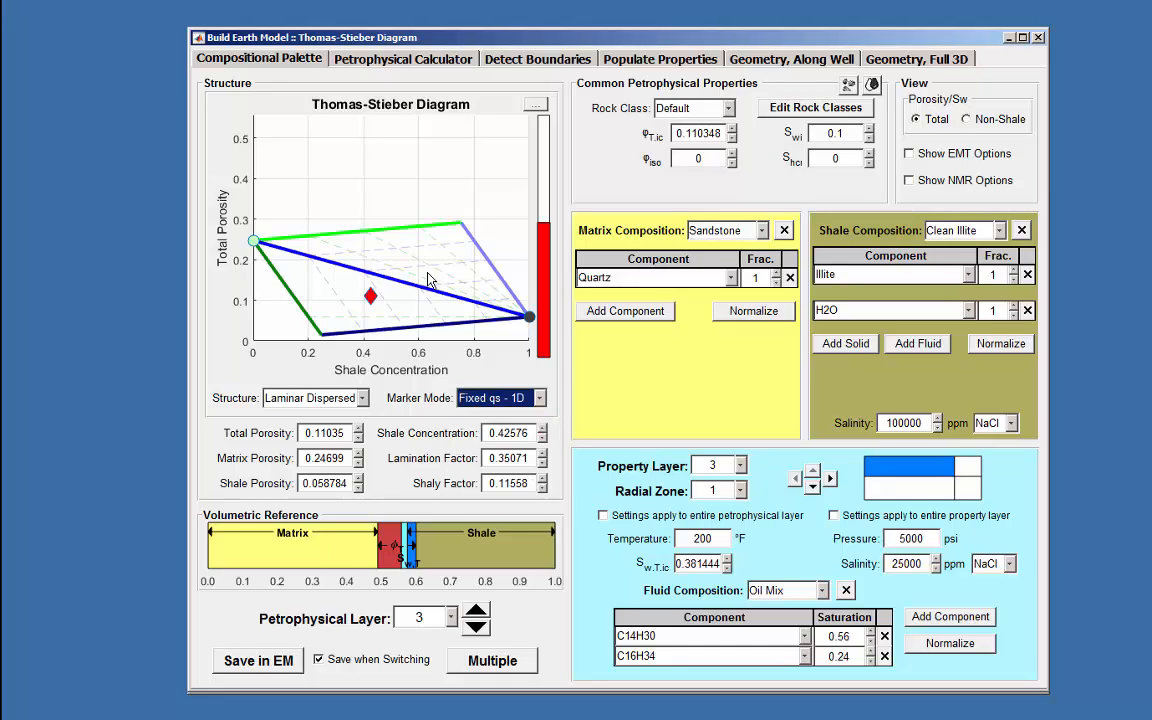
{"action": "left_click_drag", "start_coordinate": [370, 296], "coordinate": [384, 300]}
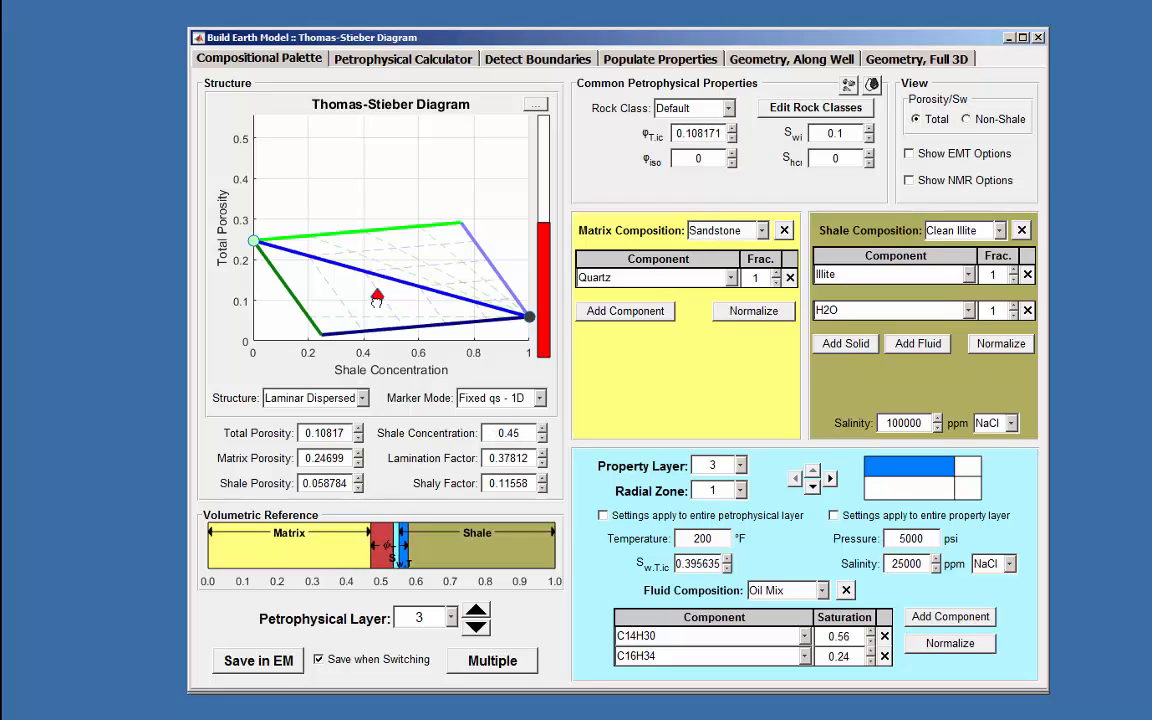
{"action": "left_click_drag", "start_coordinate": [378, 296], "coordinate": [346, 292]}
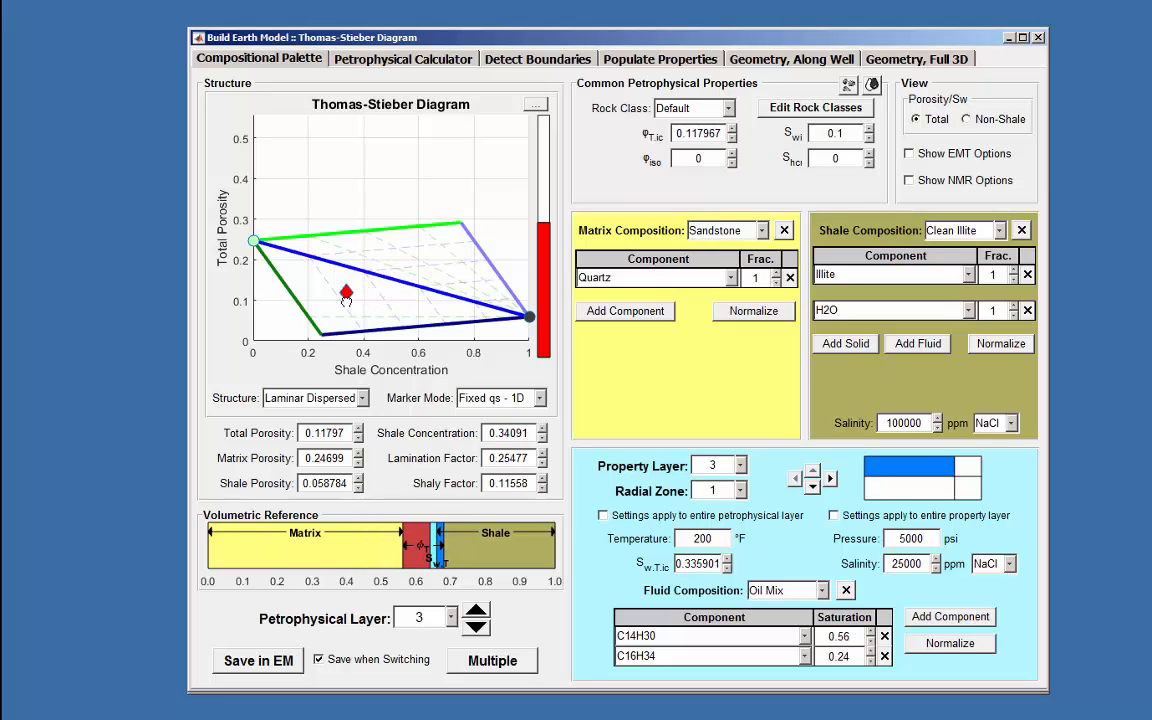
{"action": "left_click_drag", "start_coordinate": [346, 294], "coordinate": [364, 294]}
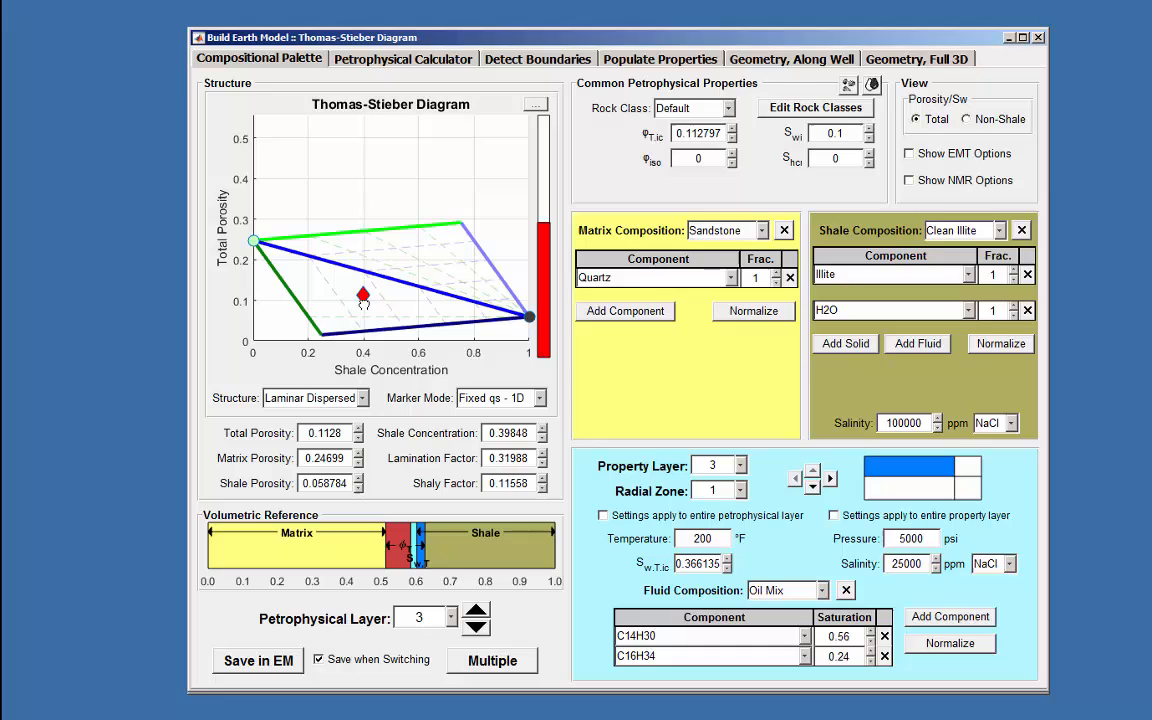
{"action": "left_click_drag", "start_coordinate": [364, 296], "coordinate": [364, 298]}
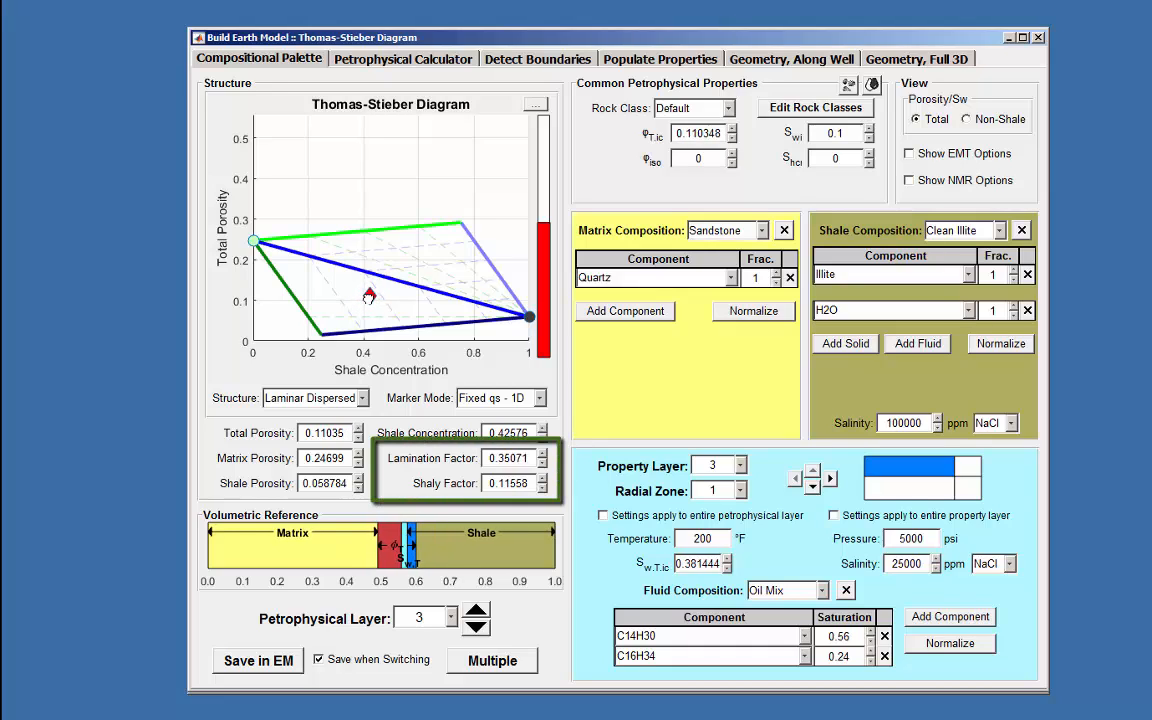
{"action": "left_click_drag", "start_coordinate": [368, 292], "coordinate": [348, 290]}
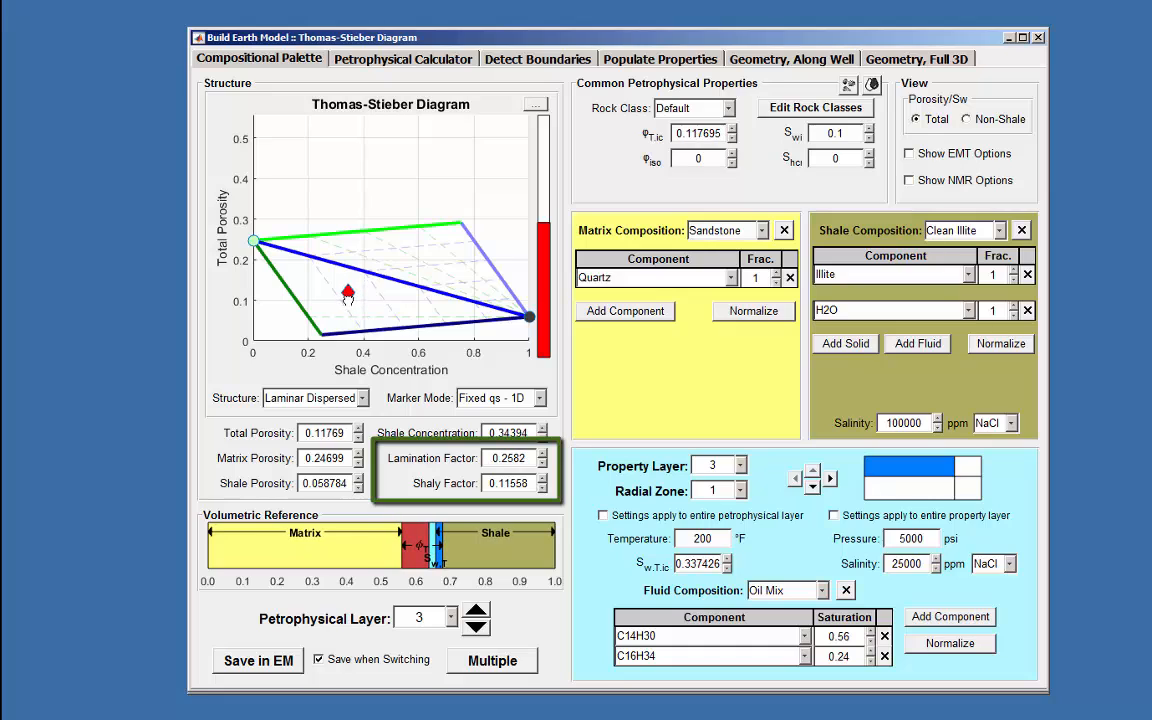
{"action": "left_click_drag", "start_coordinate": [348, 292], "coordinate": [364, 294]}
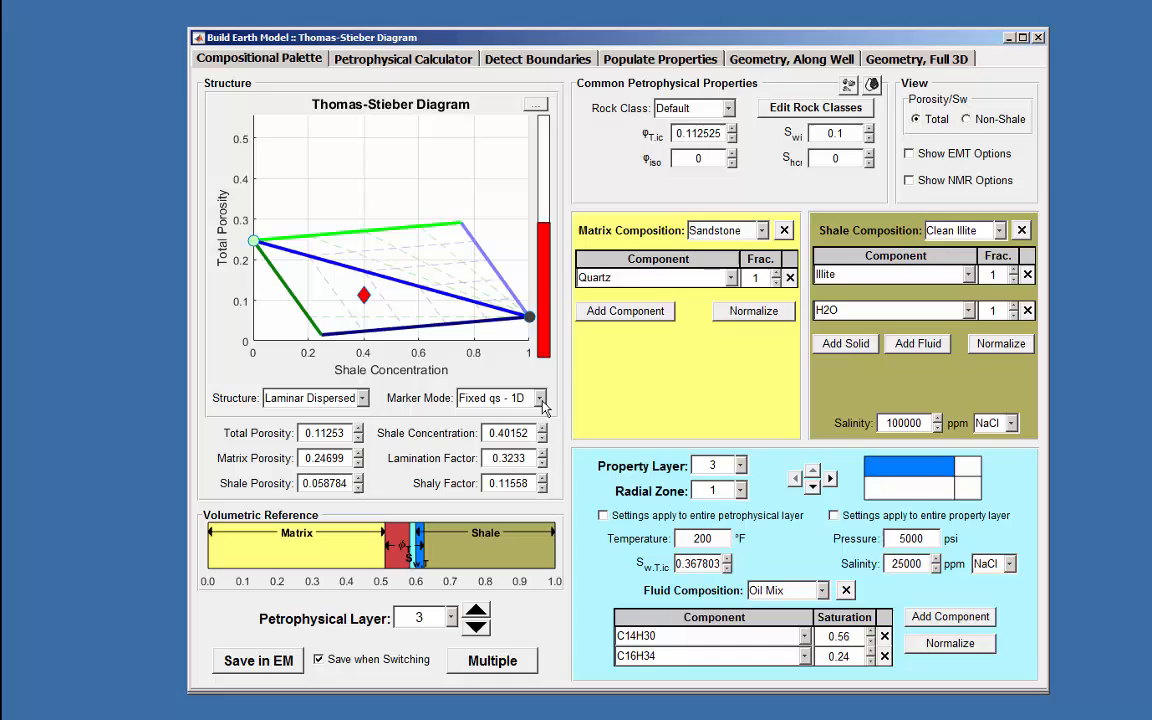
With Fixed ql - 1D mode, slide the marker along lamination 0.3233 to shaly factor about 0.080.
{"action": "left_click", "coordinate": [538, 398]}
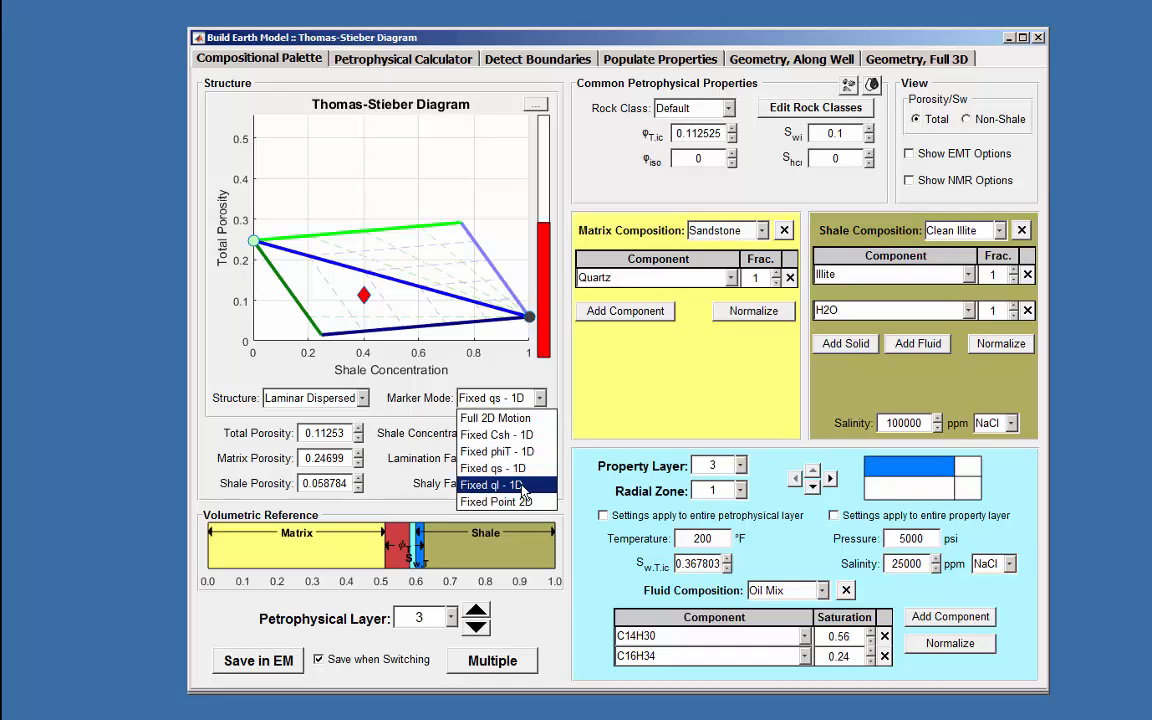
{"action": "left_click", "coordinate": [492, 486]}
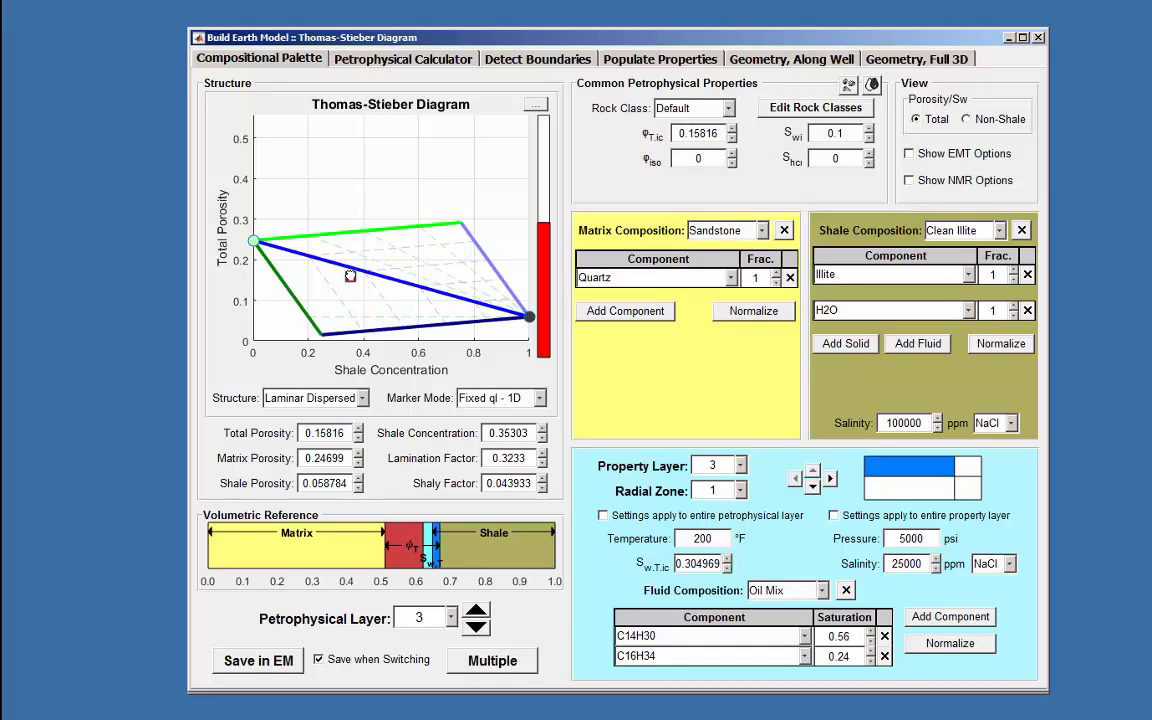
{"action": "left_click_drag", "start_coordinate": [350, 276], "coordinate": [364, 300]}
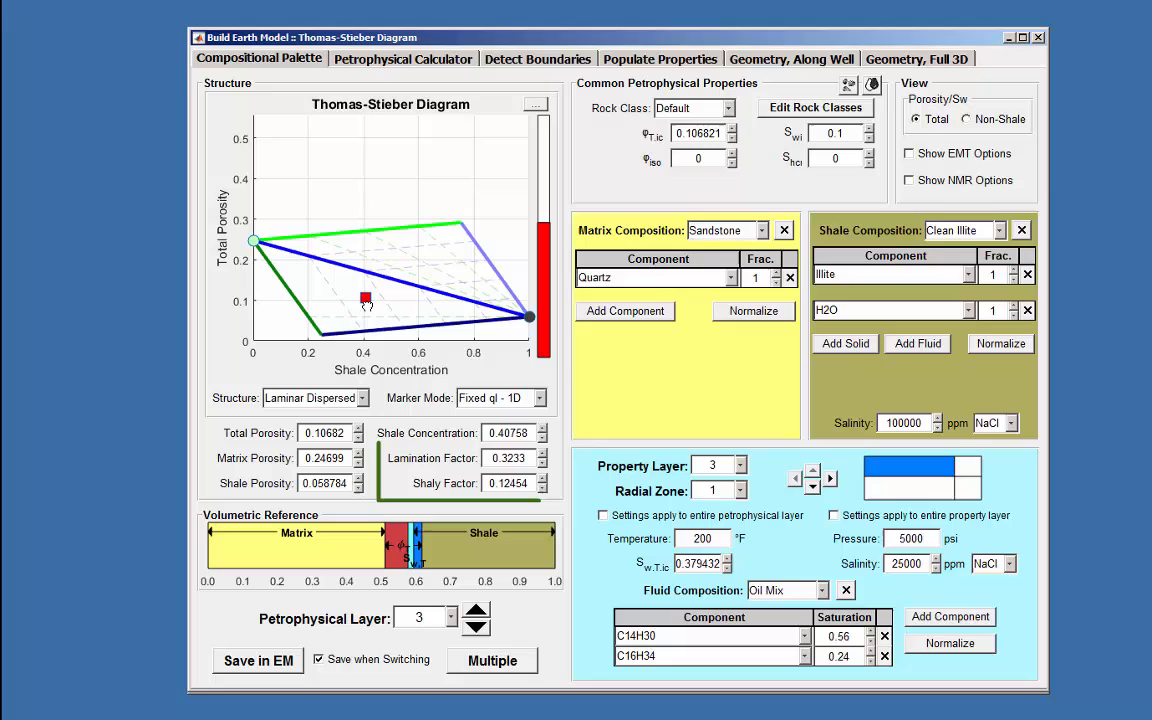
{"action": "left_click_drag", "start_coordinate": [364, 300], "coordinate": [360, 292]}
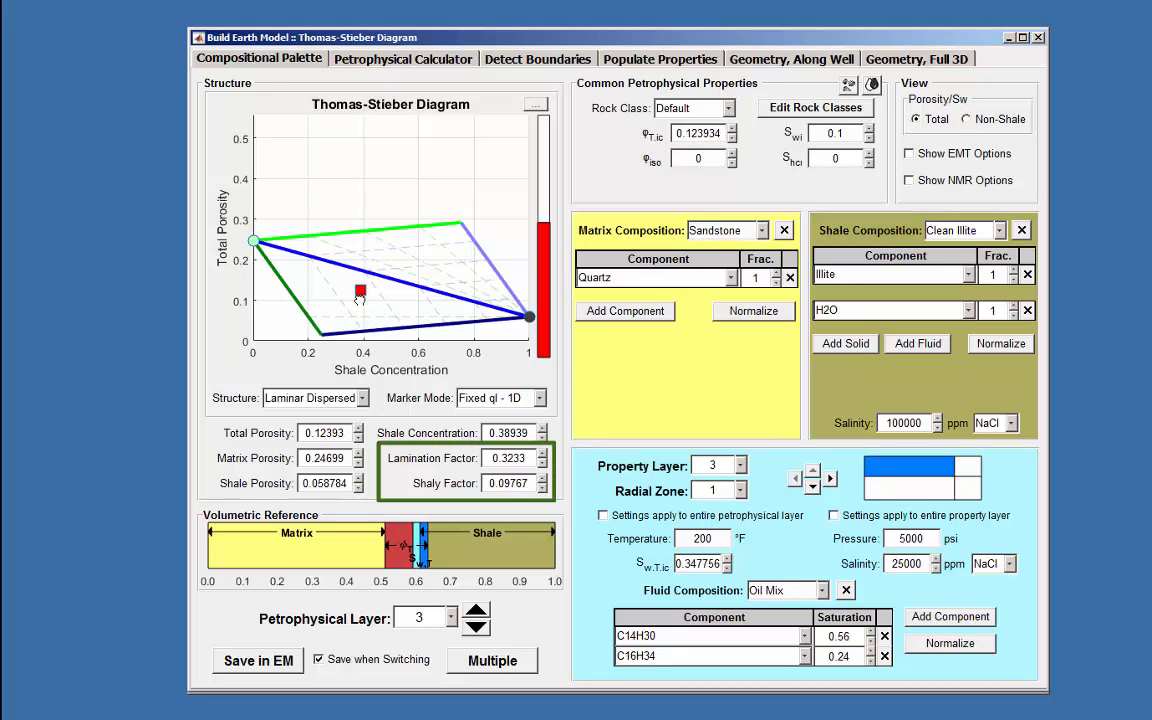
{"action": "left_click_drag", "start_coordinate": [360, 294], "coordinate": [364, 296]}
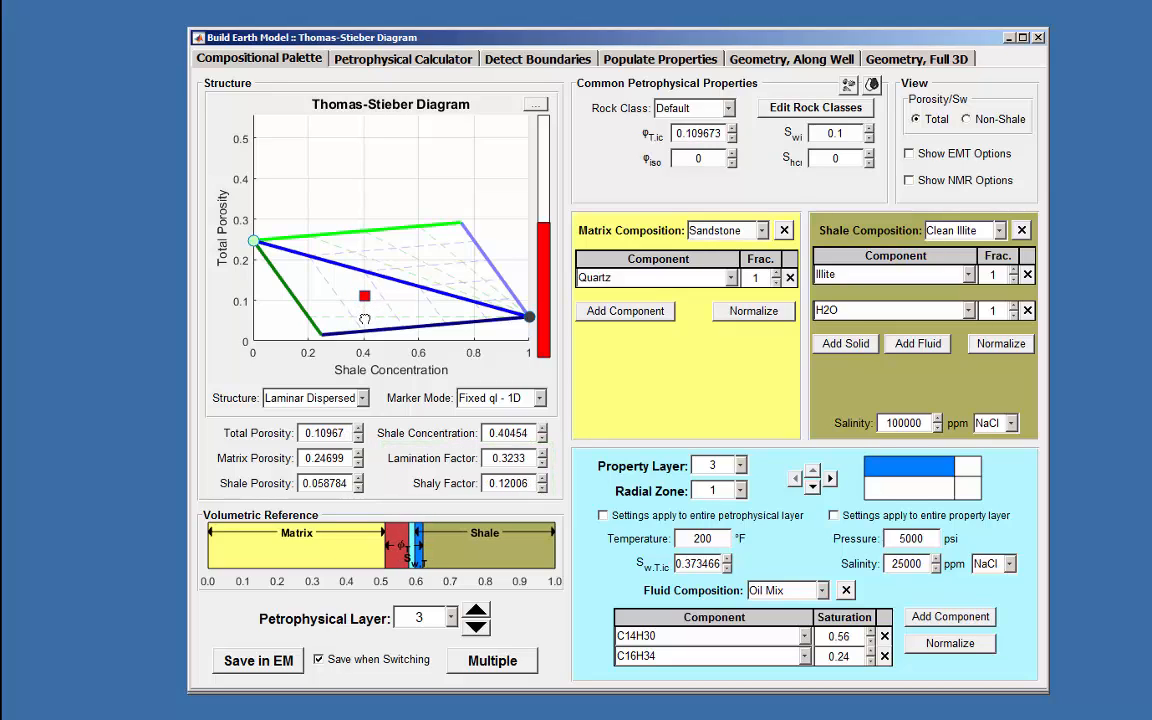
{"action": "left_click_drag", "start_coordinate": [364, 296], "coordinate": [356, 286]}
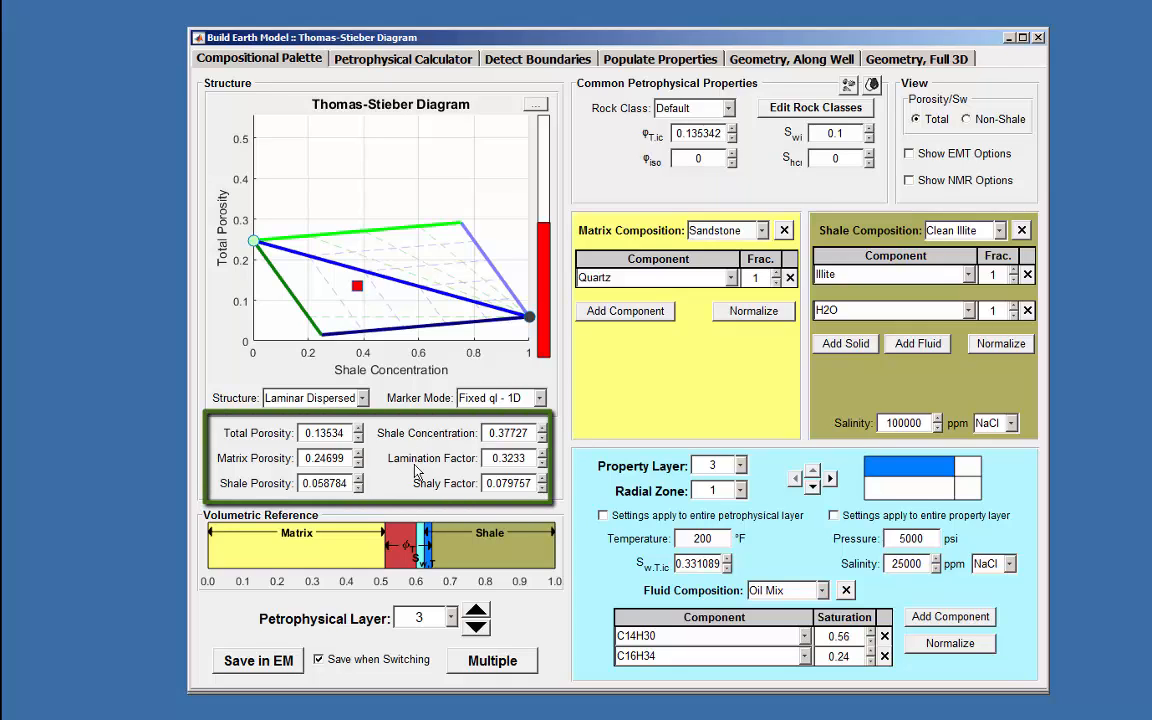
{"action": "mouse_move", "coordinate": [516, 504]}
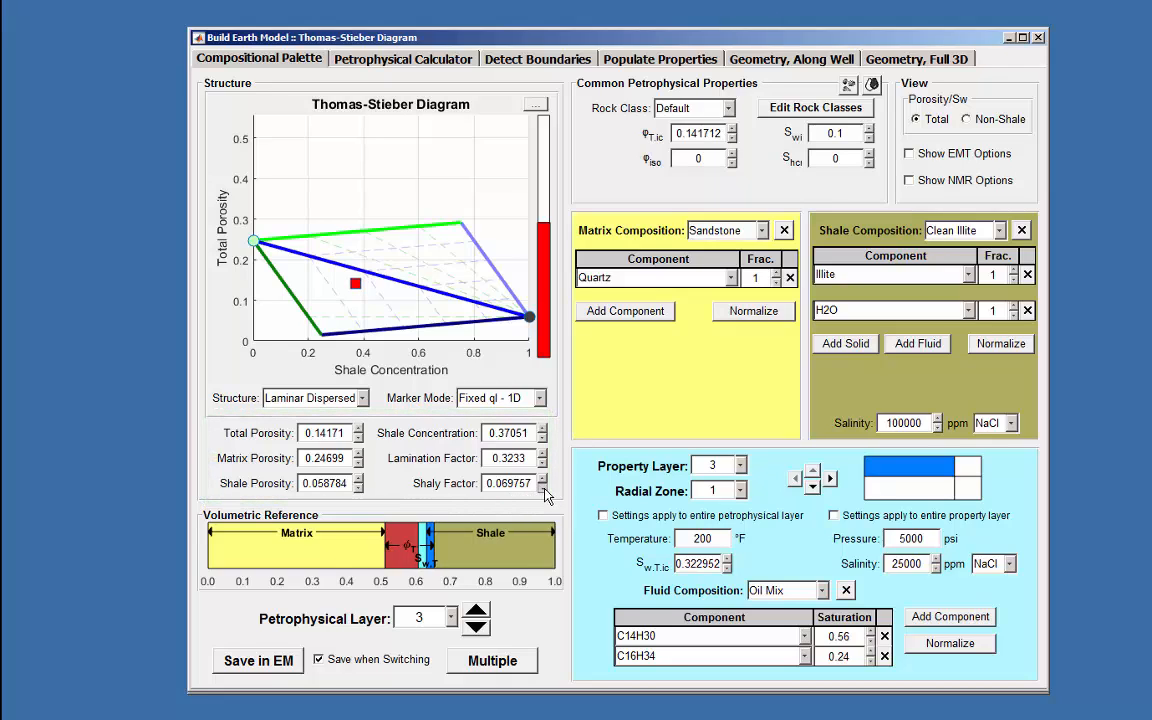
Step the Shaly Factor spinner up and down to 0.10976, giving total porosity 0.11624.
{"action": "left_click", "coordinate": [544, 480]}
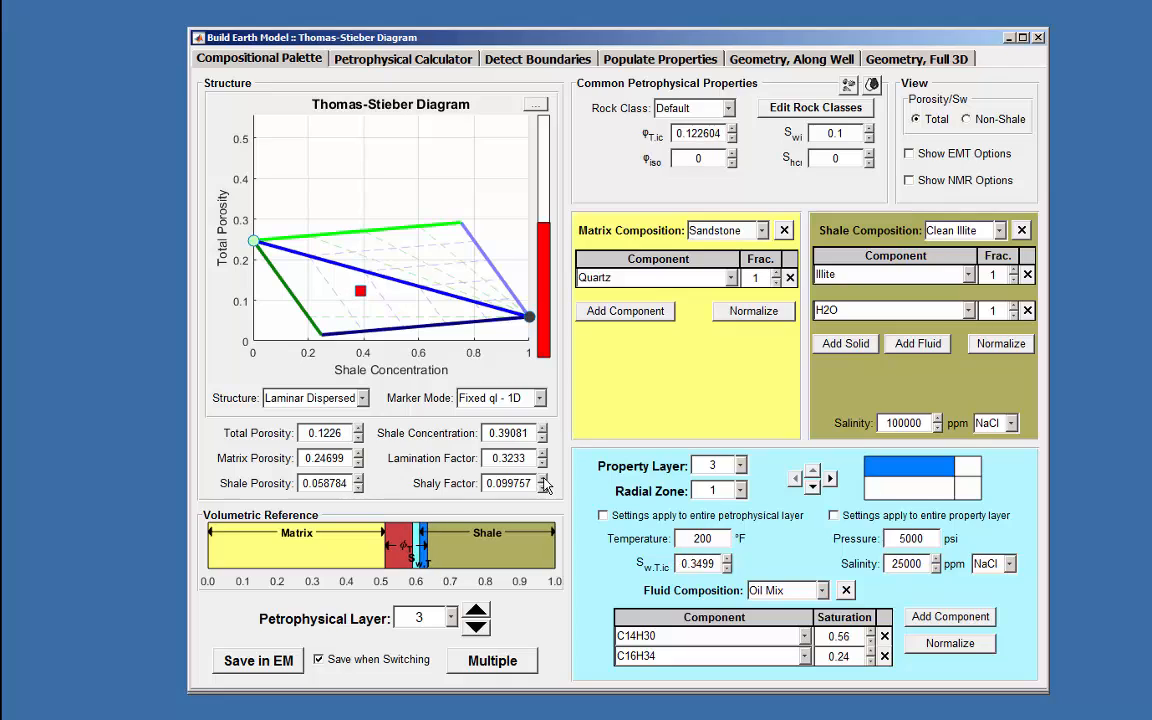
{"action": "left_click", "coordinate": [544, 478]}
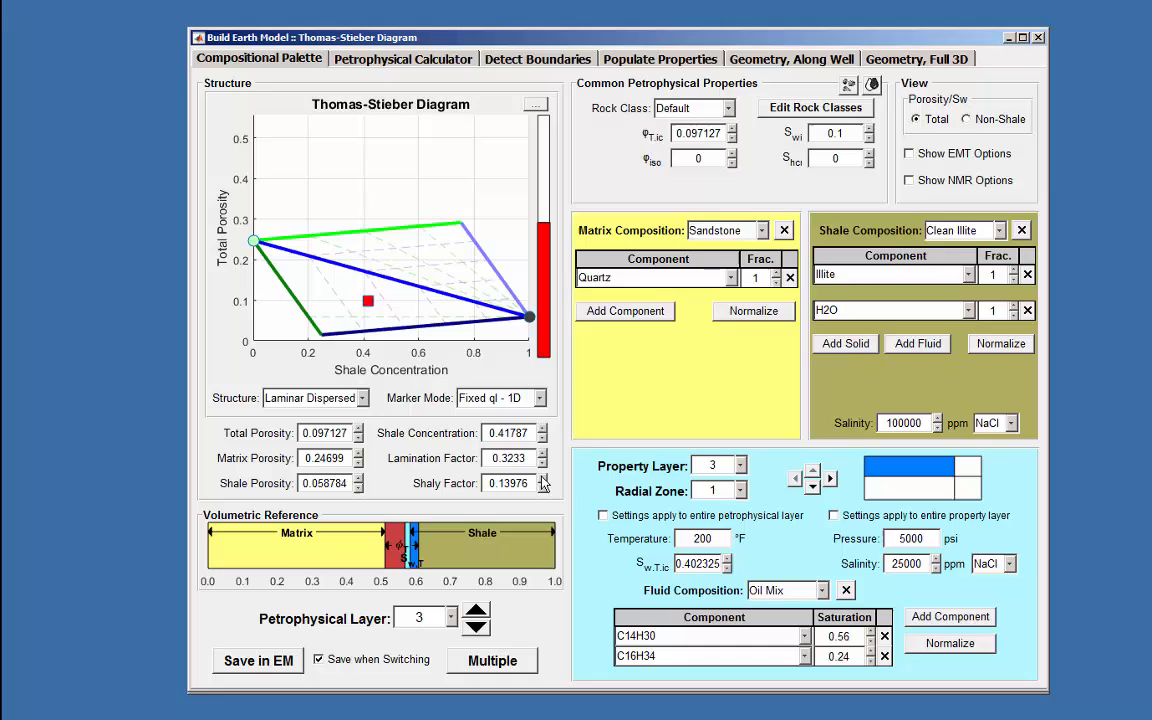
{"action": "left_click", "coordinate": [544, 490]}
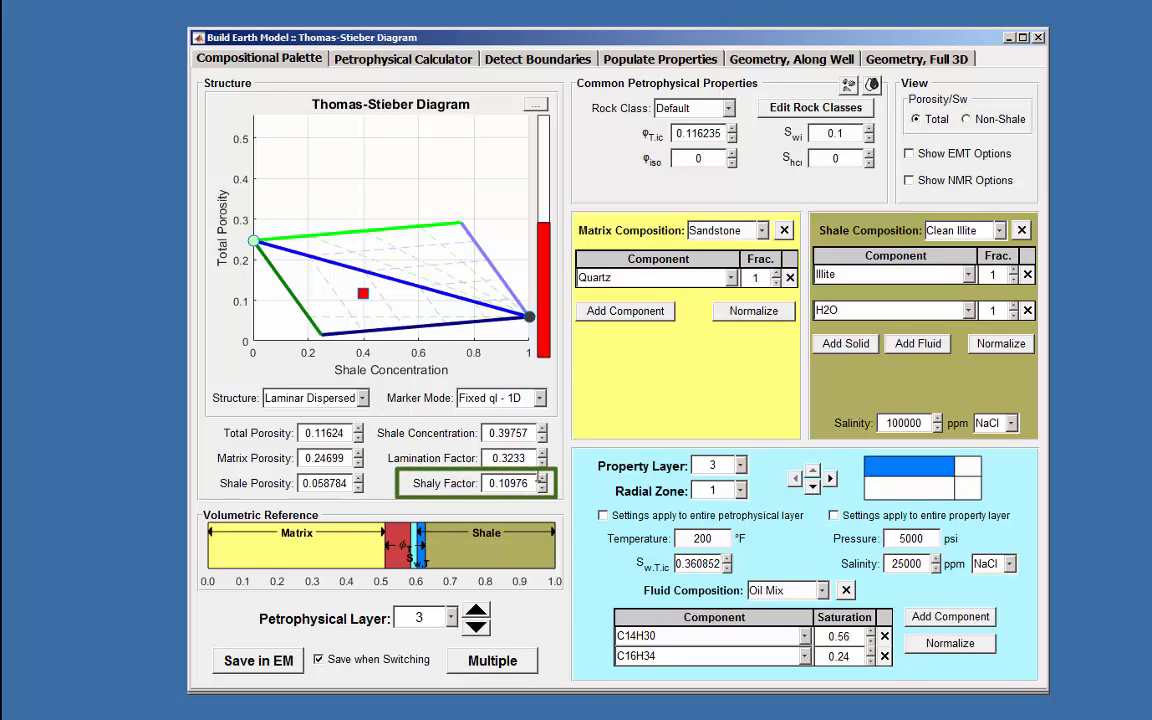
{"action": "mouse_move", "coordinate": [536, 480]}
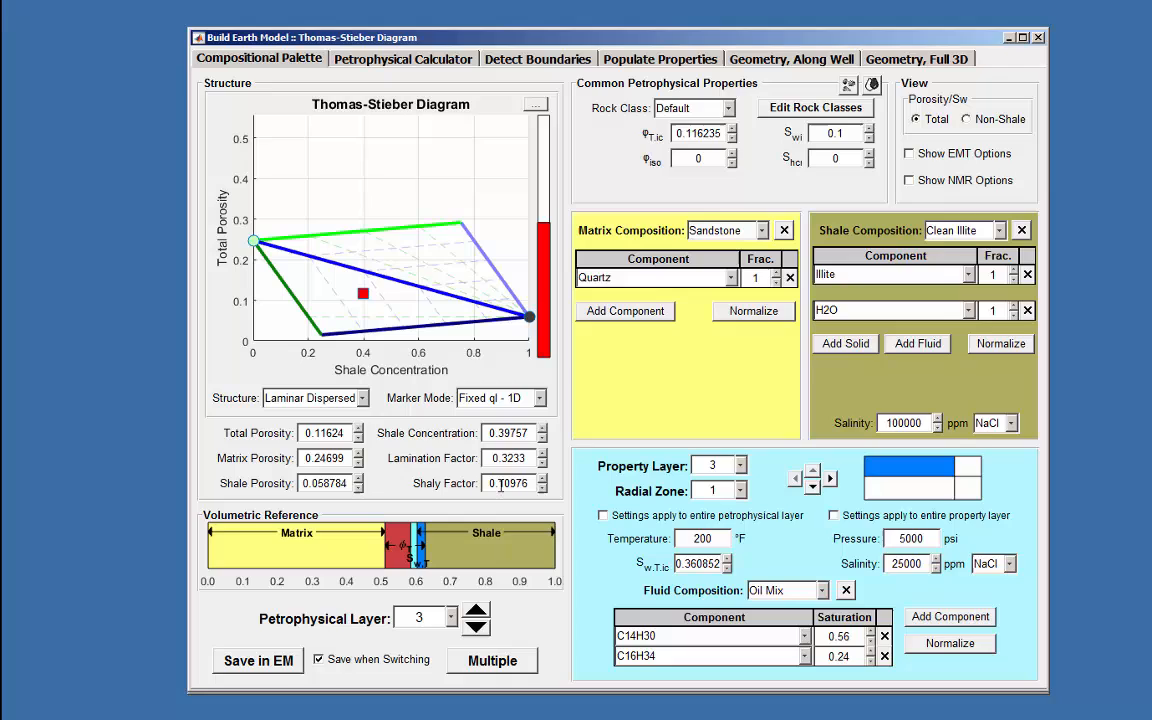
Set shaly factor 0.2, raise shale porosity to 0.13574 and nudge the marker to lamination near 0.385.
{"action": "triple_click", "coordinate": [504, 482]}
{"action": "type", "text": "0.2"}
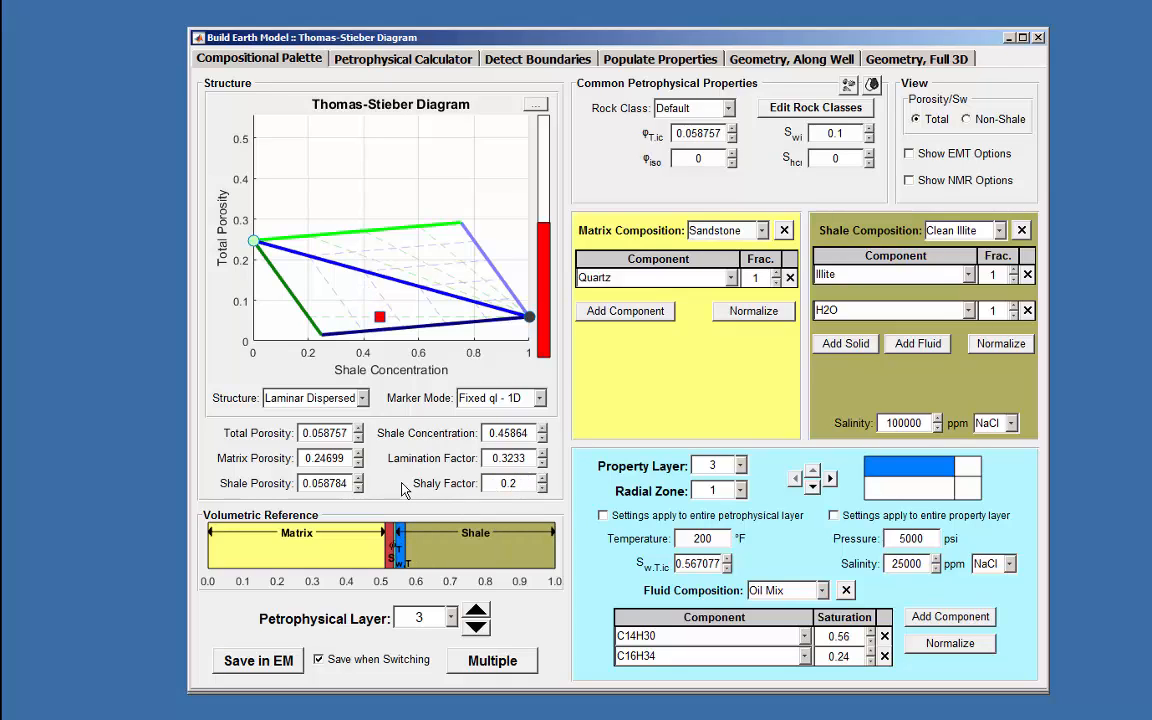
{"action": "mouse_move", "coordinate": [384, 540]}
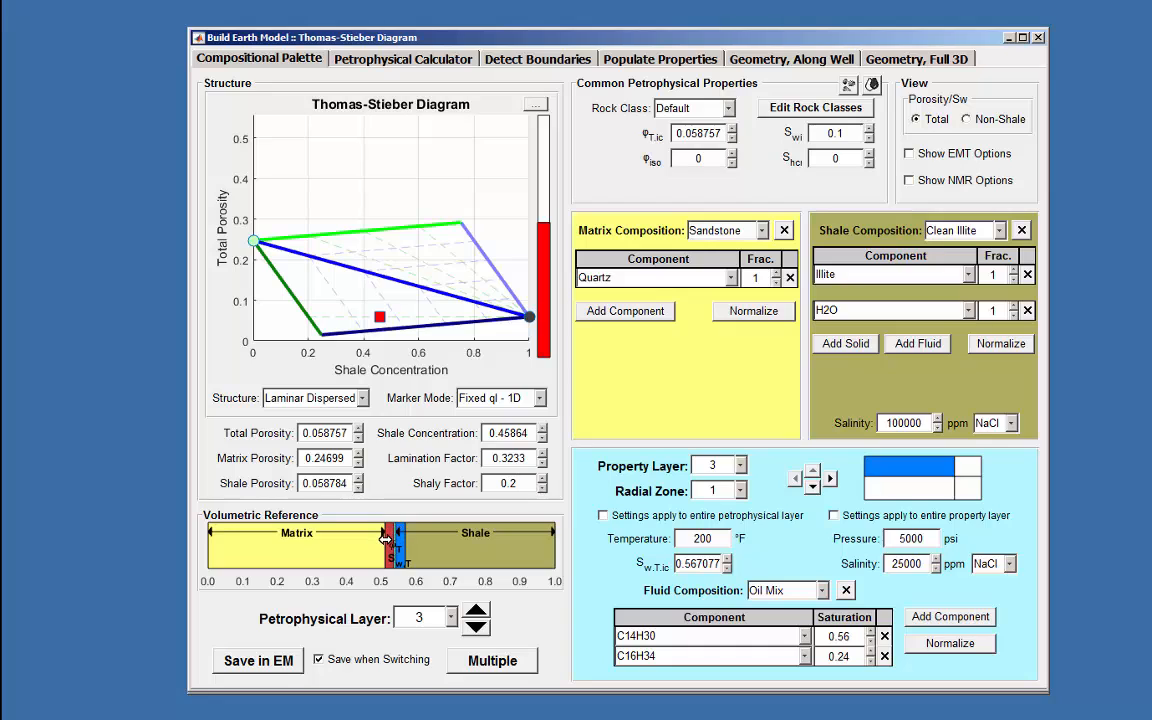
{"action": "left_click_drag", "start_coordinate": [398, 544], "coordinate": [390, 544]}
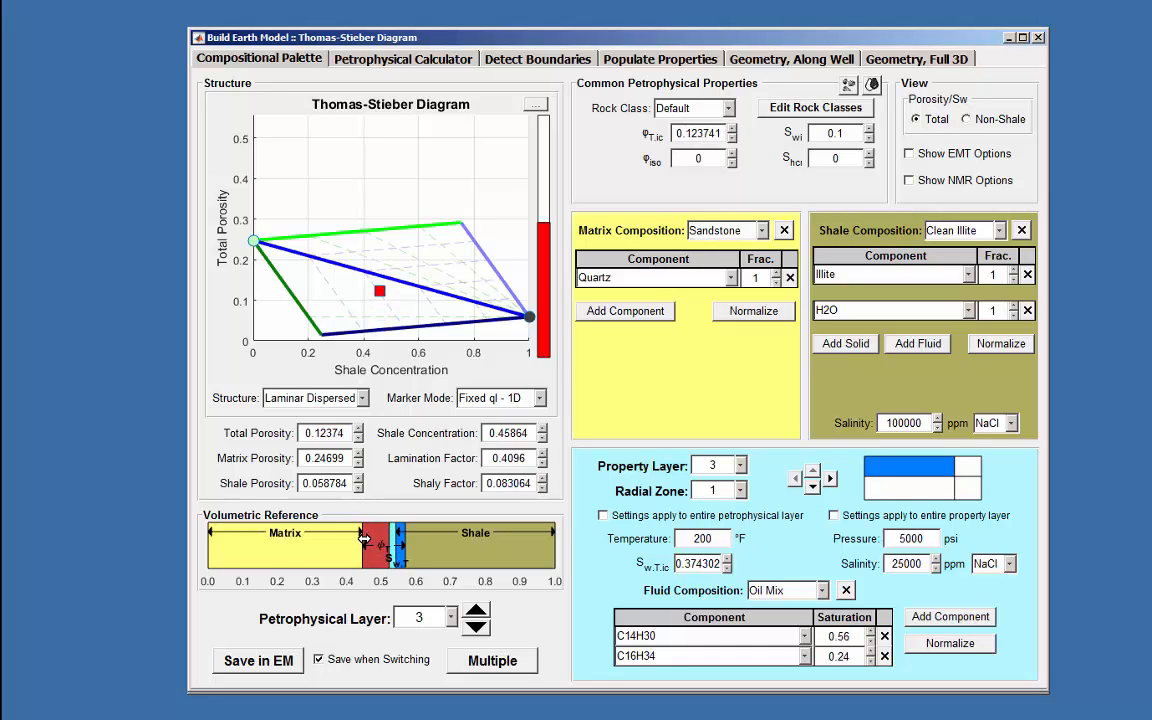
{"action": "left_click_drag", "start_coordinate": [364, 544], "coordinate": [416, 544]}
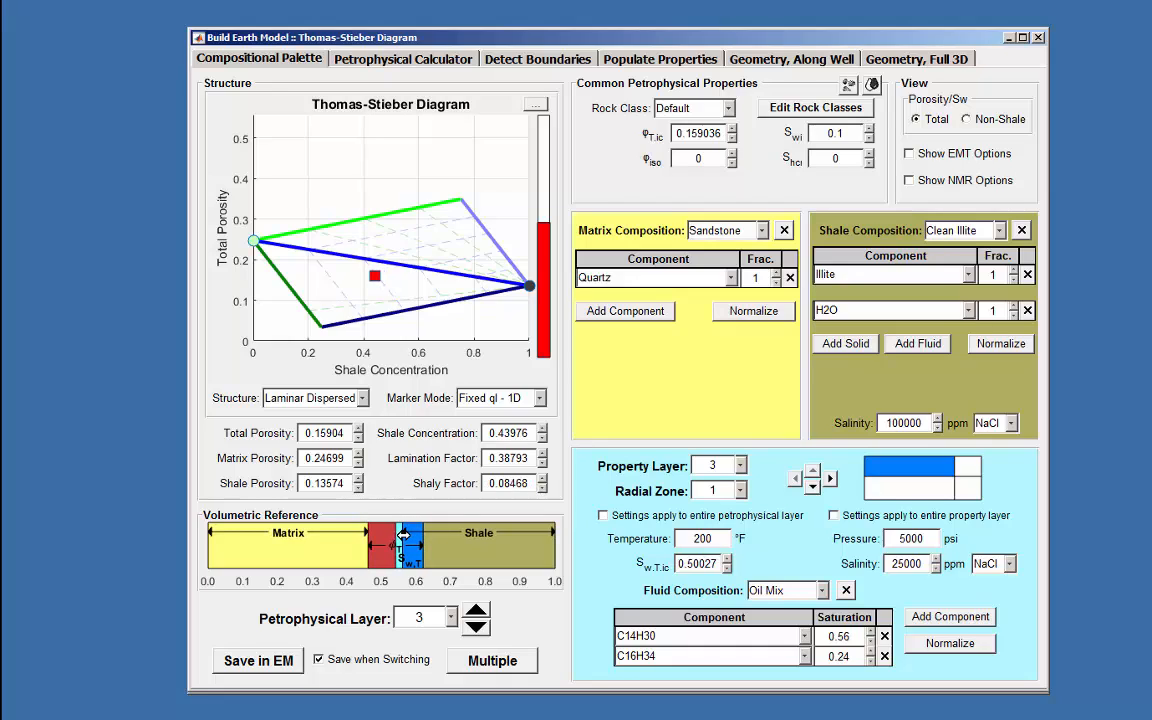
{"action": "left_click_drag", "start_coordinate": [380, 544], "coordinate": [390, 544]}
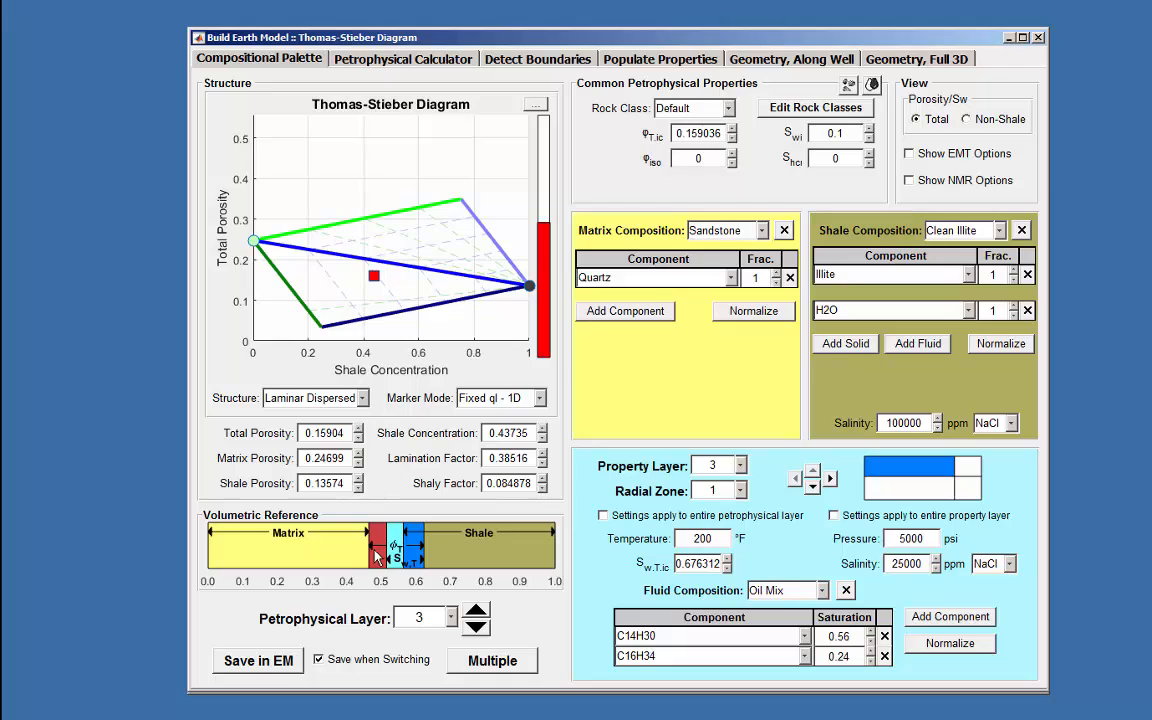
{"action": "mouse_move", "coordinate": [780, 664]}
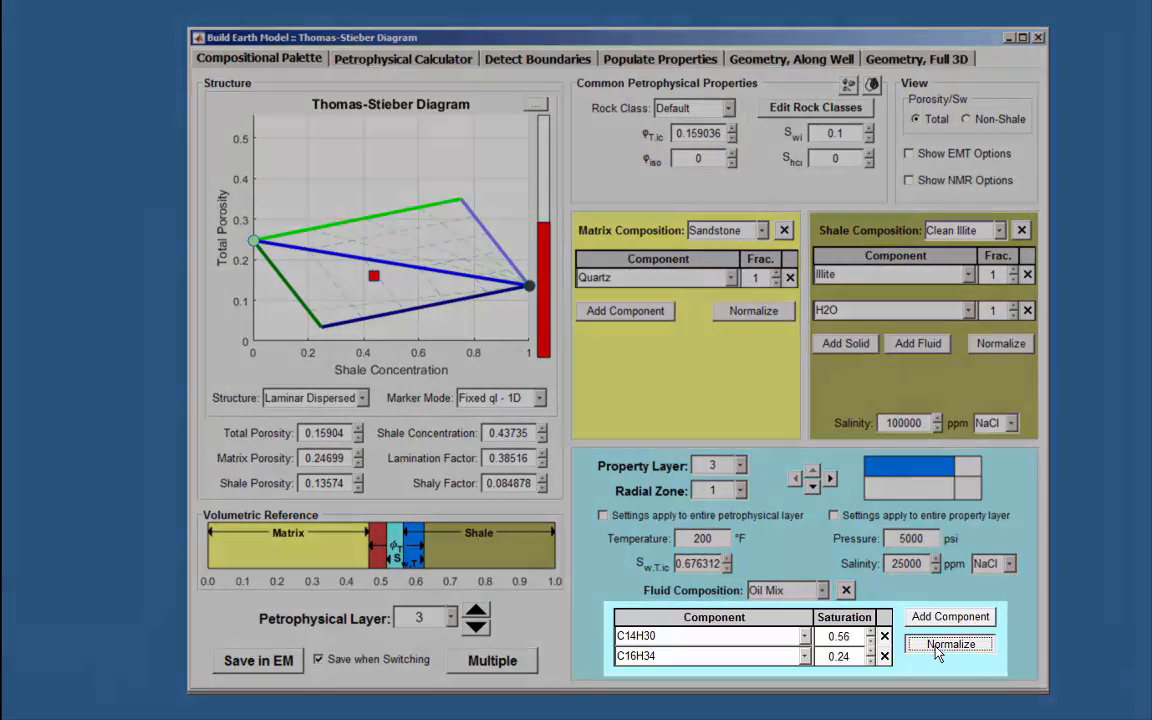
Normalize the oil mix so C14H30 becomes 0.362 and C16H34 0.155.
{"action": "left_click", "coordinate": [948, 644]}
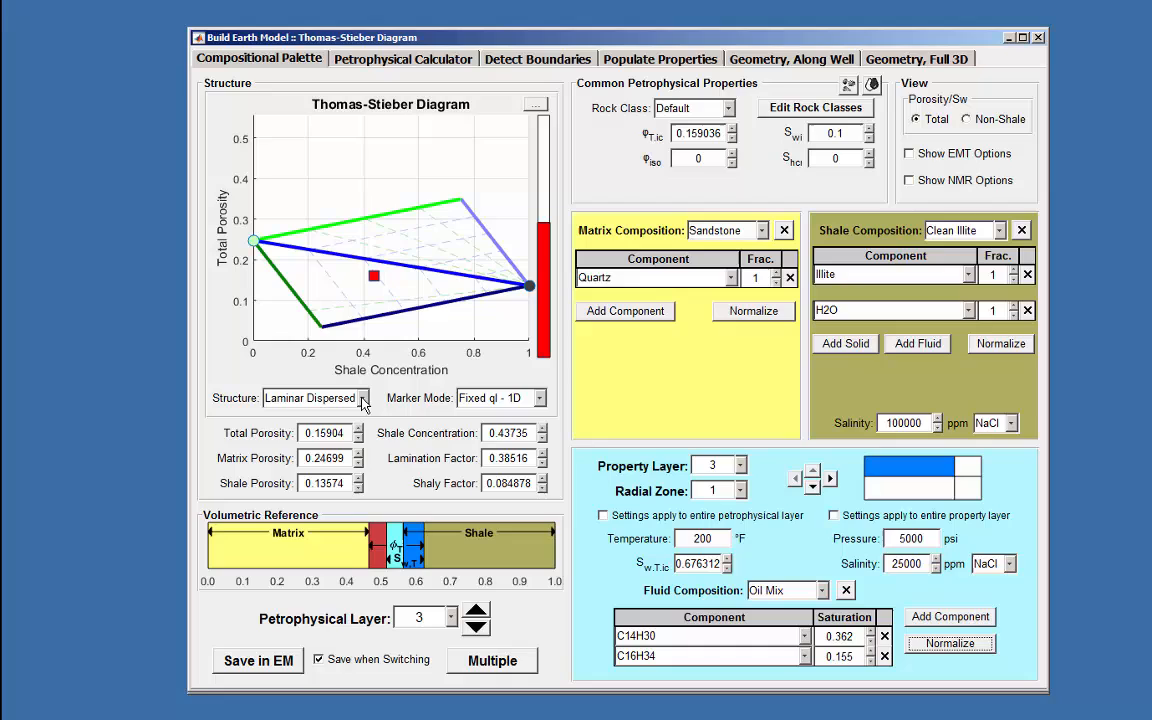
Set Structure to Laminar Structural and Marker Mode to Full 2D Motion.
{"action": "left_click", "coordinate": [362, 396]}
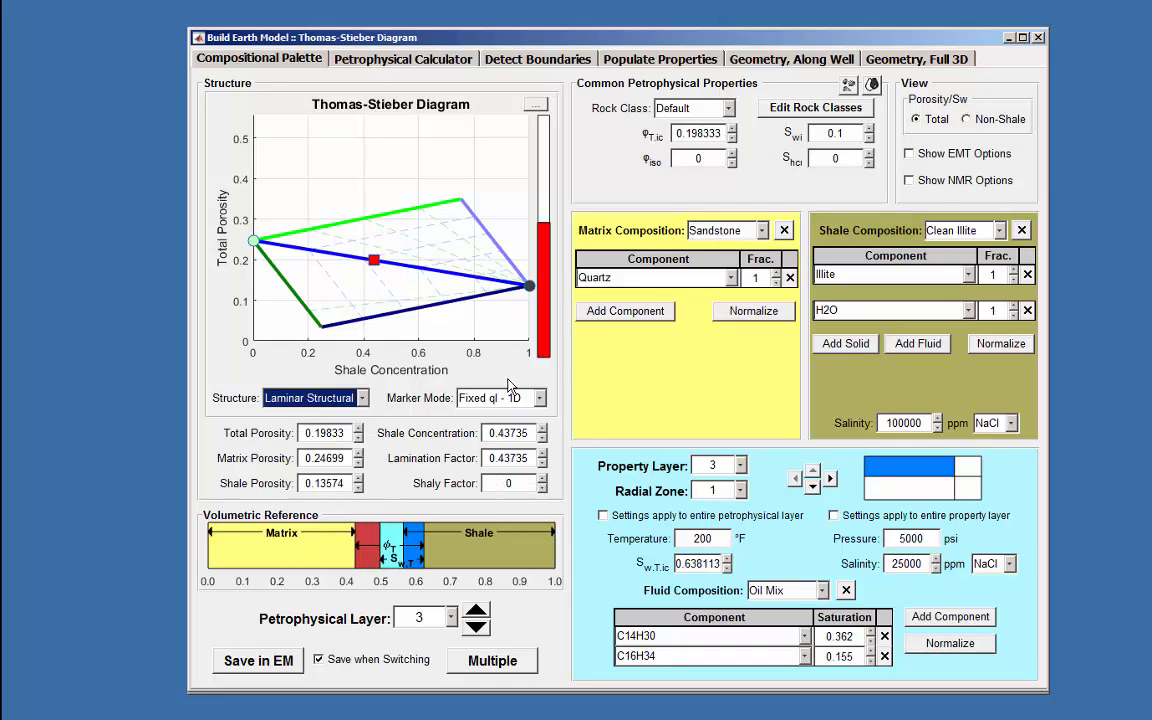
{"action": "left_click", "coordinate": [536, 396]}
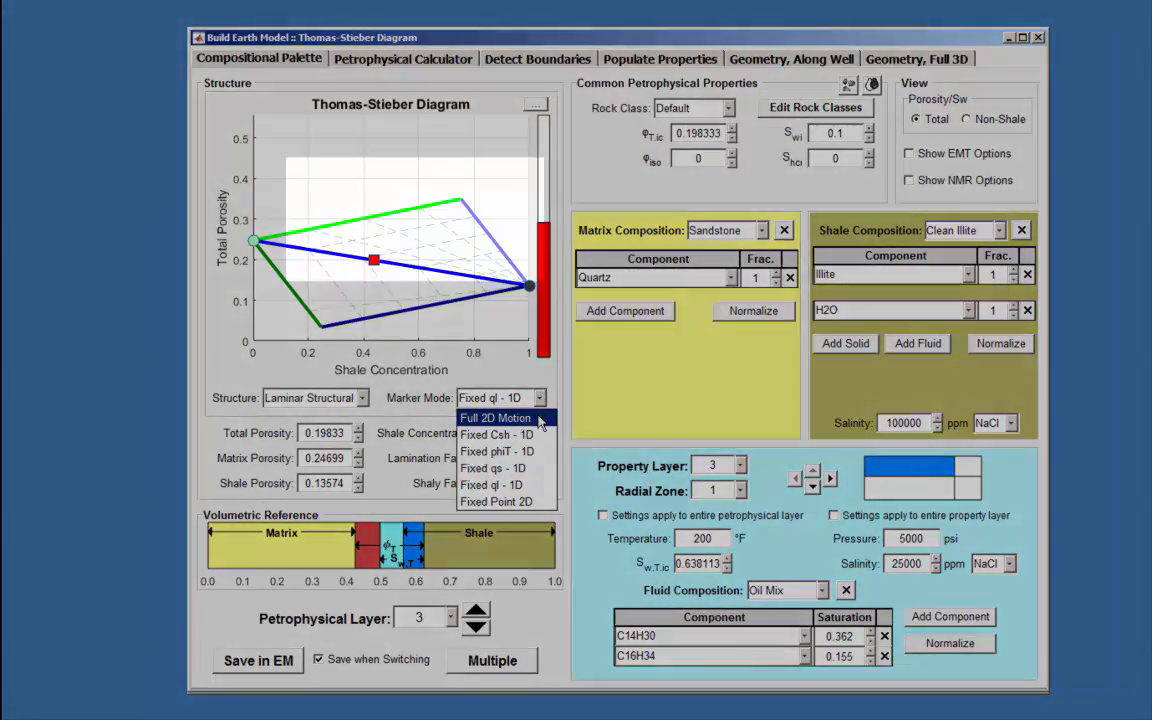
{"action": "left_click", "coordinate": [496, 418]}
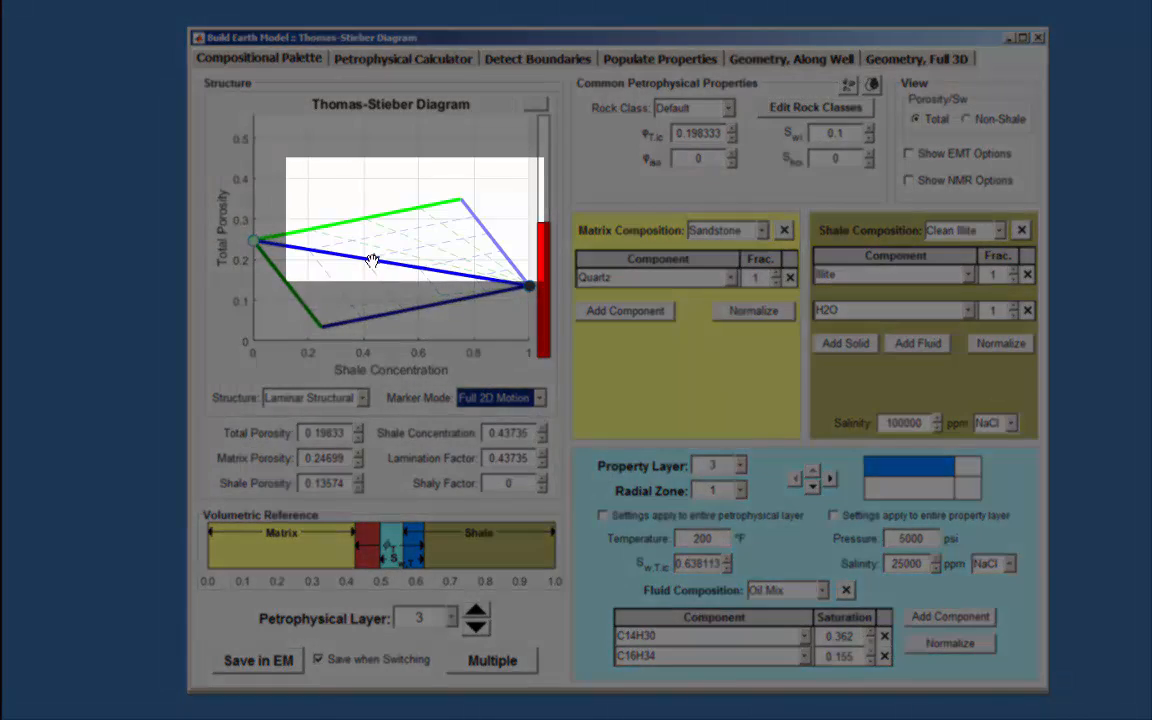
Drag the marker around the Thomas-Stieber diagram, settling near shale concentration 0.414, porosity 0.220.
{"action": "left_click_drag", "start_coordinate": [370, 260], "coordinate": [380, 216]}
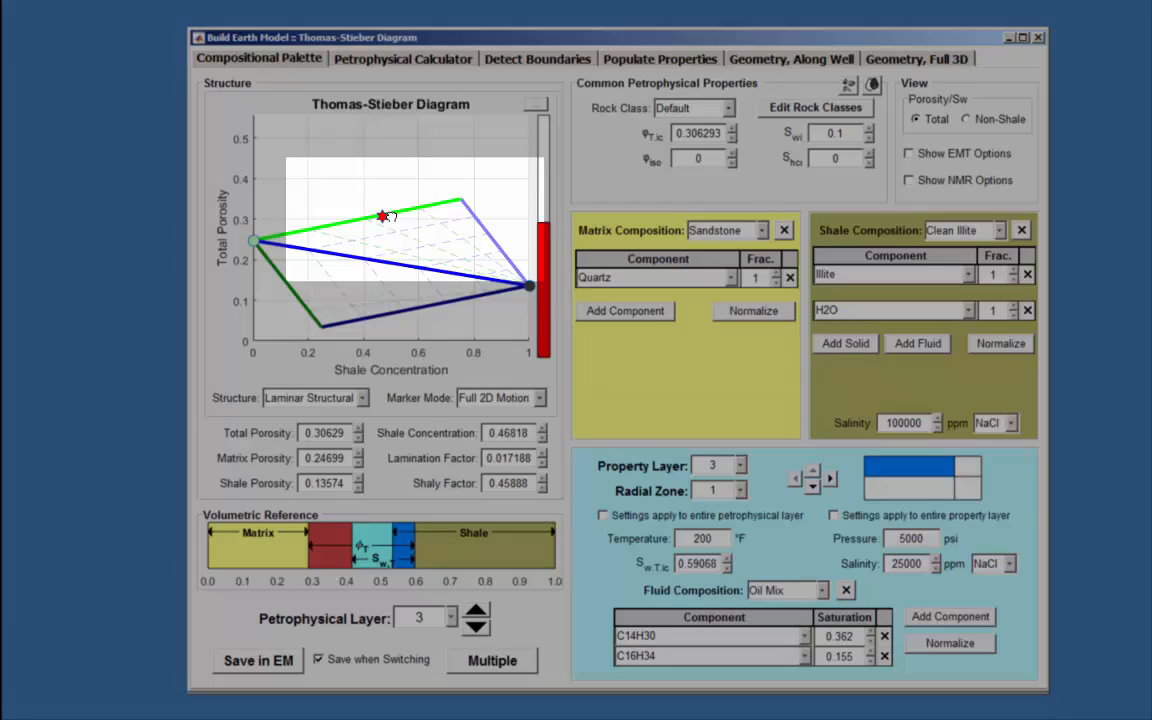
{"action": "left_click_drag", "start_coordinate": [380, 216], "coordinate": [420, 244]}
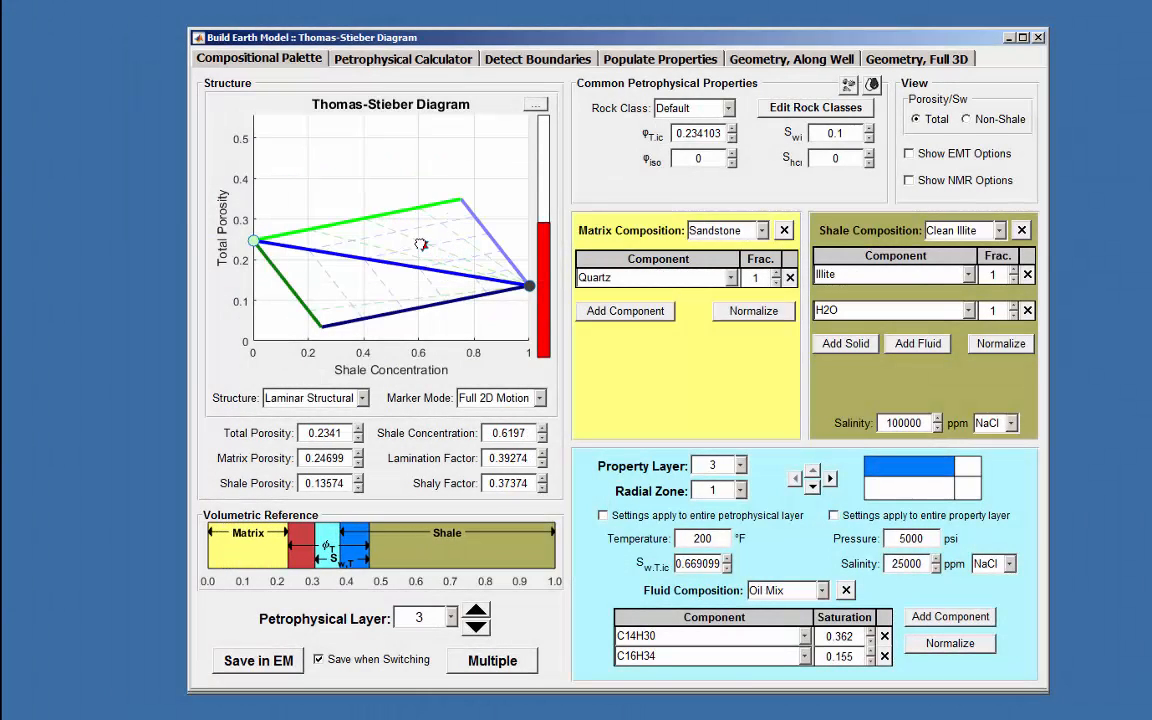
{"action": "left_click_drag", "start_coordinate": [420, 244], "coordinate": [416, 240]}
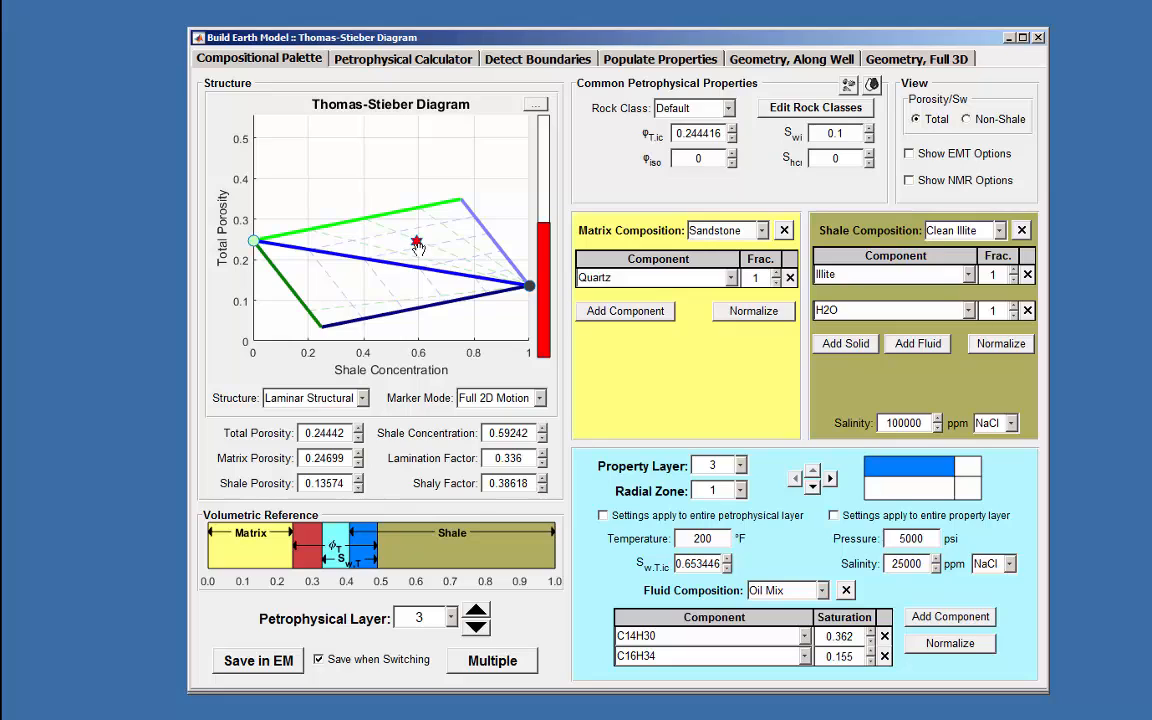
{"action": "left_click_drag", "start_coordinate": [416, 242], "coordinate": [420, 244]}
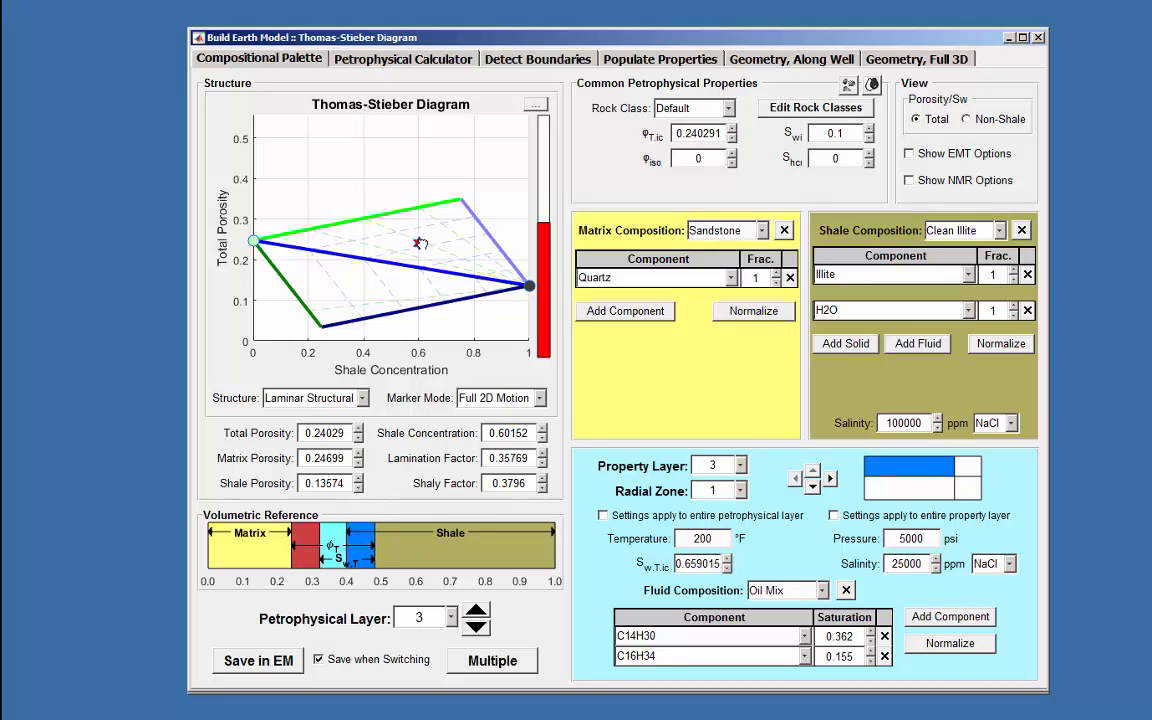
{"action": "left_click_drag", "start_coordinate": [420, 244], "coordinate": [348, 236]}
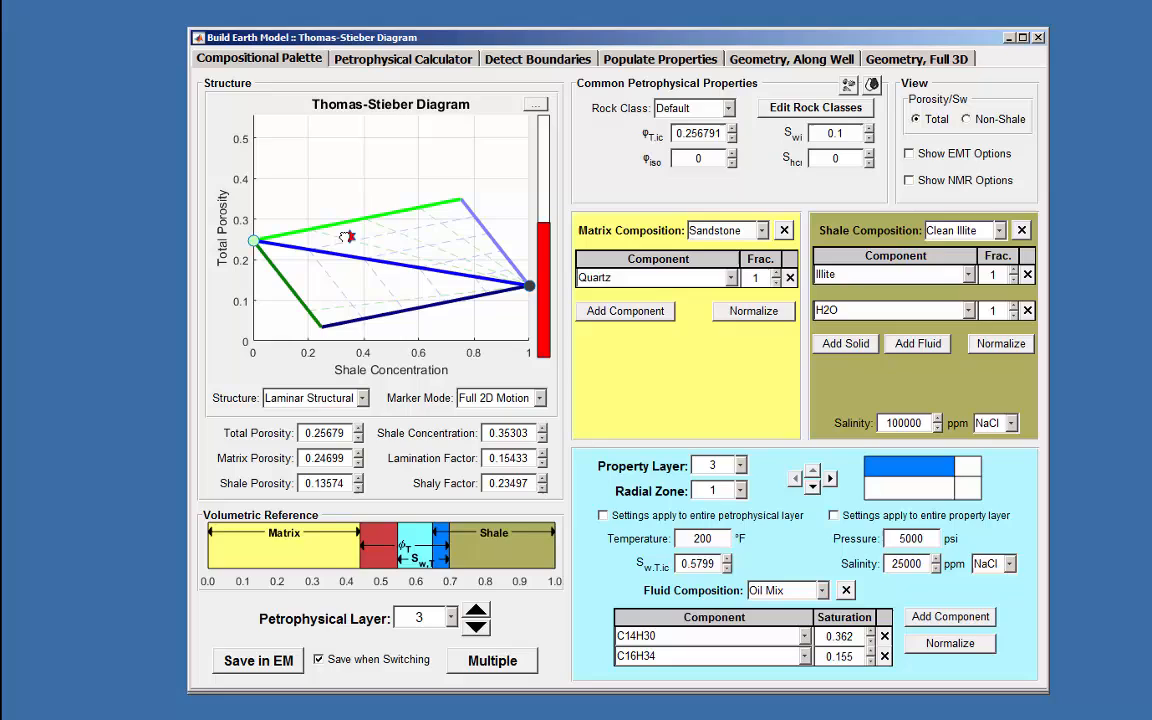
{"action": "left_click_drag", "start_coordinate": [348, 236], "coordinate": [356, 248]}
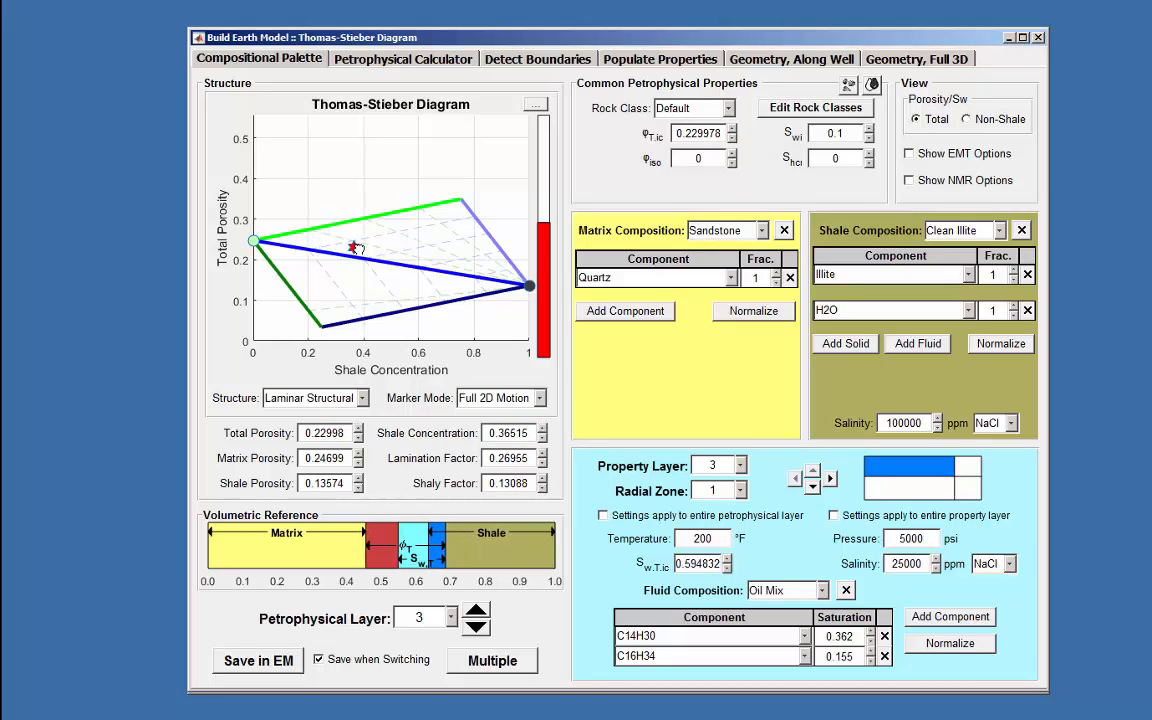
{"action": "left_click_drag", "start_coordinate": [352, 248], "coordinate": [368, 252]}
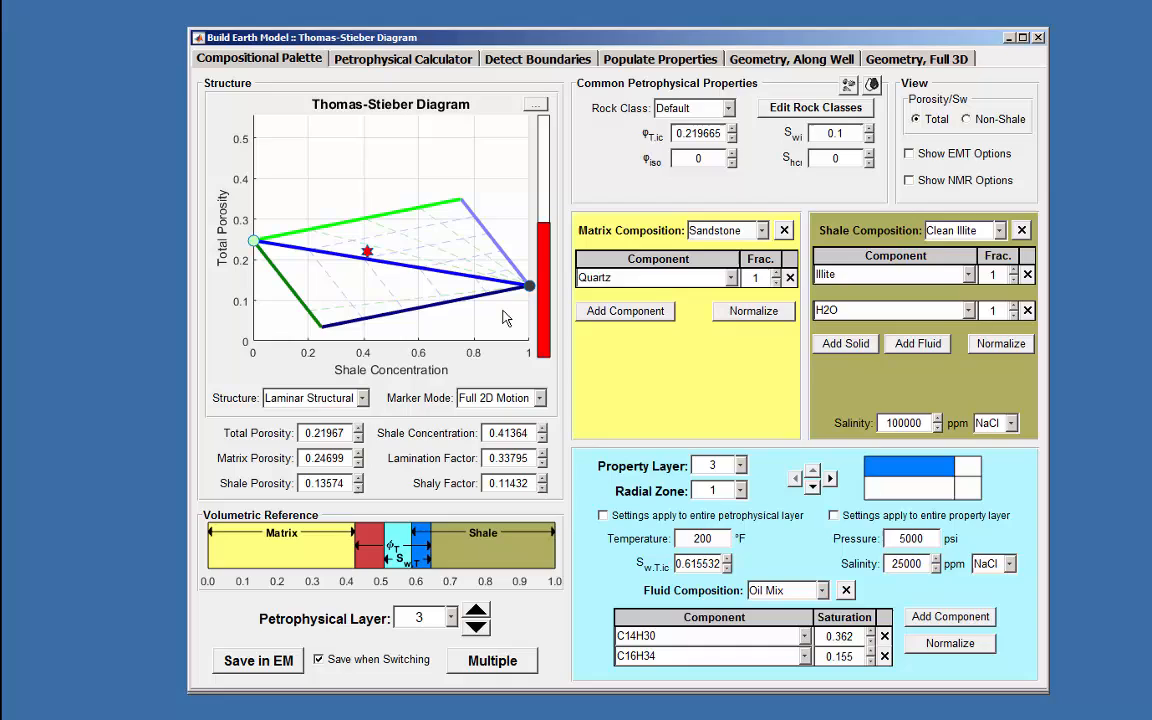
{"action": "left_click", "coordinate": [362, 396]}
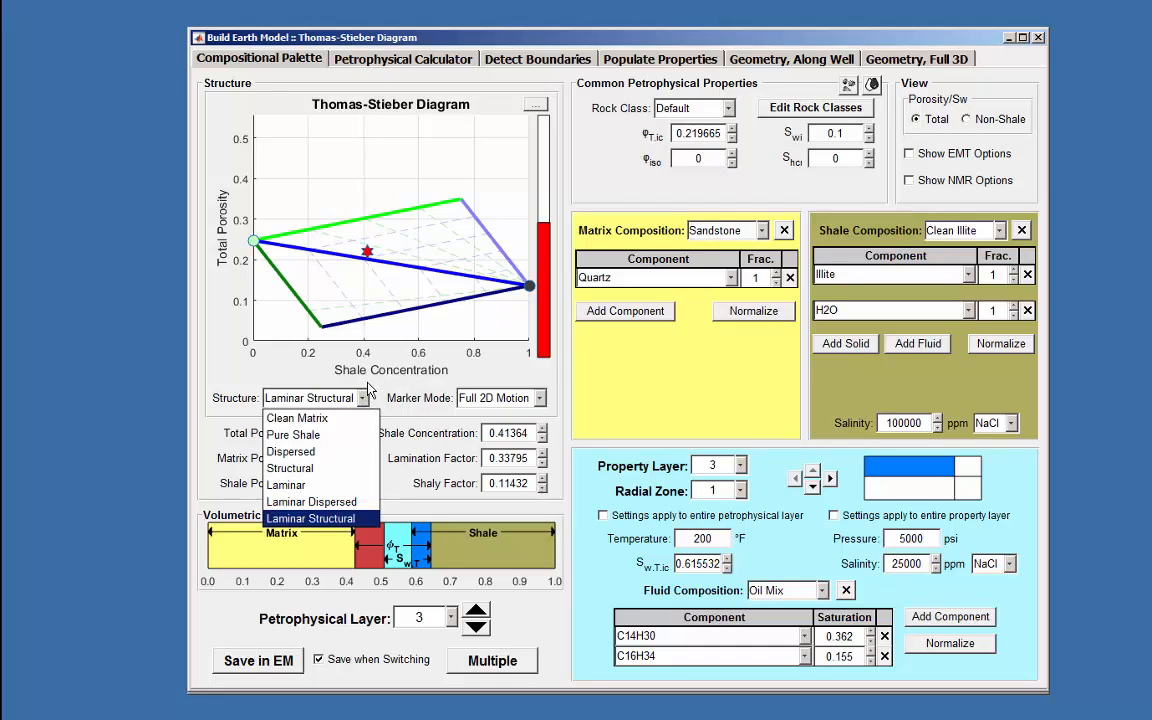
{"action": "left_click", "coordinate": [310, 518]}
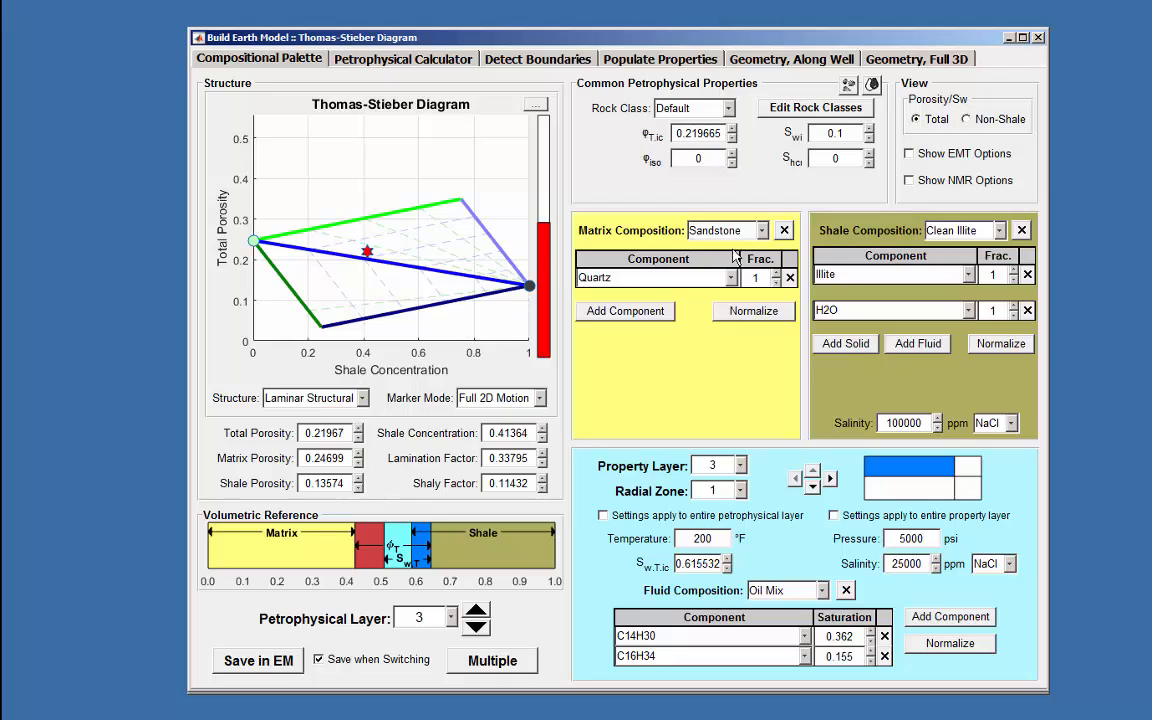
{"action": "mouse_move", "coordinate": [772, 492]}
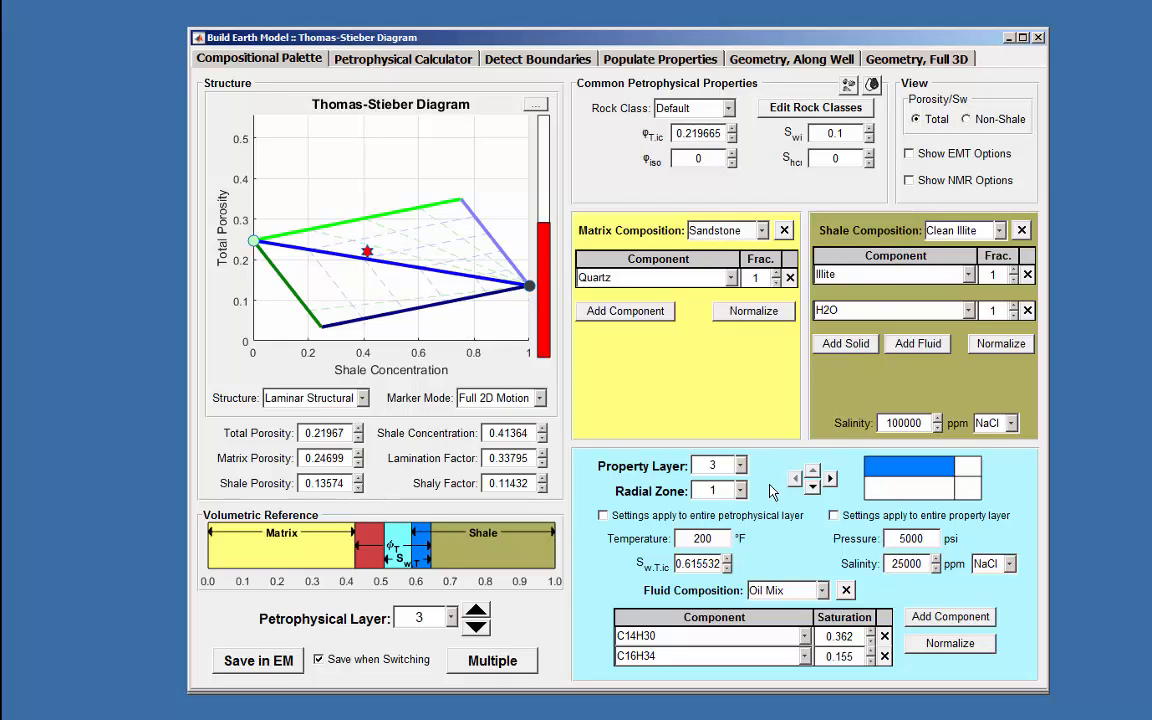
{"action": "mouse_move", "coordinate": [504, 328]}
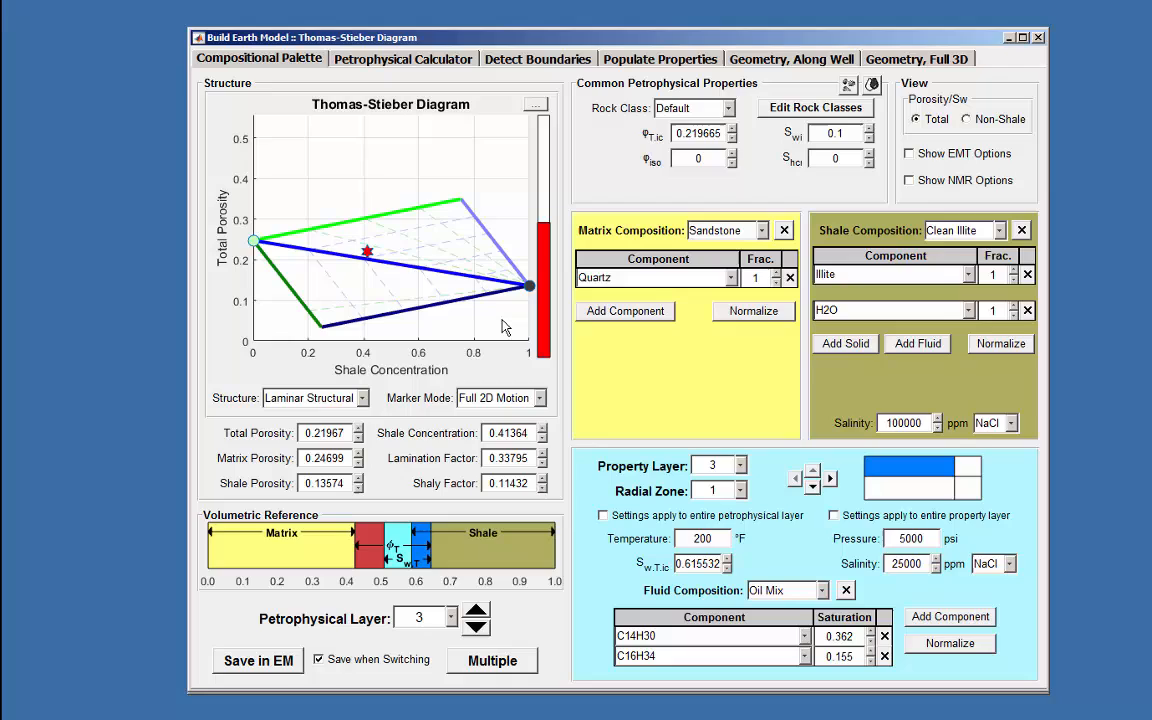